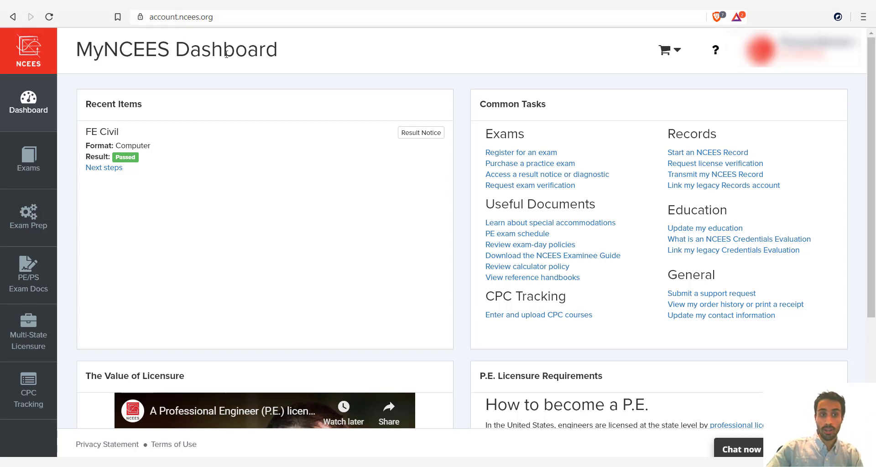
mouse_move(187, 72)
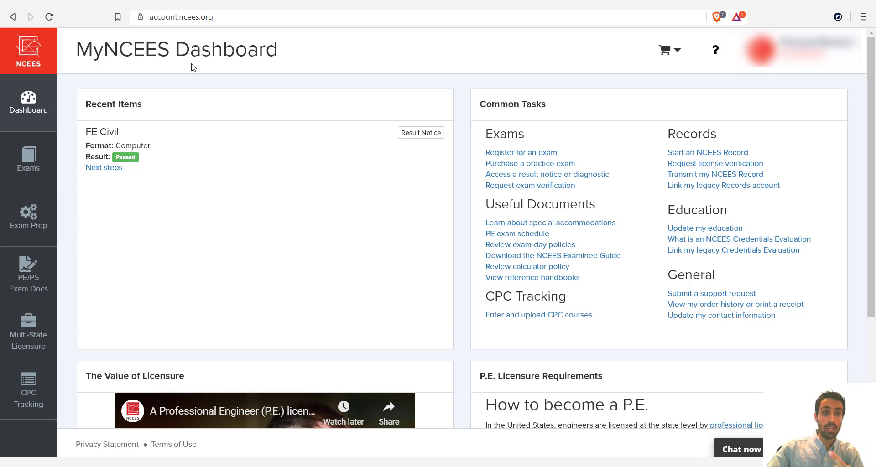
mouse_move(209, 67)
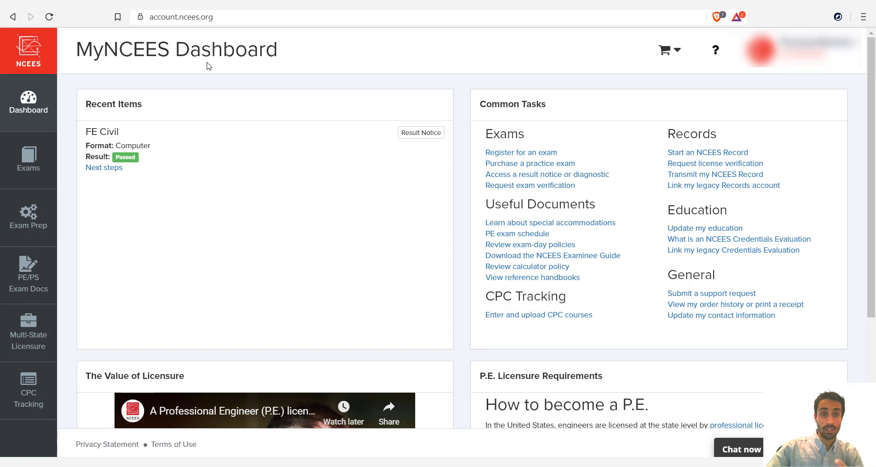
mouse_move(203, 70)
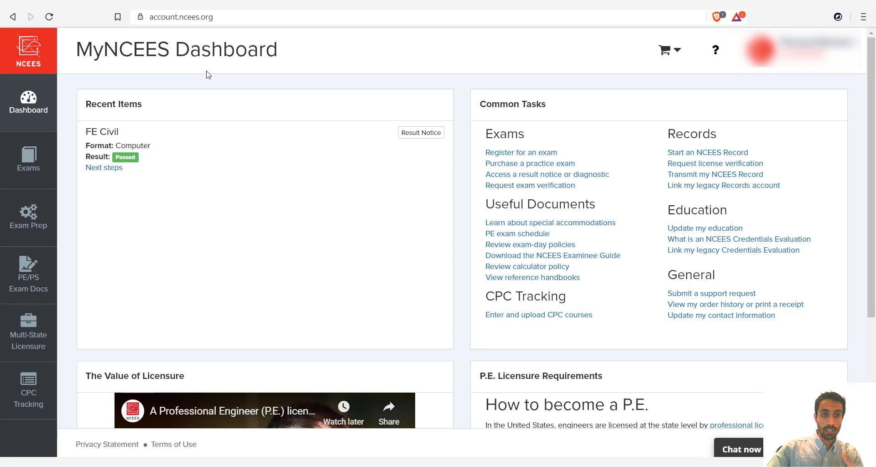
mouse_move(172, 83)
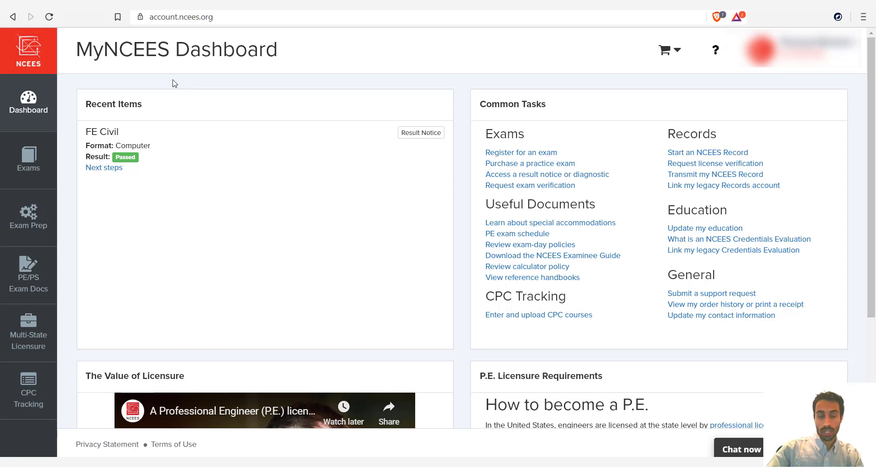
mouse_move(117, 87)
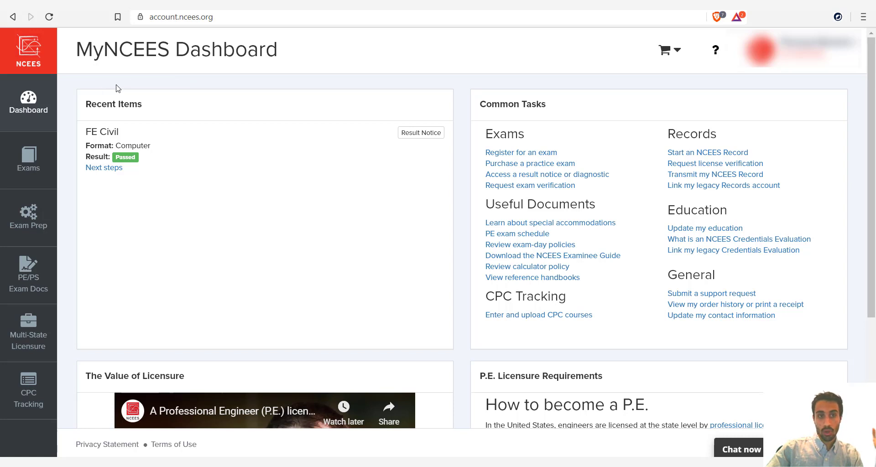
mouse_move(28, 106)
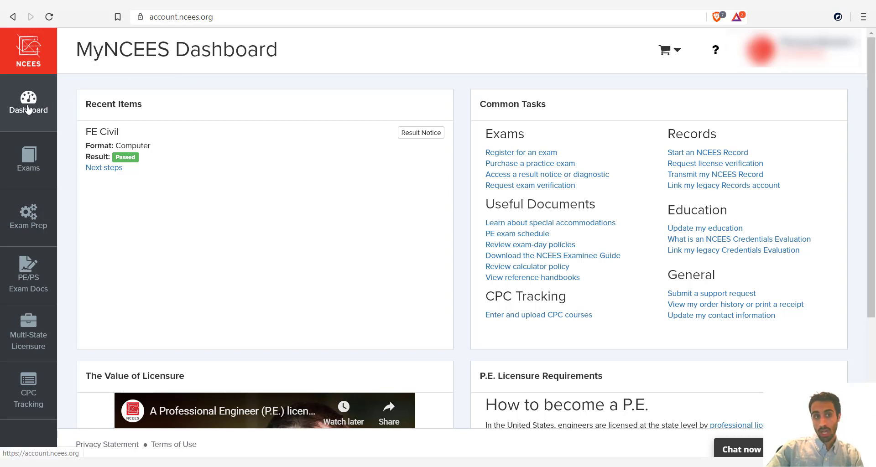
mouse_move(321, 240)
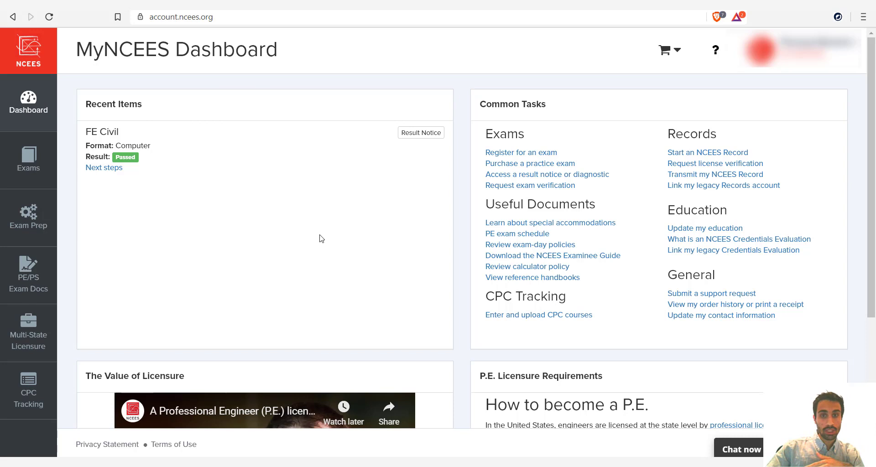
mouse_move(28, 106)
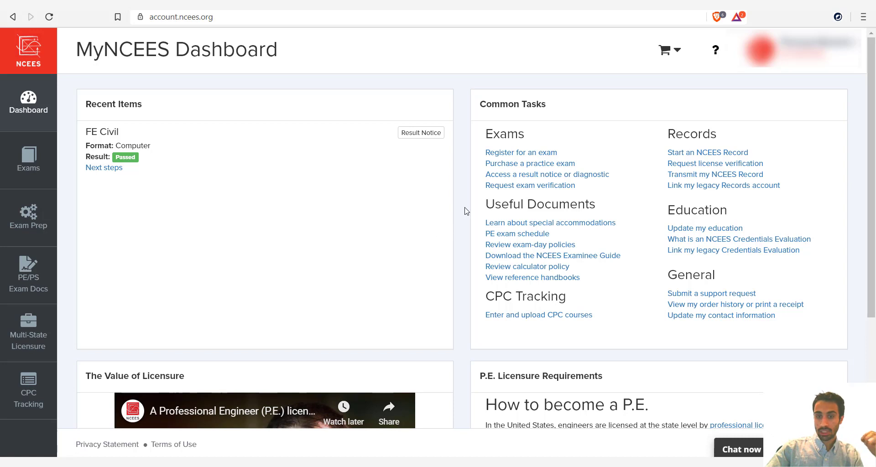
Step: From Useful Documents on the dashboard, go to the Reference Handbooks page
scroll("down", 3)
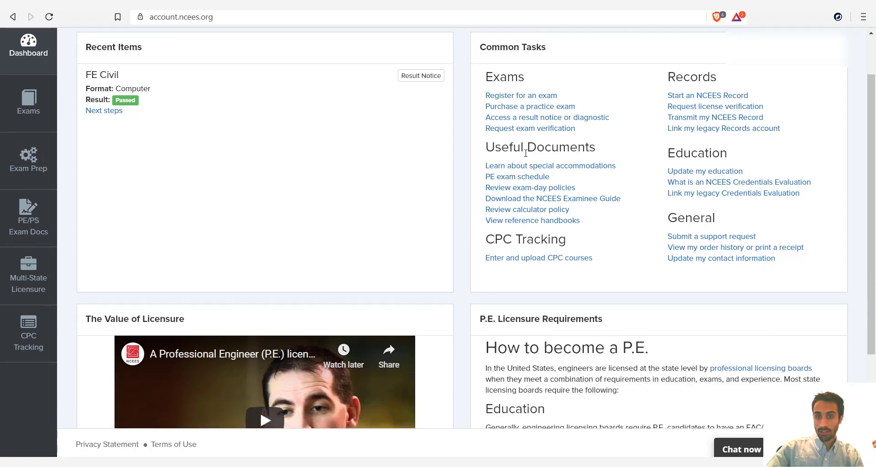
double_click(508, 47)
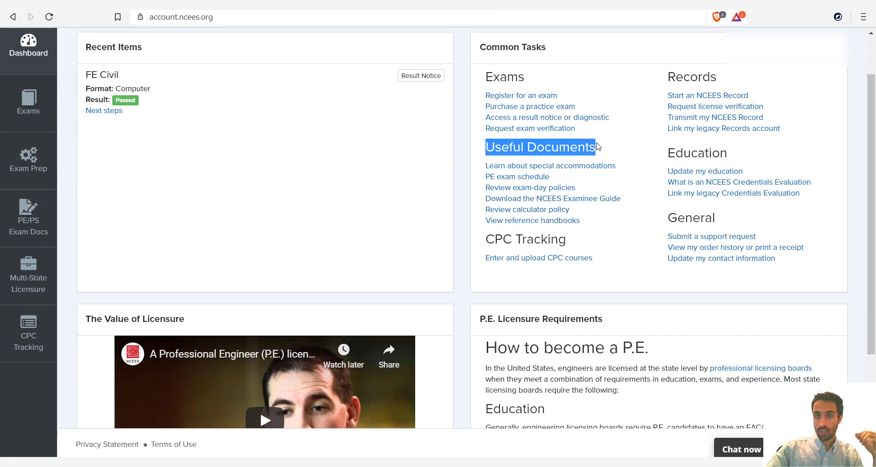
left_click(532, 220)
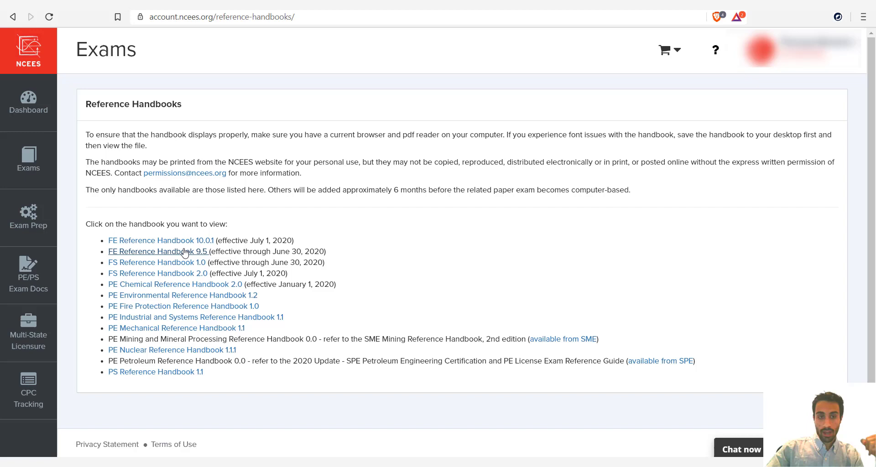
mouse_move(161, 240)
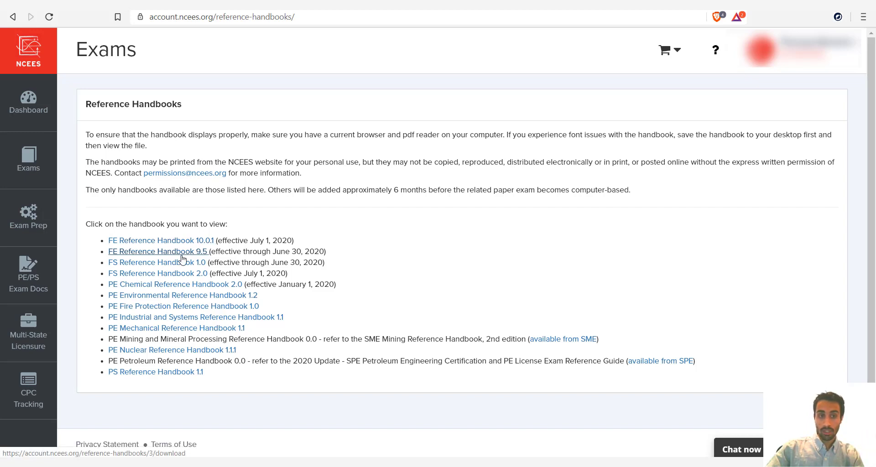
mouse_move(156, 262)
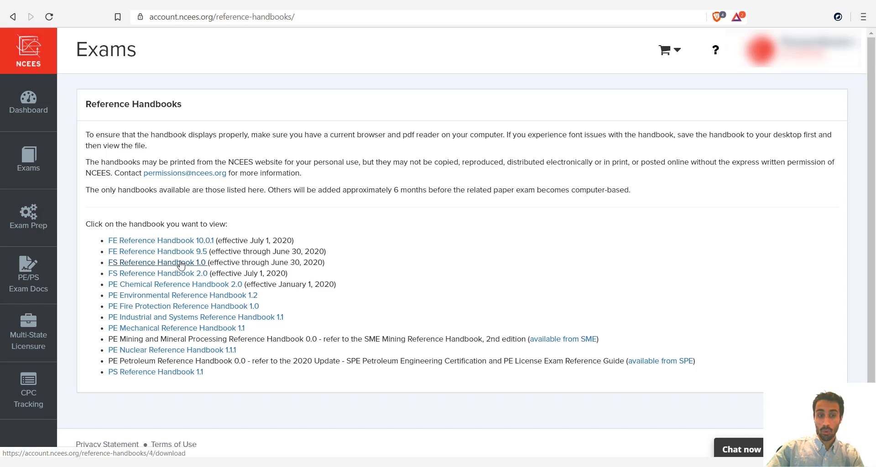
mouse_move(161, 240)
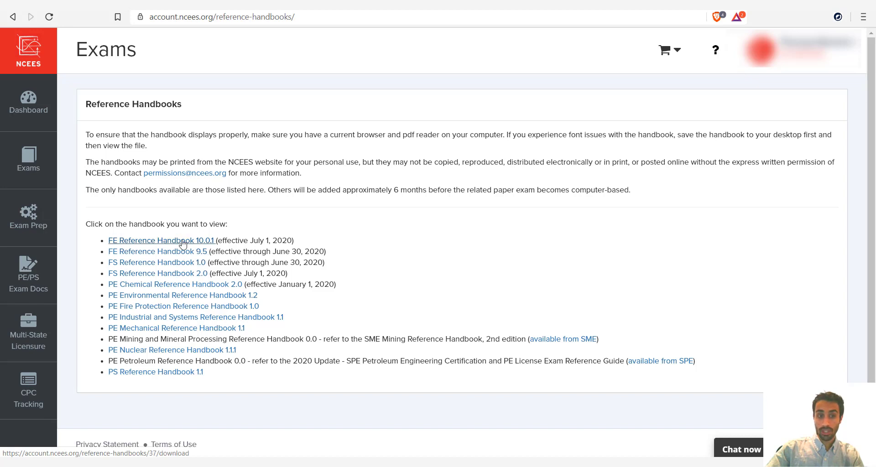
mouse_move(158, 251)
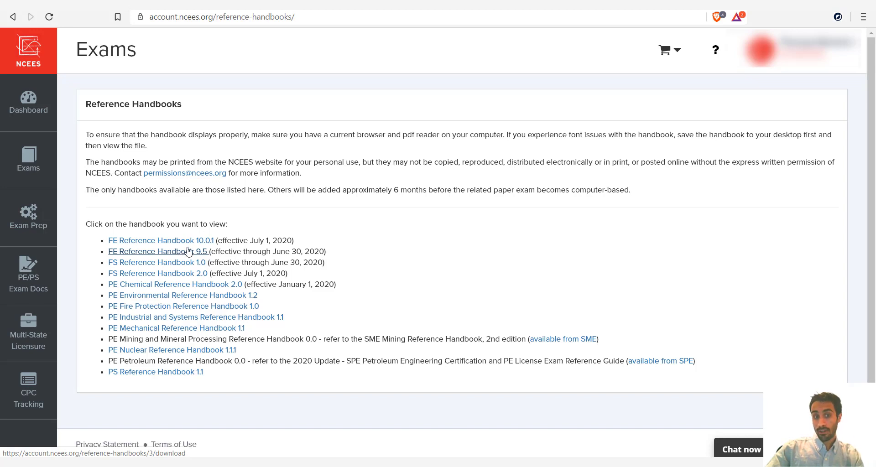
Step: Start downloading FE Reference Handbook 10.0.1 after checking its July 1, 2020 effective date
double_click(255, 240)
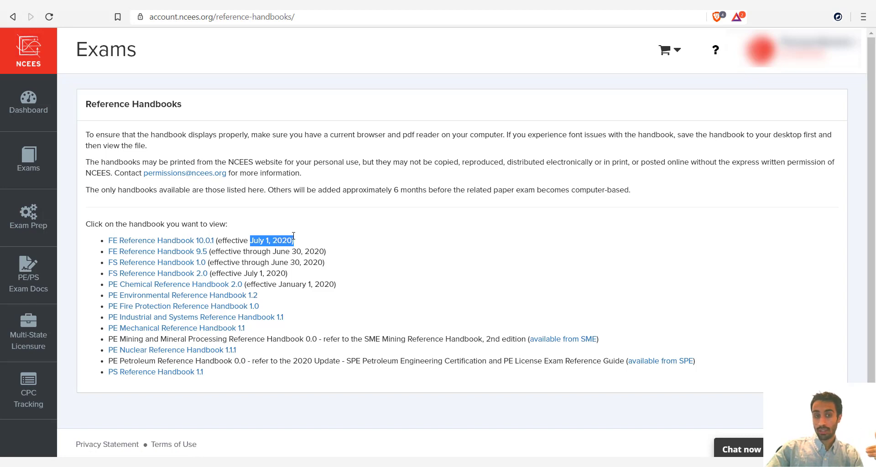
mouse_move(162, 241)
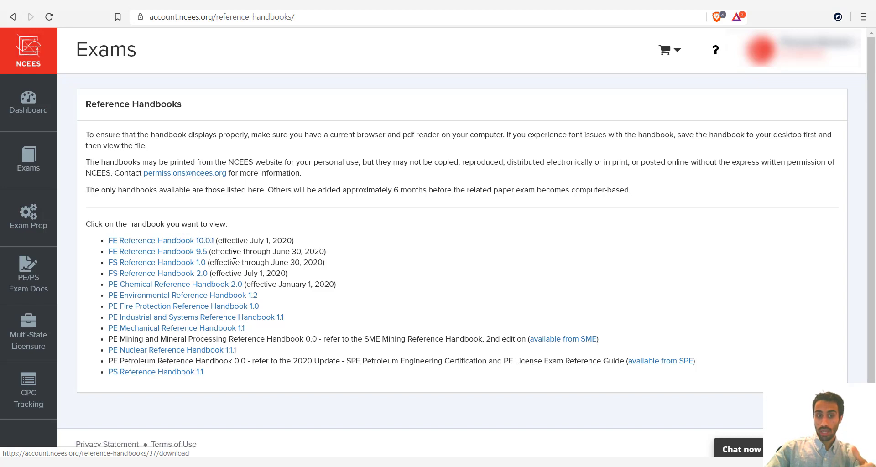
left_click_drag(232, 251, 281, 251)
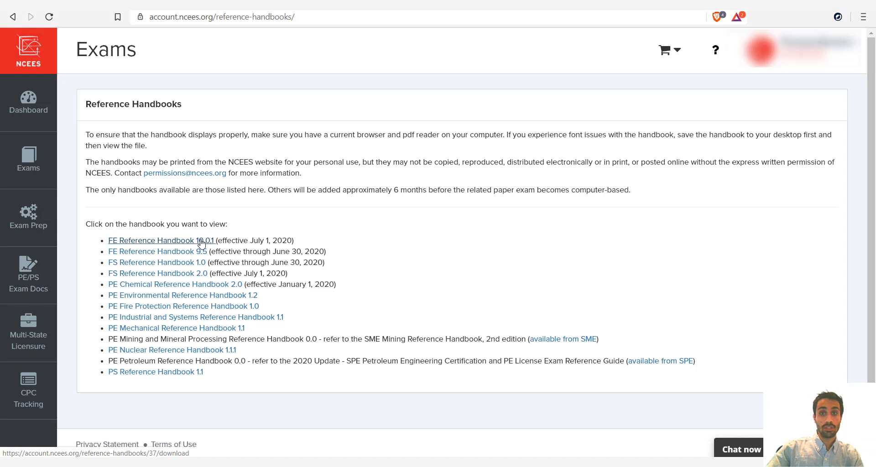
left_click(161, 240)
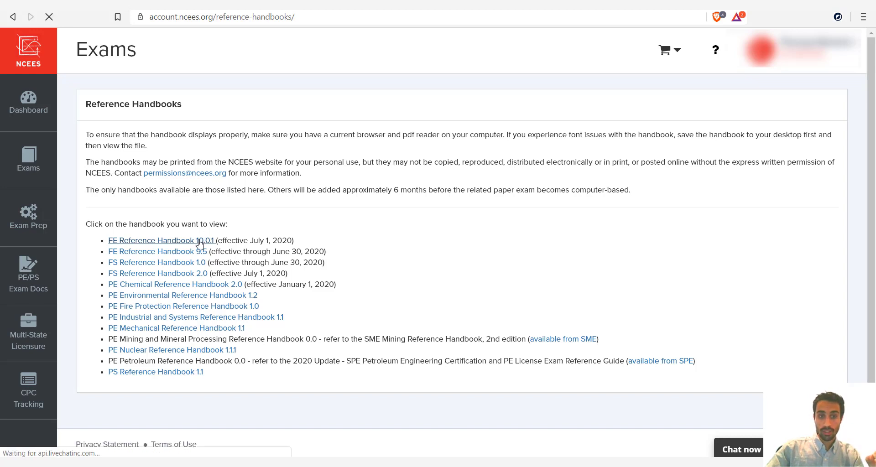
Step: Dismiss the Save As prompt for fe-handbook-10-0-1 (1).pdf and return to the handbooks list
left_click(161, 240)
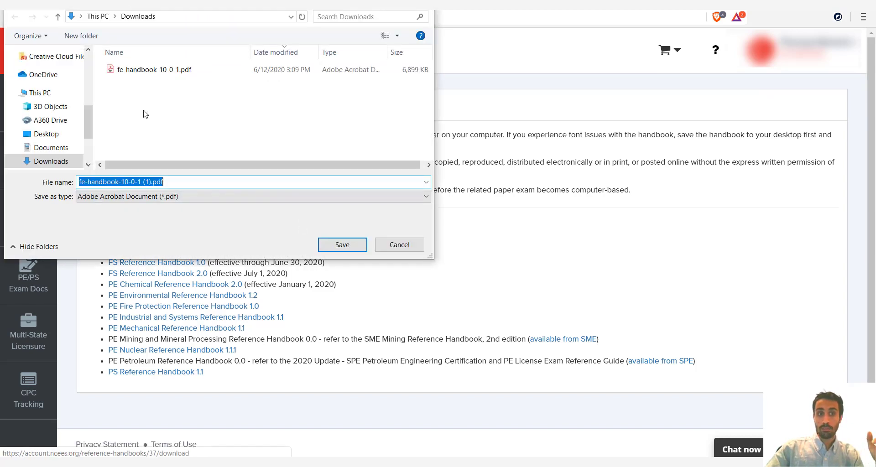
left_click(342, 245)
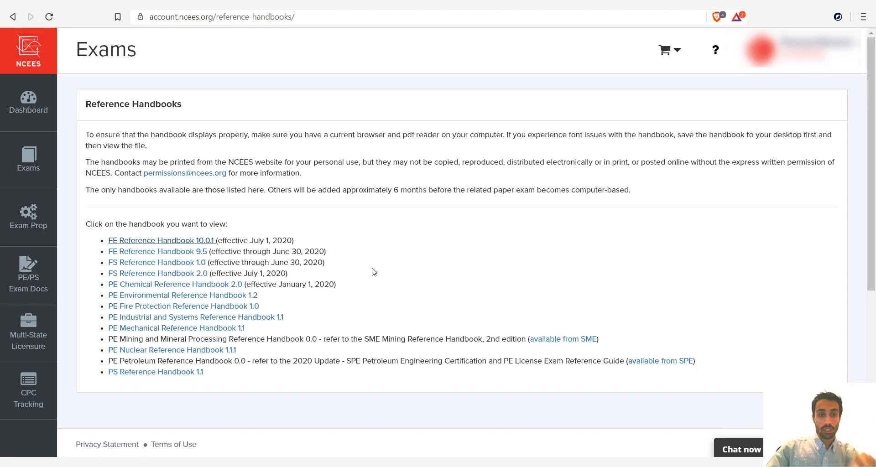
mouse_move(320, 272)
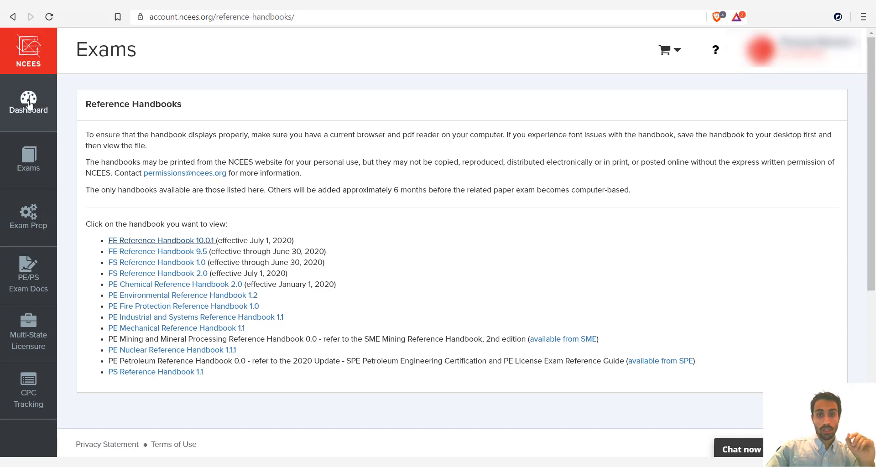
Step: Return to the MyNCEES dashboard and start the 'Purchase a practice exam' page
left_click(28, 103)
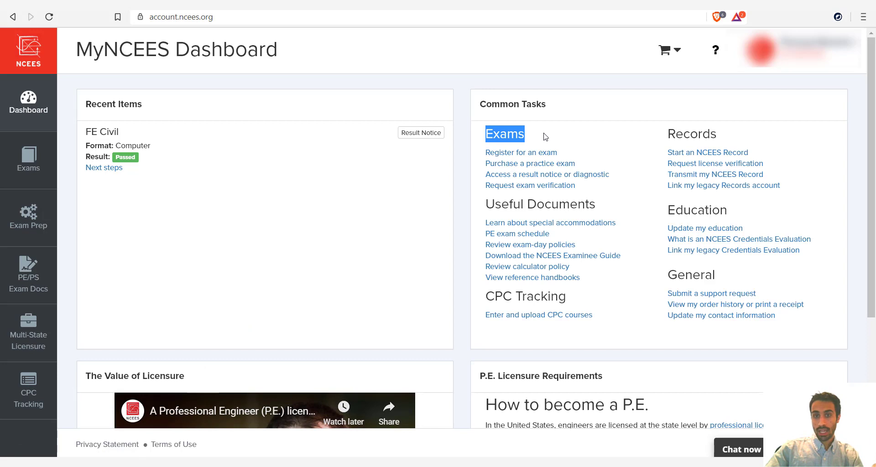
mouse_move(521, 153)
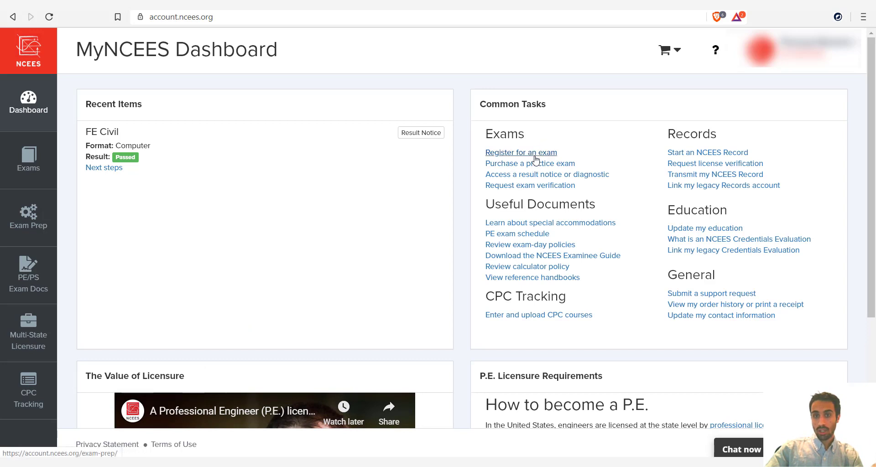
mouse_move(530, 163)
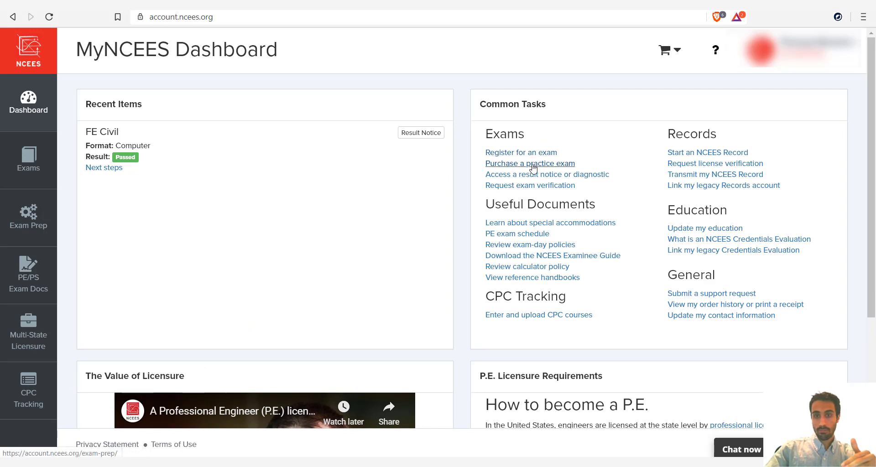
left_click(530, 163)
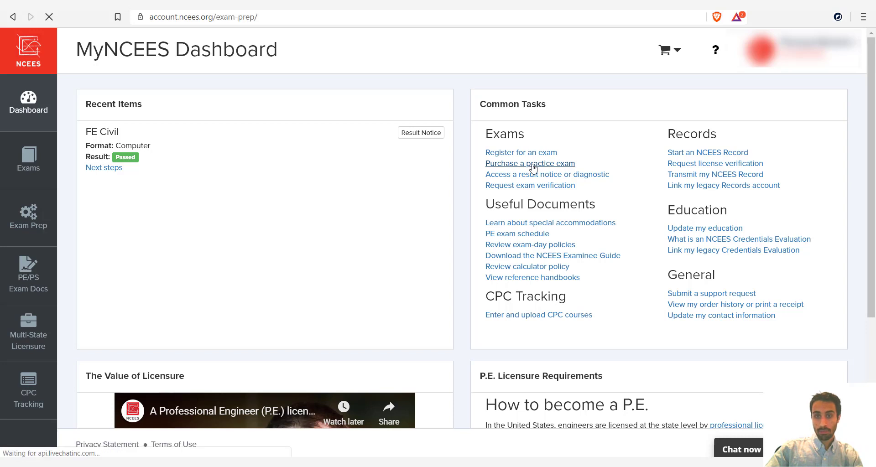
left_click(529, 163)
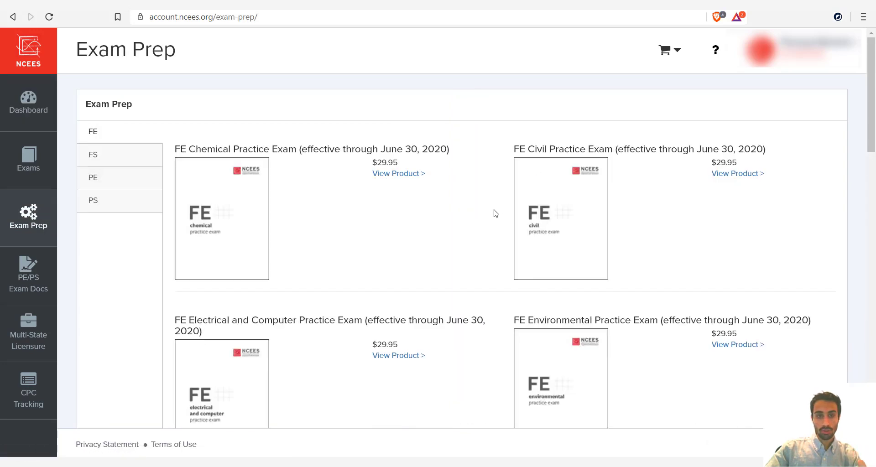
mouse_move(173, 151)
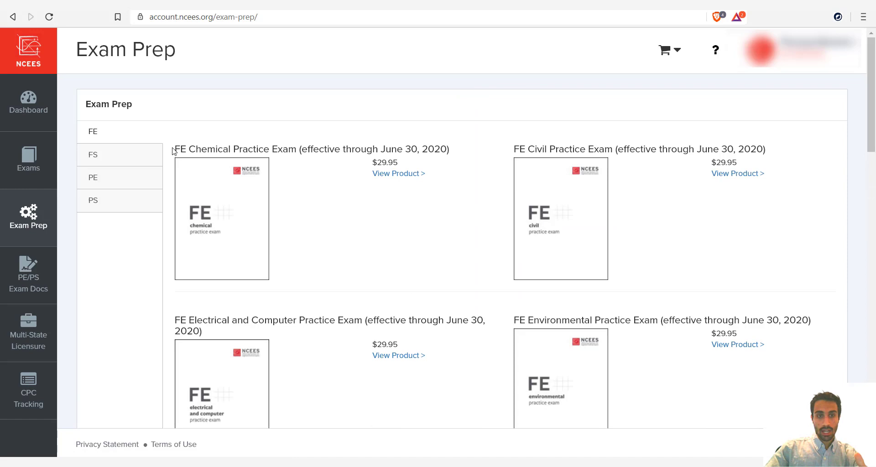
scroll("down", 3)
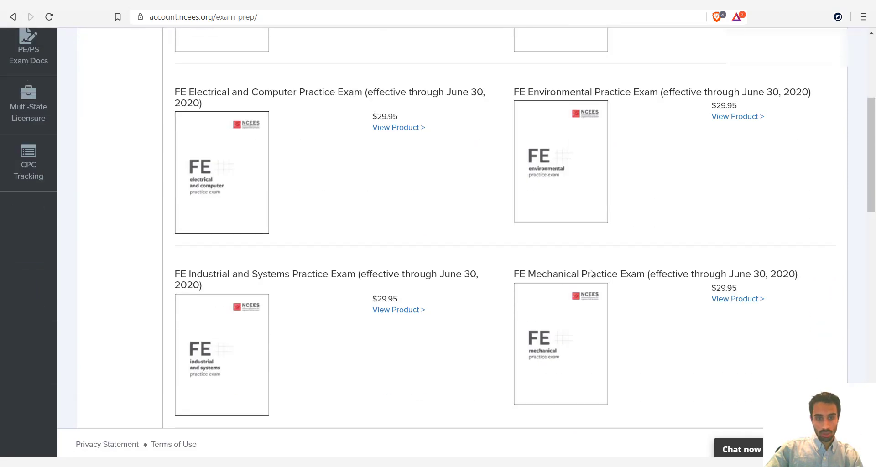
scroll("down", 3)
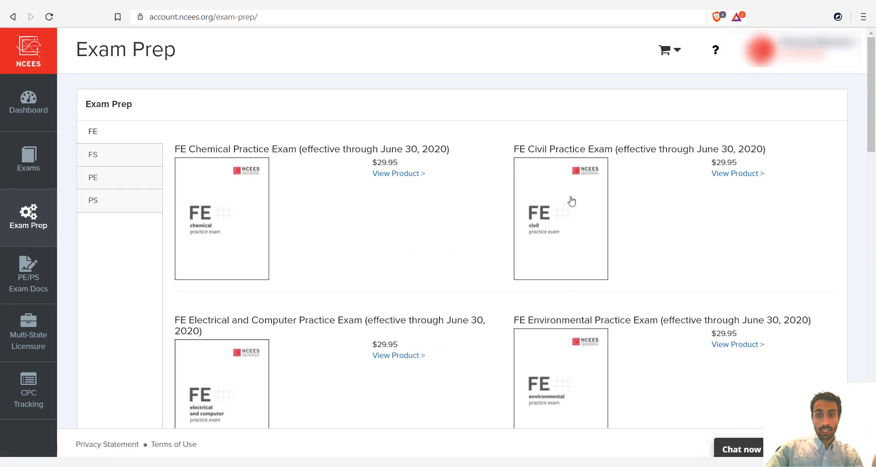
left_click_drag(656, 150, 726, 149)
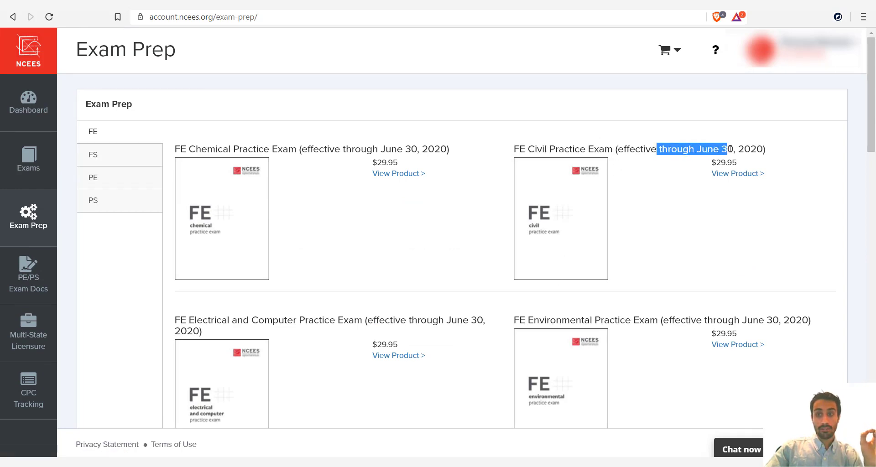
scroll("down", 3)
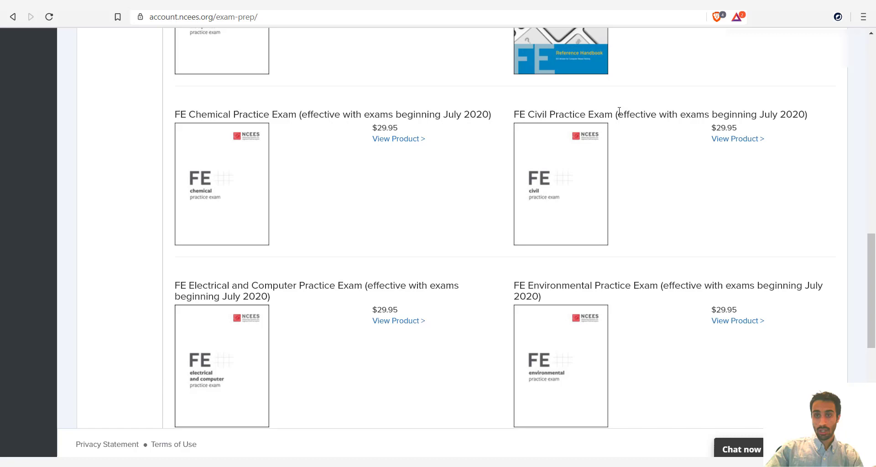
left_click_drag(618, 115, 763, 115)
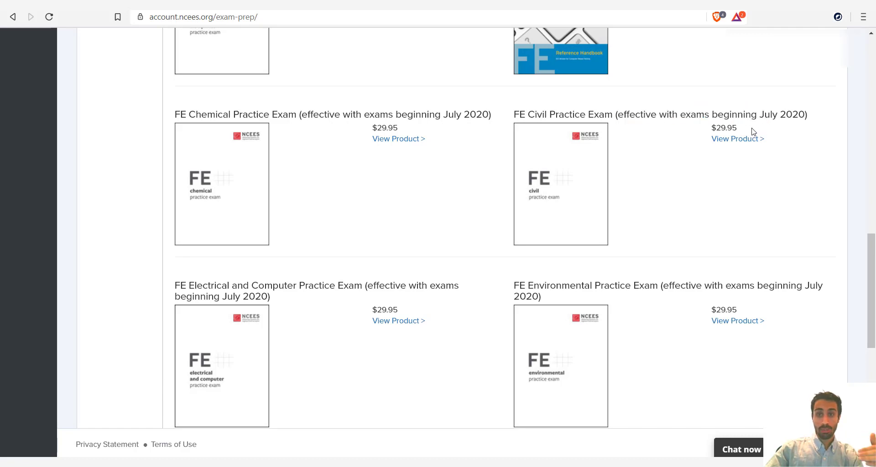
mouse_move(584, 178)
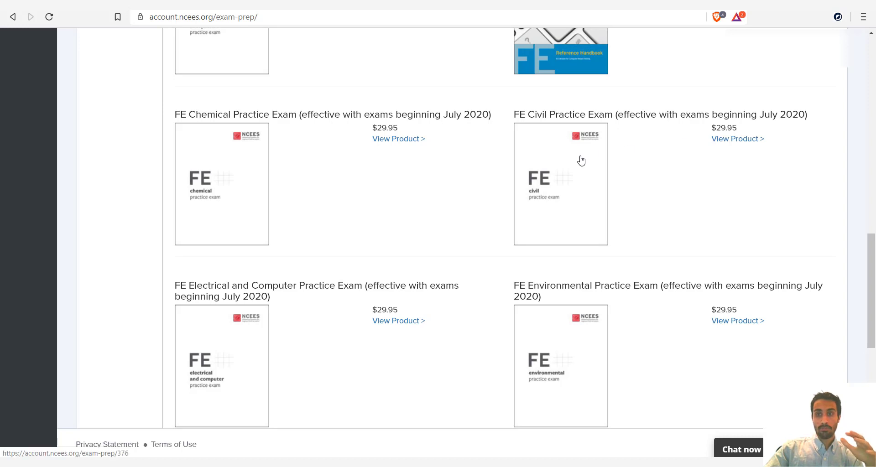
mouse_move(602, 155)
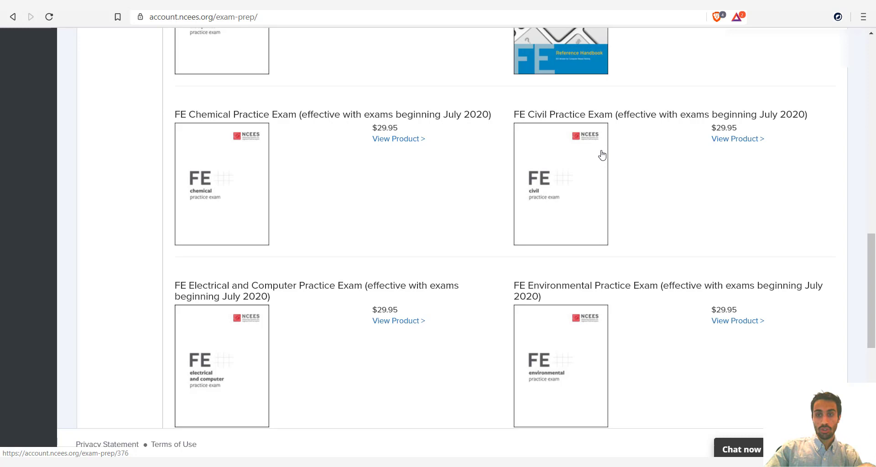
mouse_move(578, 152)
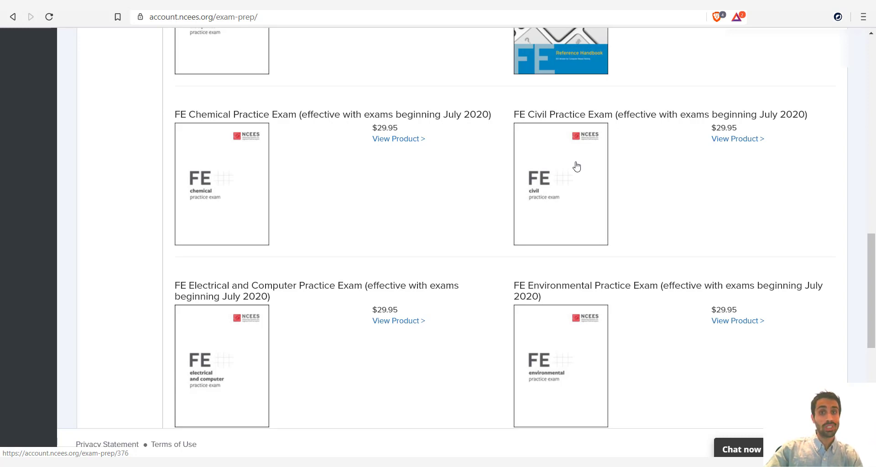
scroll("down", 3)
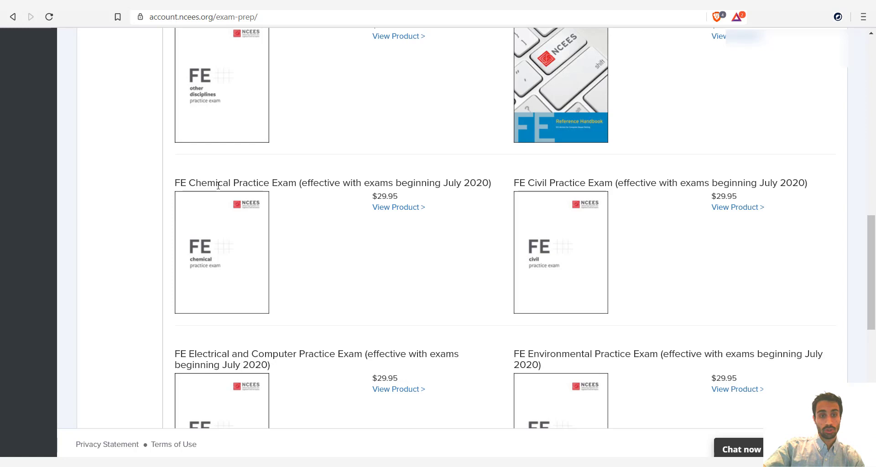
scroll("down", 3)
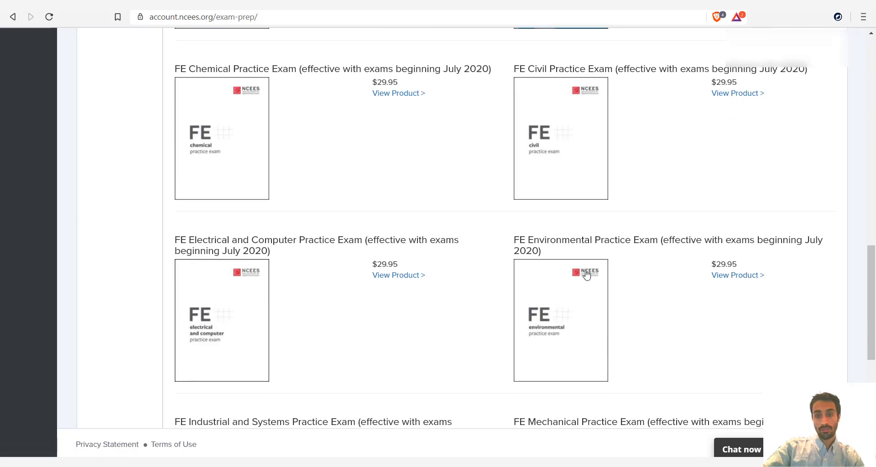
scroll("down", 3)
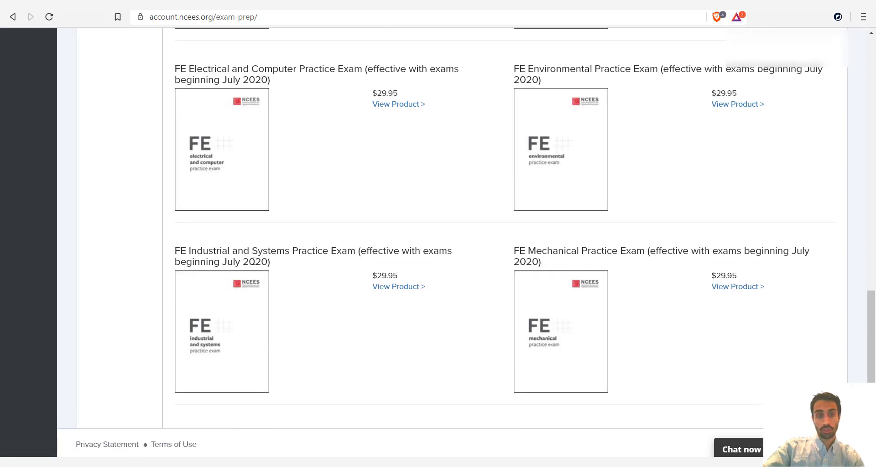
scroll("down", 3)
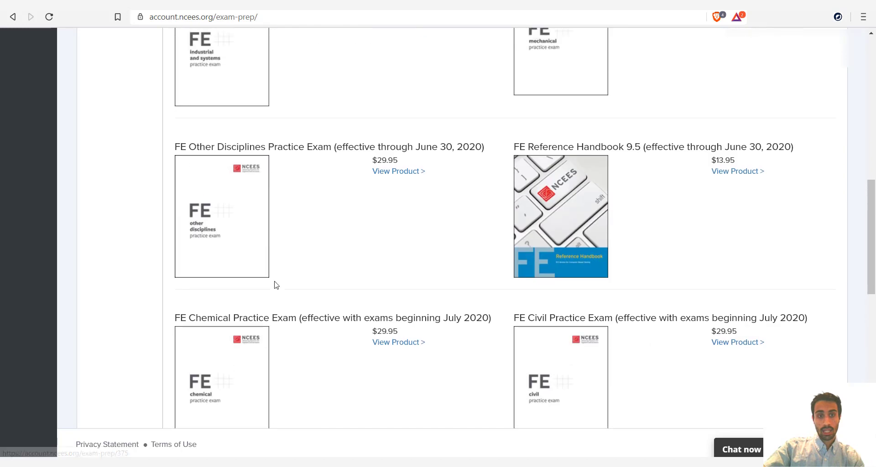
scroll("down", 3)
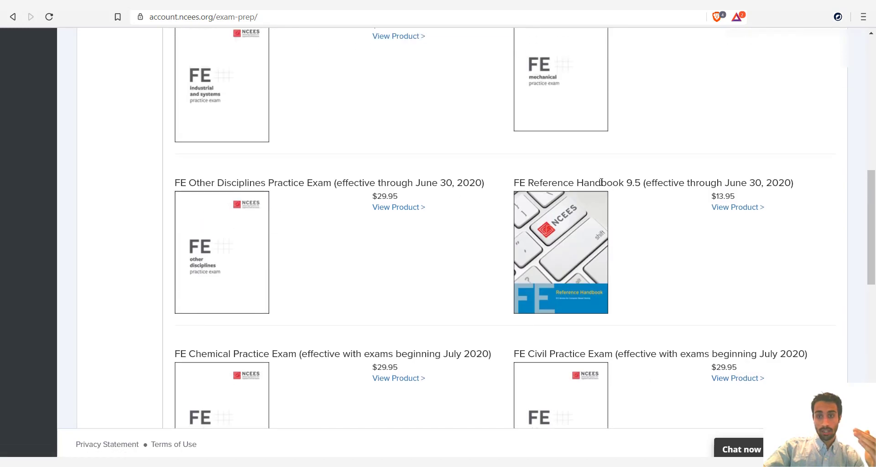
scroll("down", 3)
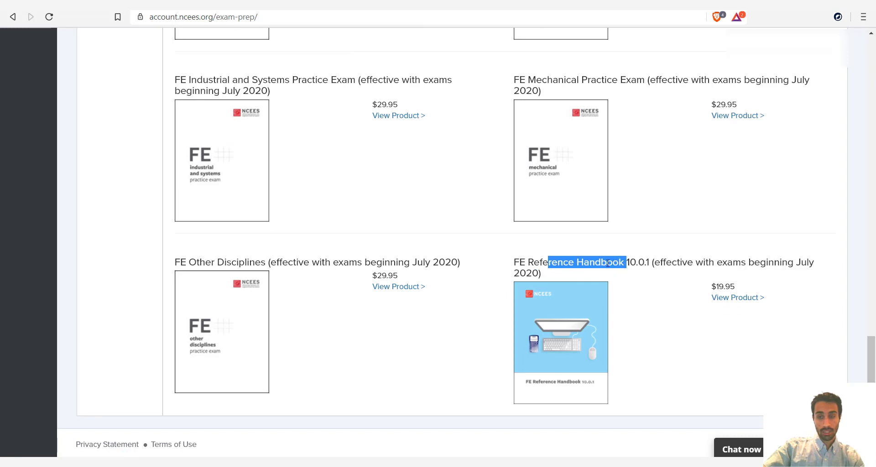
left_click(552, 274)
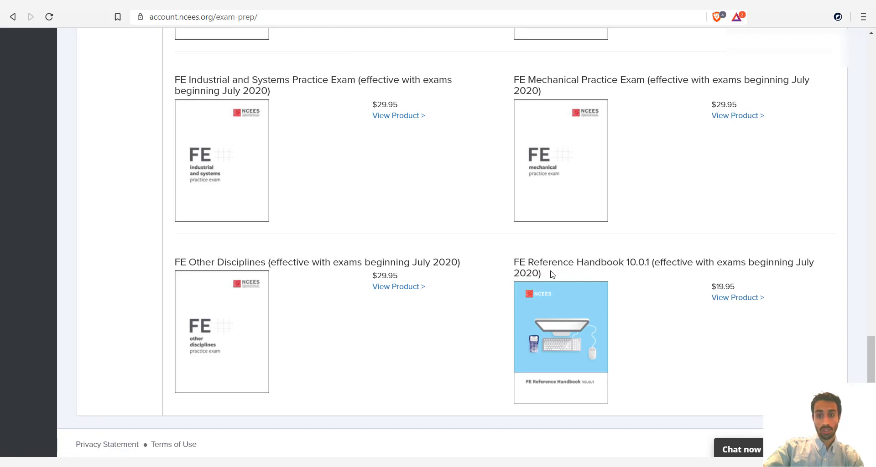
mouse_move(553, 258)
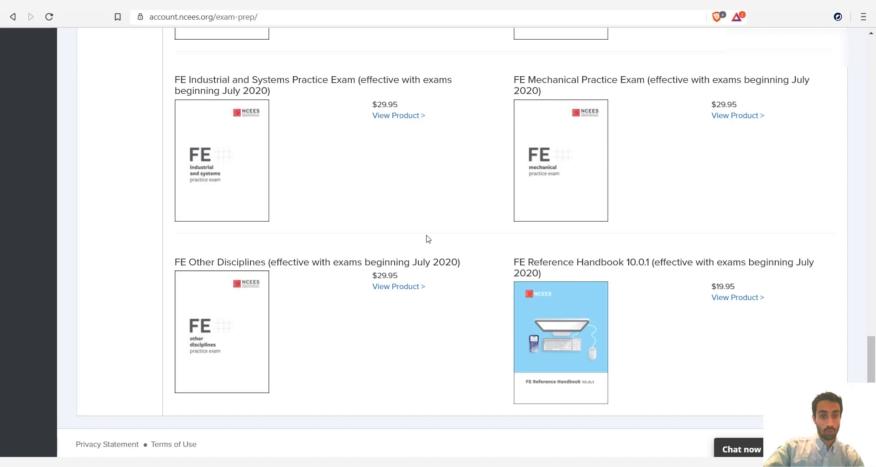
mouse_move(430, 262)
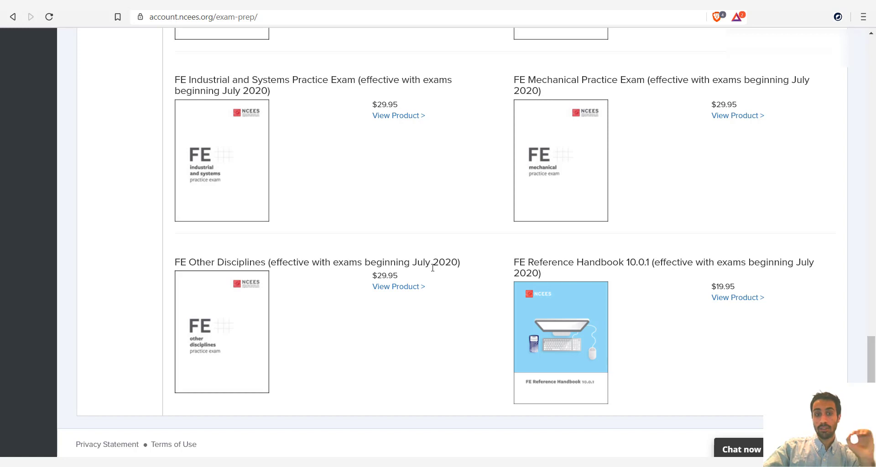
scroll("up", 3)
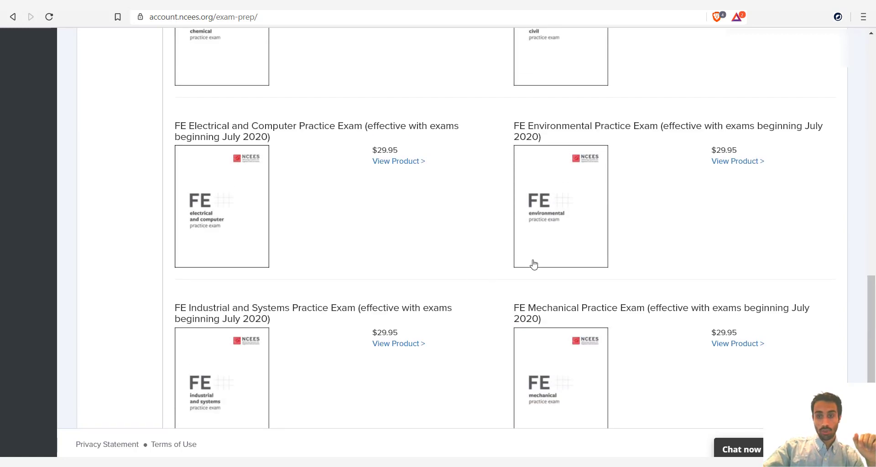
scroll("down", 3)
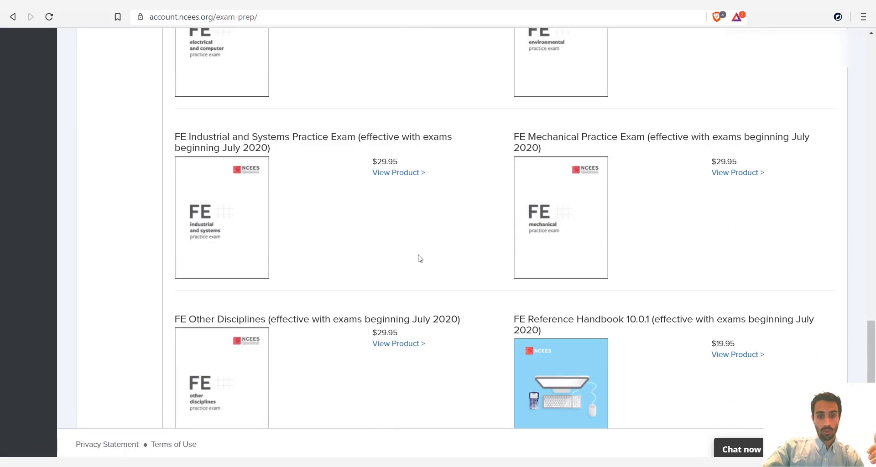
scroll("down", 3)
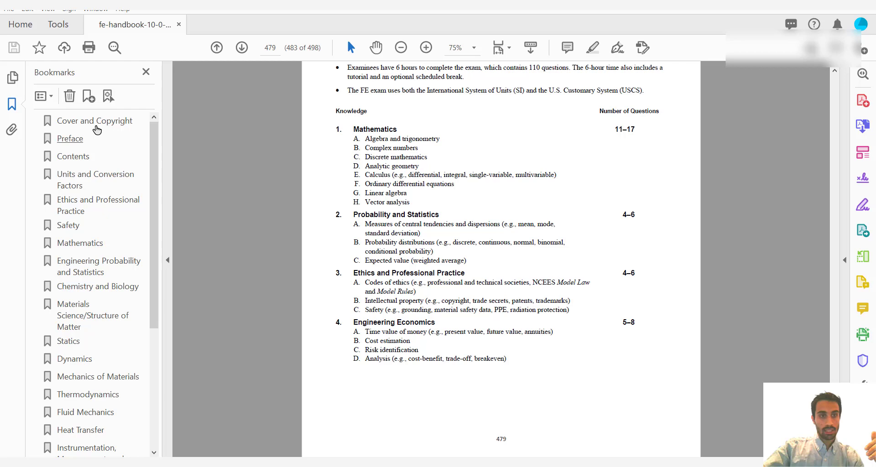
mouse_move(126, 170)
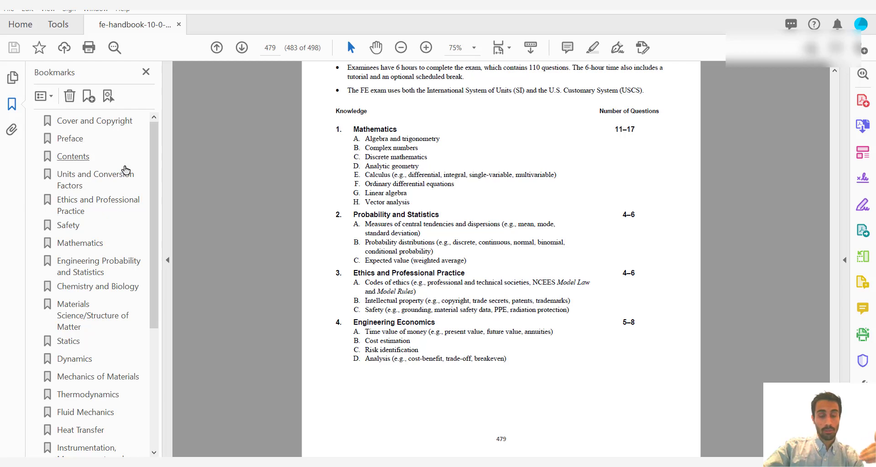
mouse_move(118, 220)
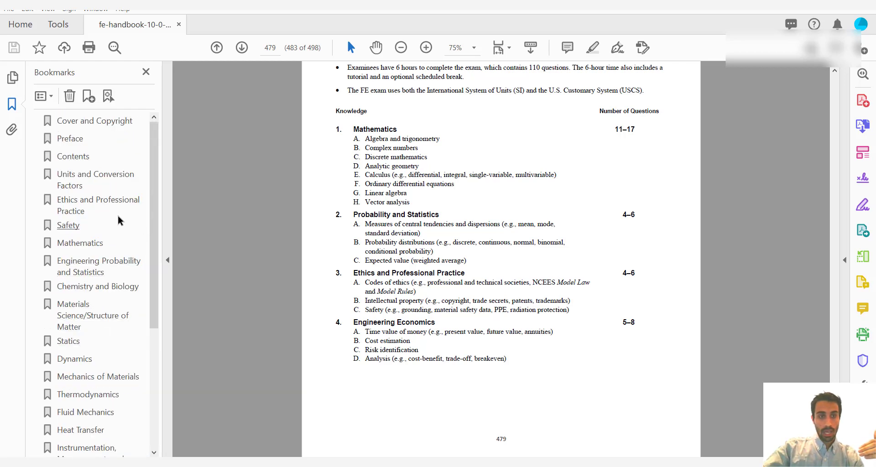
Step: Browse bookmarked chapters — Mathematics, Materials Science, Mechanics of Materials, Heat Transfer, Instrumentation, Fluid Mechanics — ending on Chemical Engineering
left_click(81, 243)
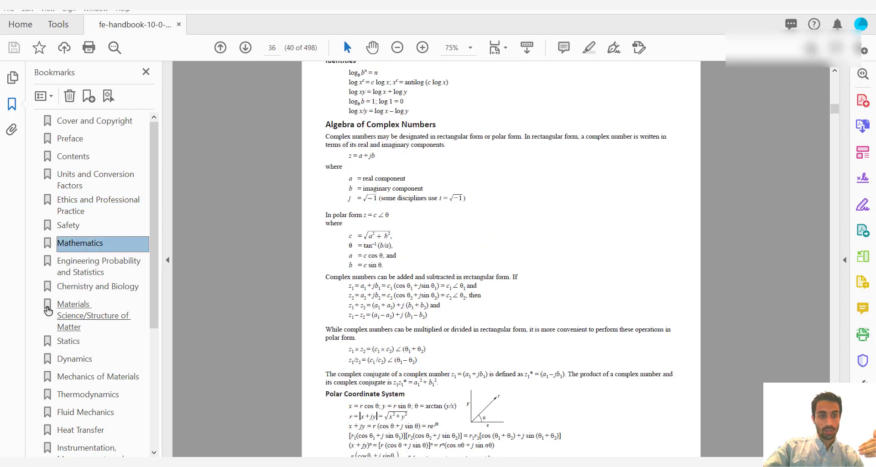
left_click(94, 322)
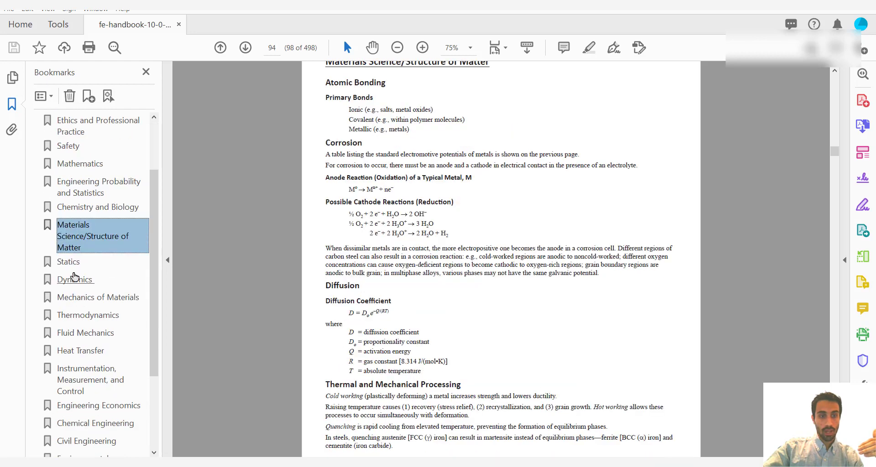
left_click(98, 297)
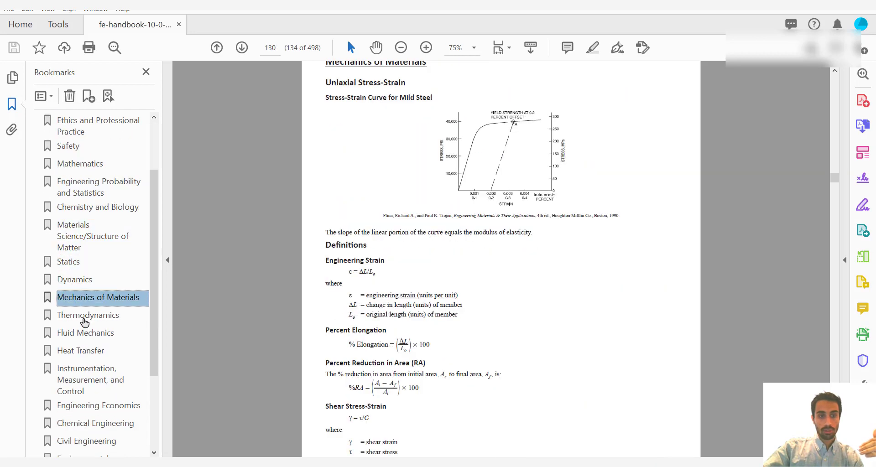
left_click(80, 245)
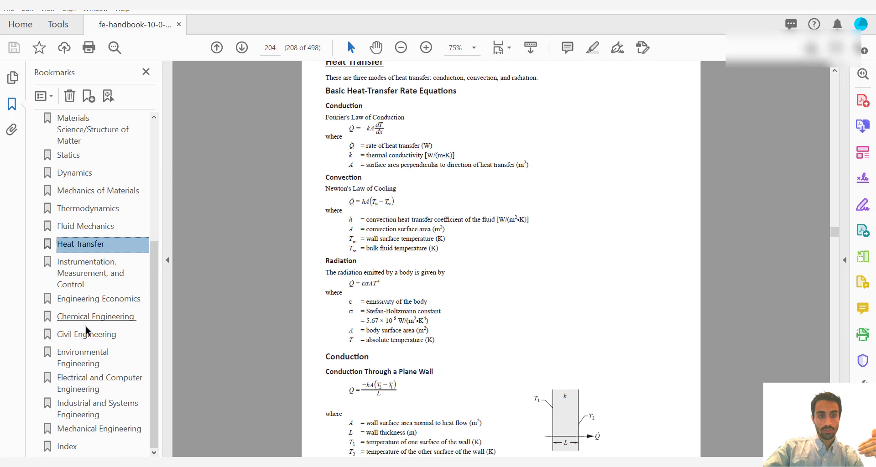
left_click(90, 273)
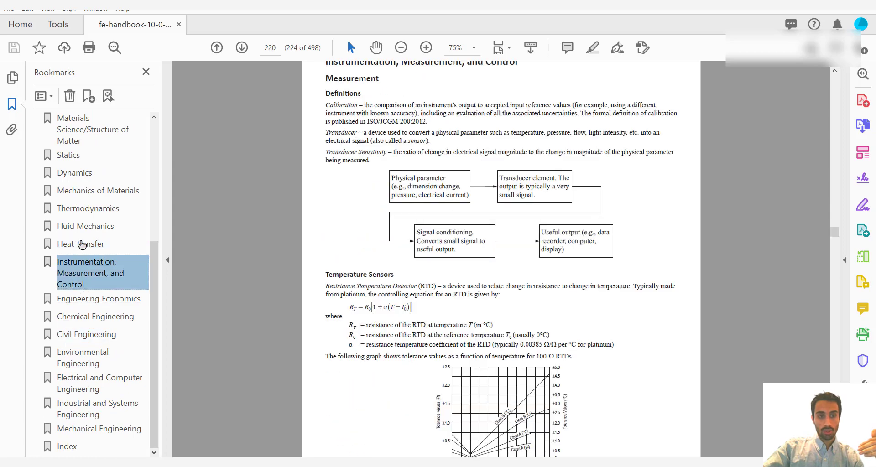
left_click(86, 225)
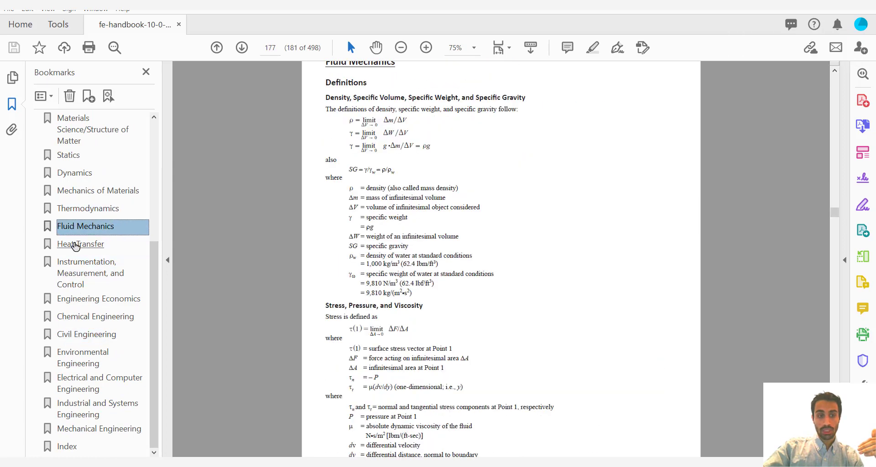
left_click(81, 245)
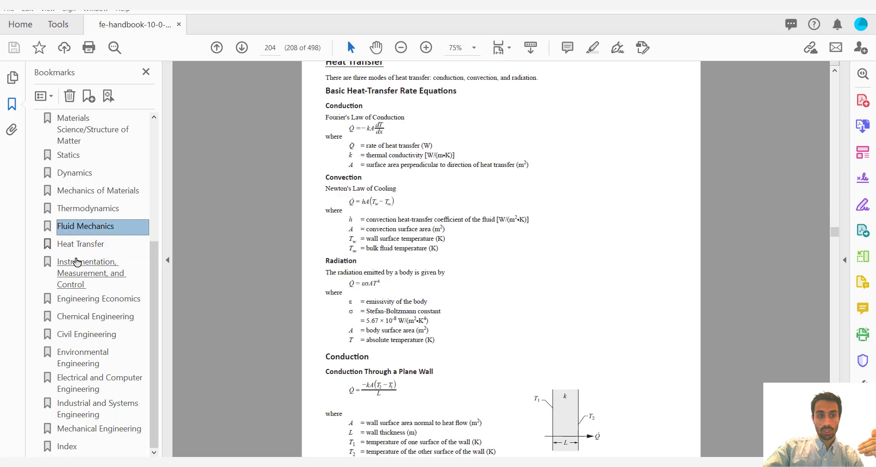
left_click(96, 317)
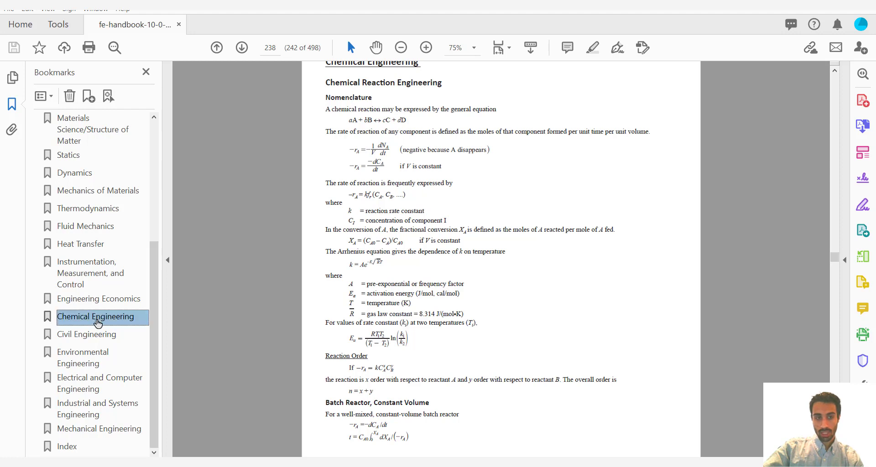
mouse_move(87, 334)
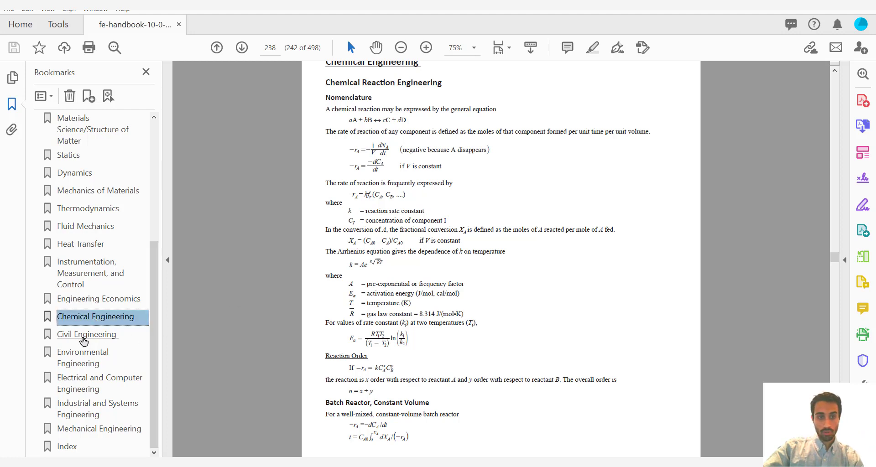
Step: Skim the Civil Engineering chapter, then jump to the Environmental Engineering section at page 317
left_click(88, 334)
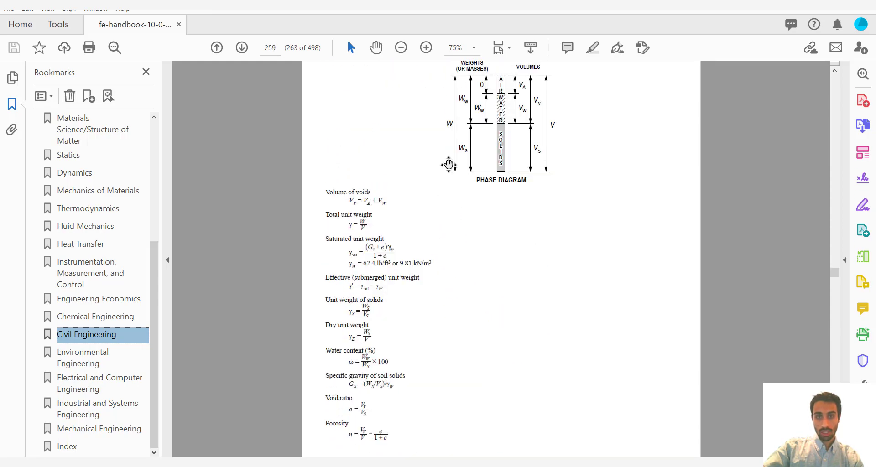
scroll("down", 3)
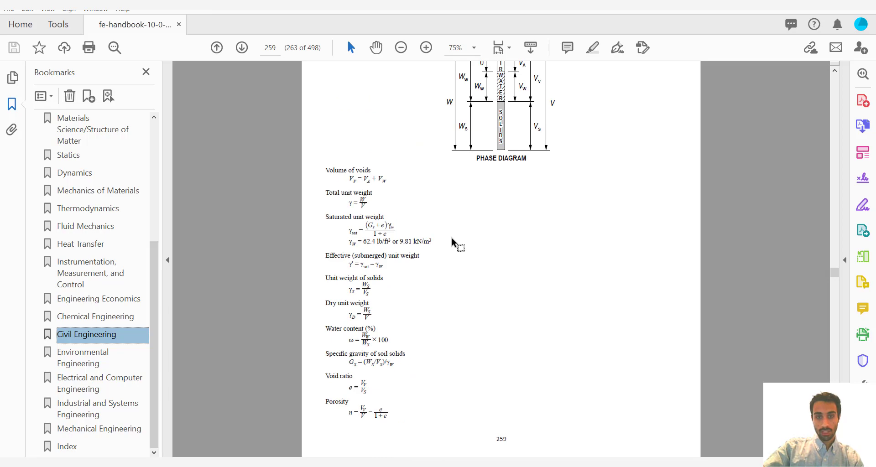
left_click(242, 46)
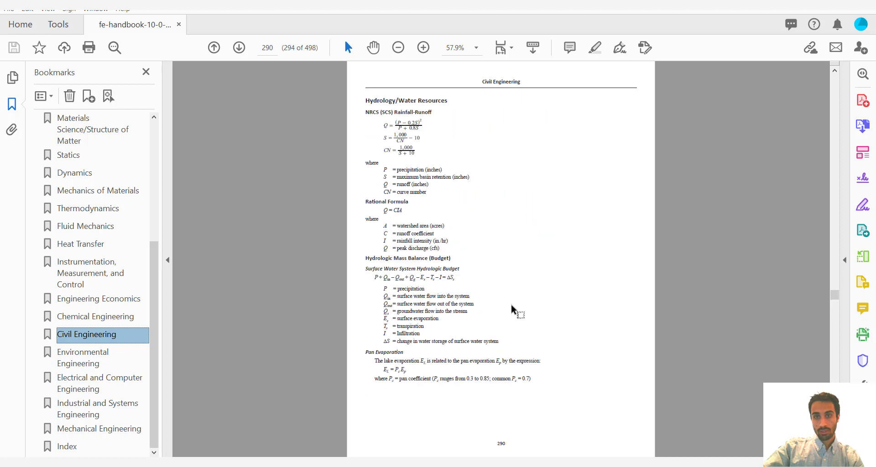
mouse_move(79, 363)
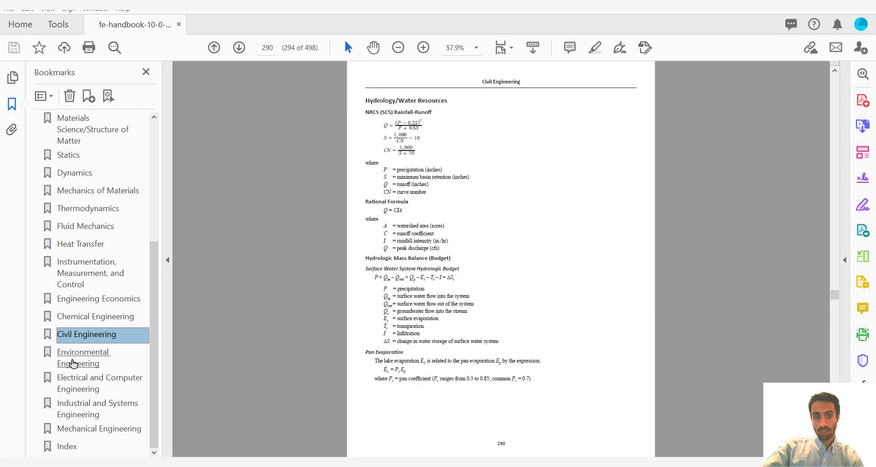
left_click(83, 358)
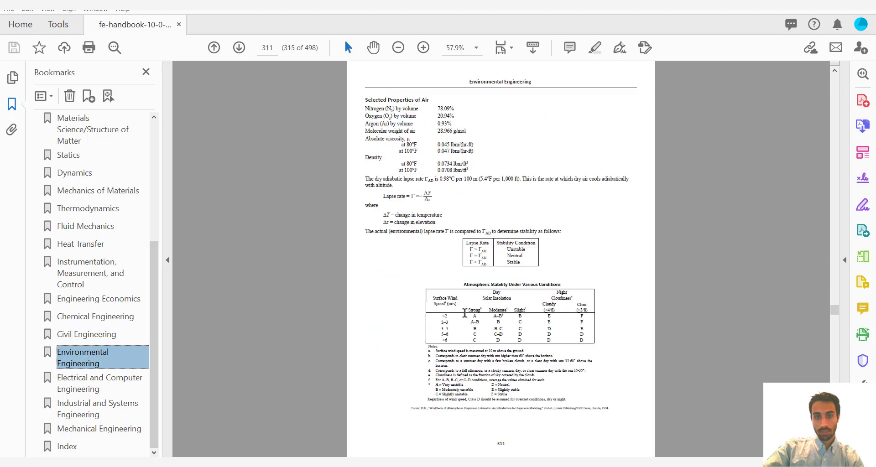
left_click(238, 47)
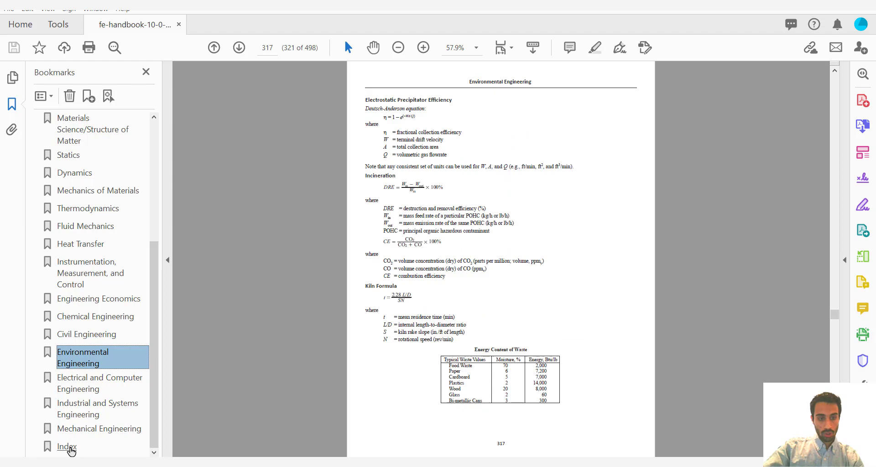
Step: Go to the Civil CBT Exam Specifications at page 476, zoom to 75% and highlight the Statistics topic
left_click(66, 446)
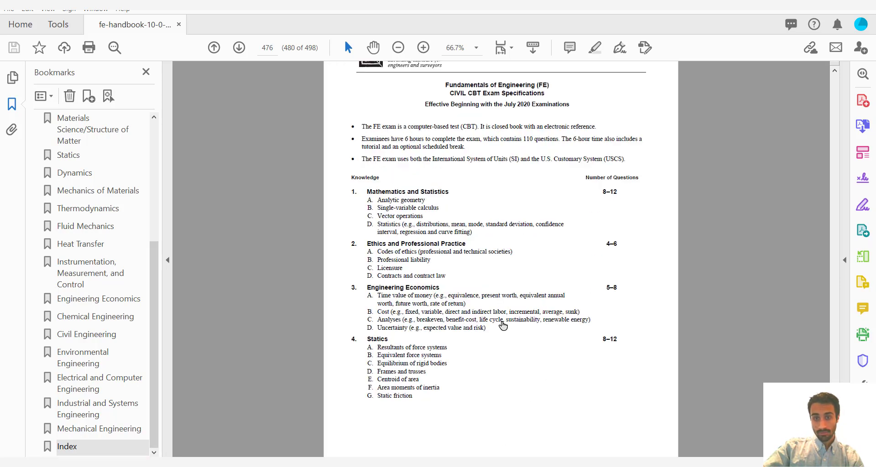
left_click(422, 47)
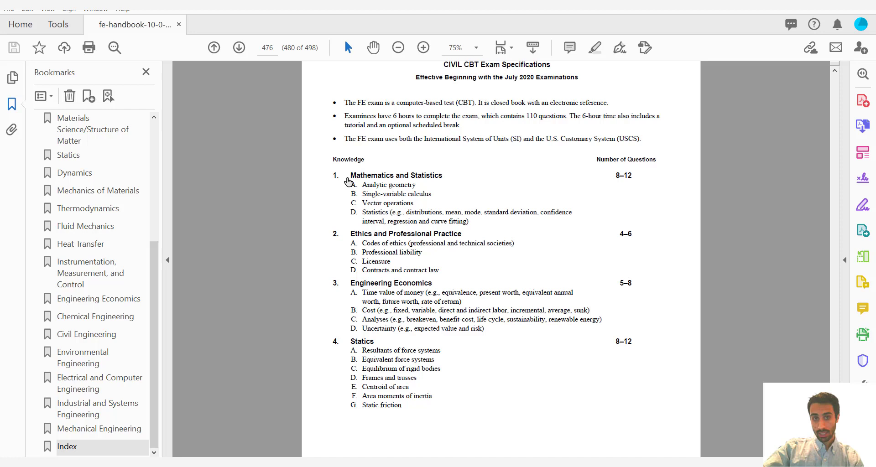
double_click(395, 175)
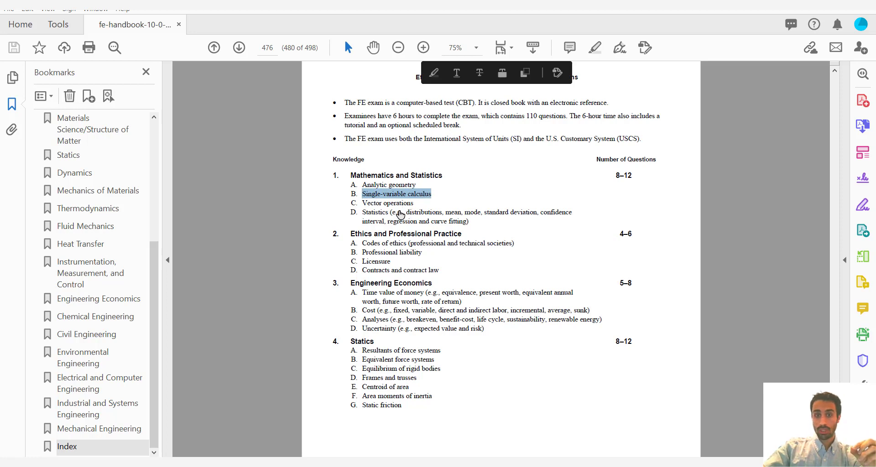
mouse_move(365, 191)
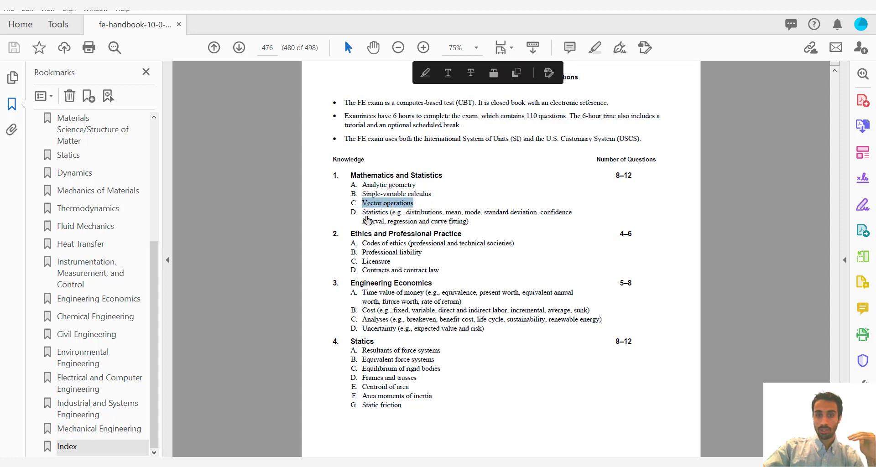
left_click_drag(362, 212, 468, 221)
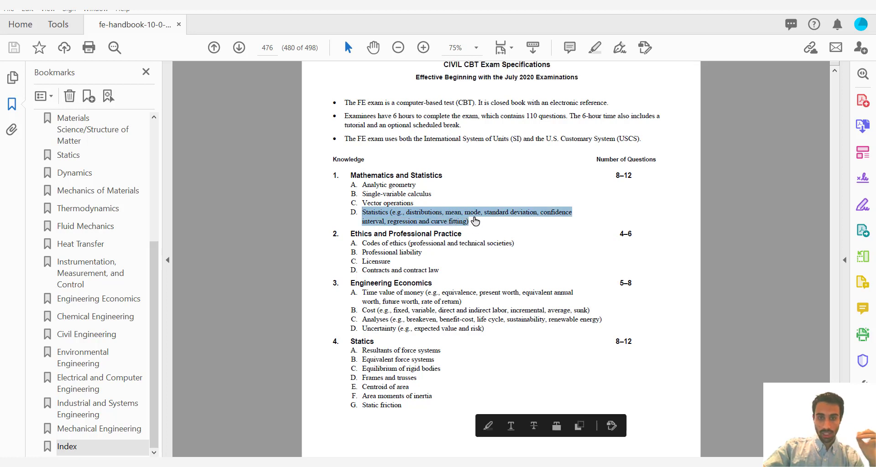
mouse_move(430, 265)
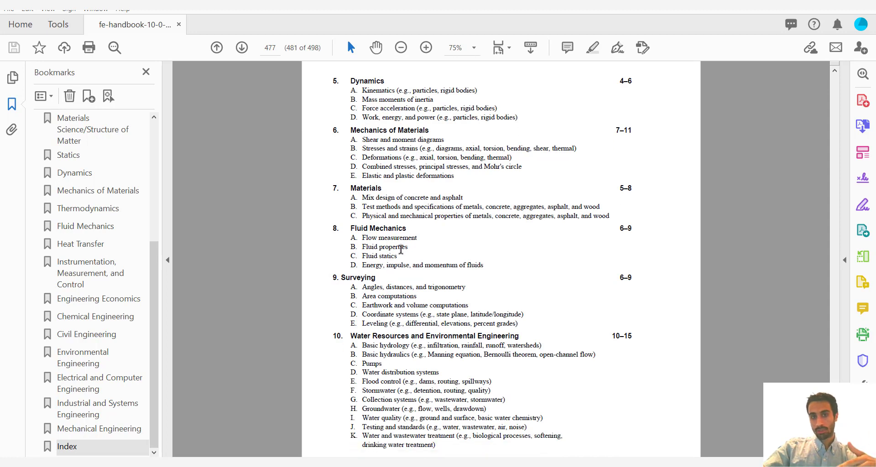
Step: Read through the Civil question counts, highlighting Water Resources 10–15 and Structural Engineering, down to page 478
scroll("down", 3)
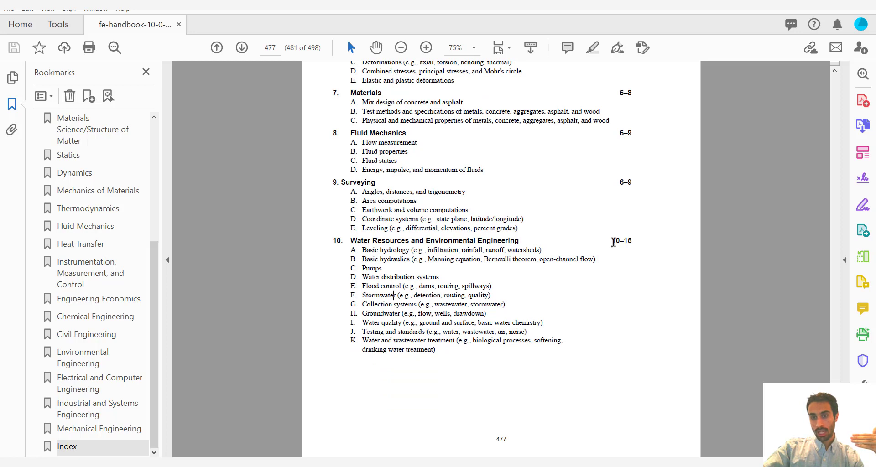
mouse_move(442, 240)
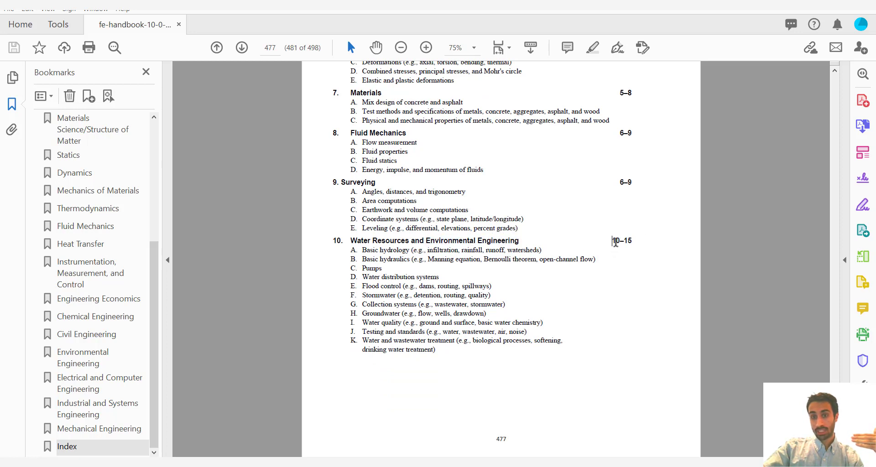
double_click(622, 241)
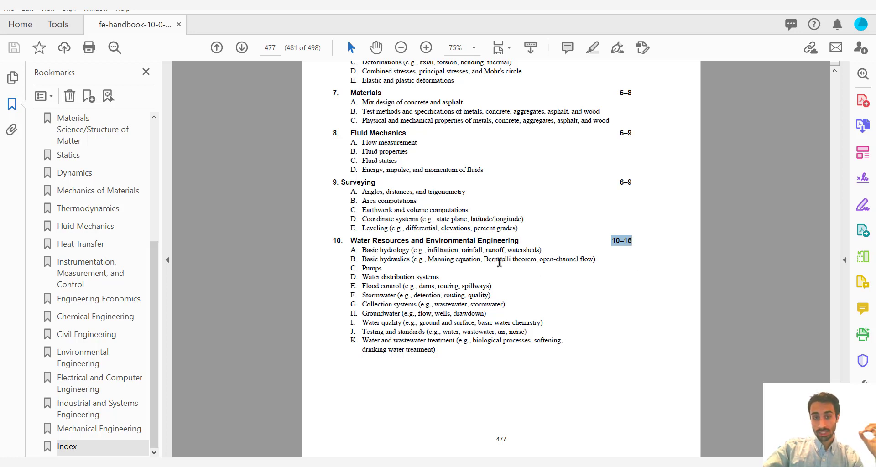
scroll("down", 3)
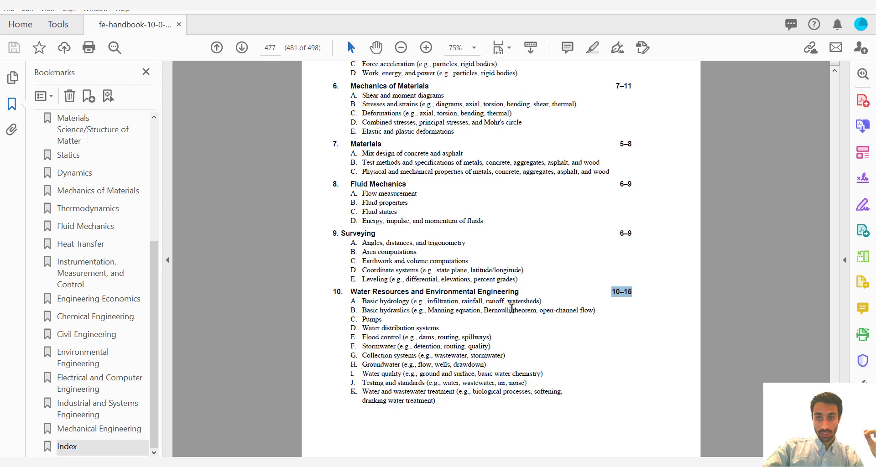
scroll("down", 3)
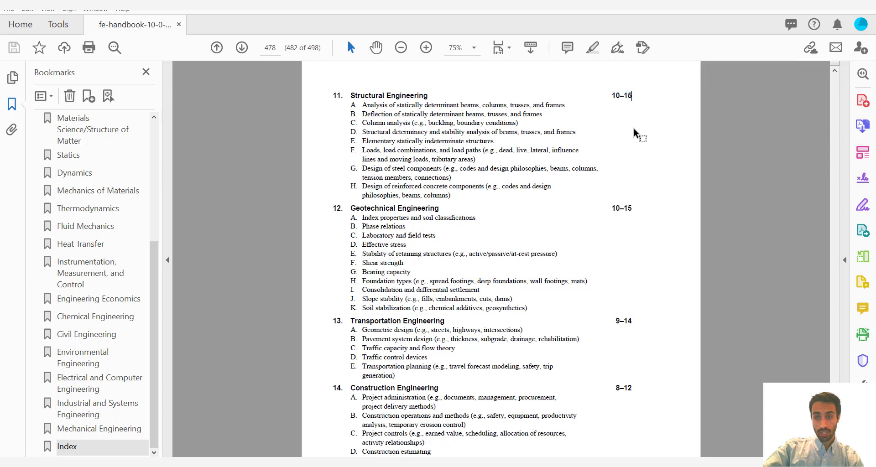
double_click(395, 209)
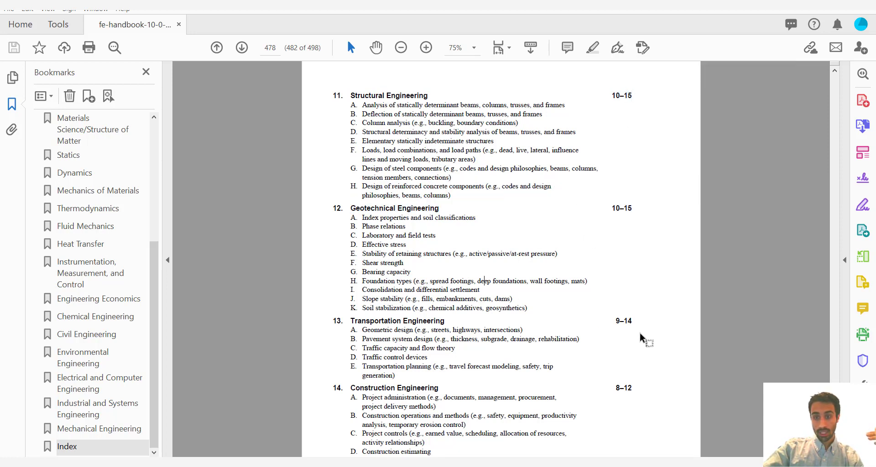
double_click(622, 321)
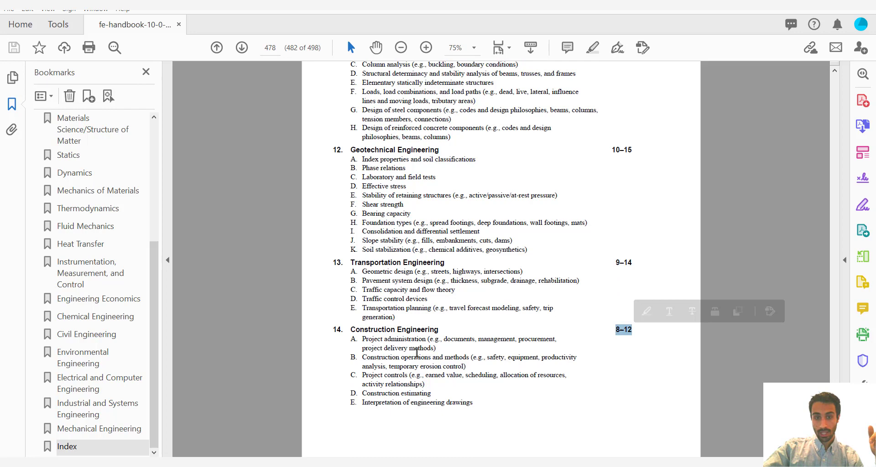
scroll("down", 3)
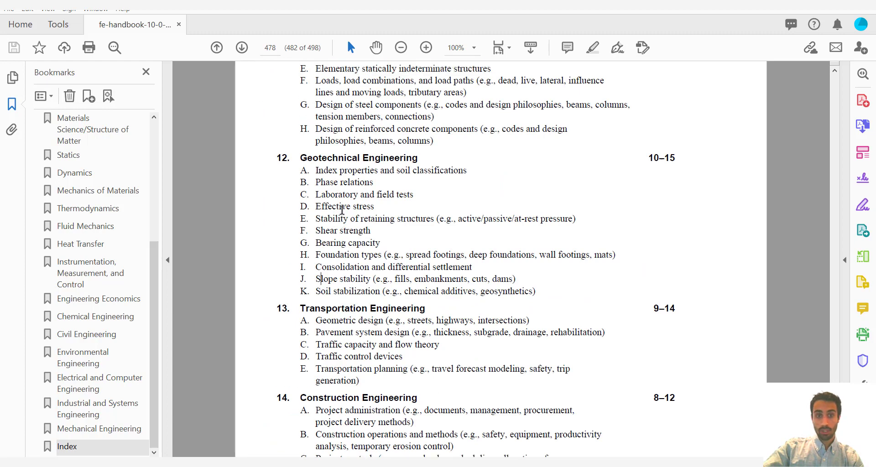
Step: Zoom in on the Water Resources topics at 150%, then back out to the Appendix: FE Exam Specifications contents and on to Mechanical
left_click(215, 46)
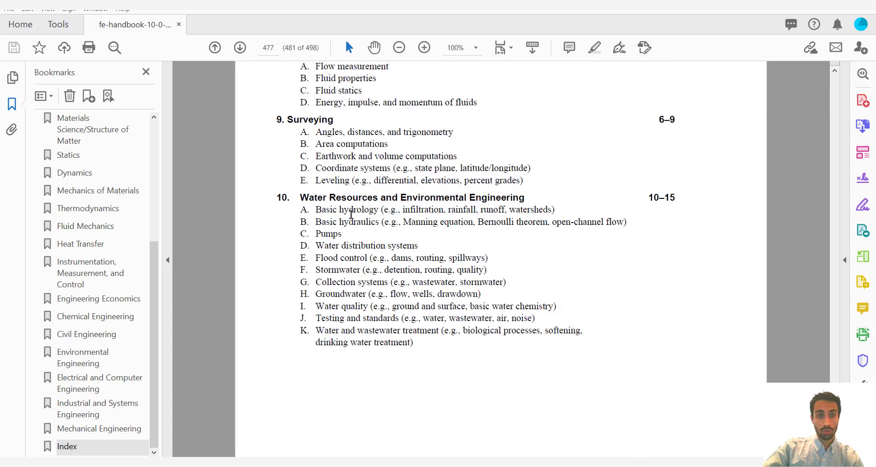
left_click(424, 47)
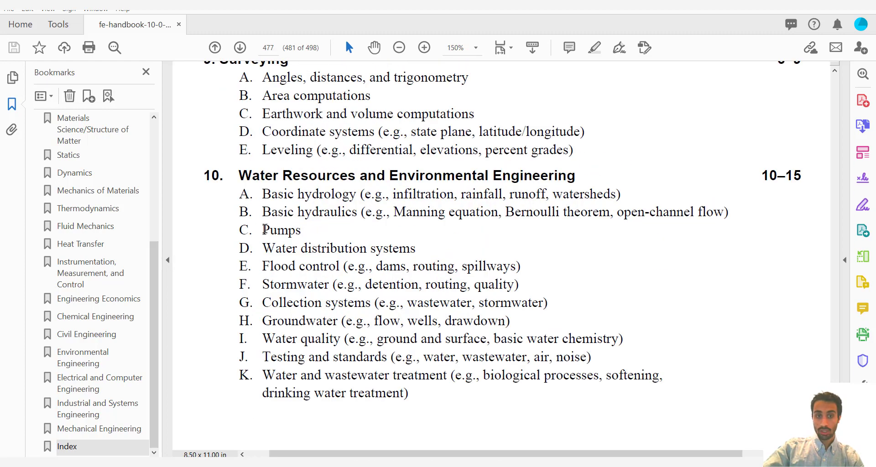
double_click(282, 230)
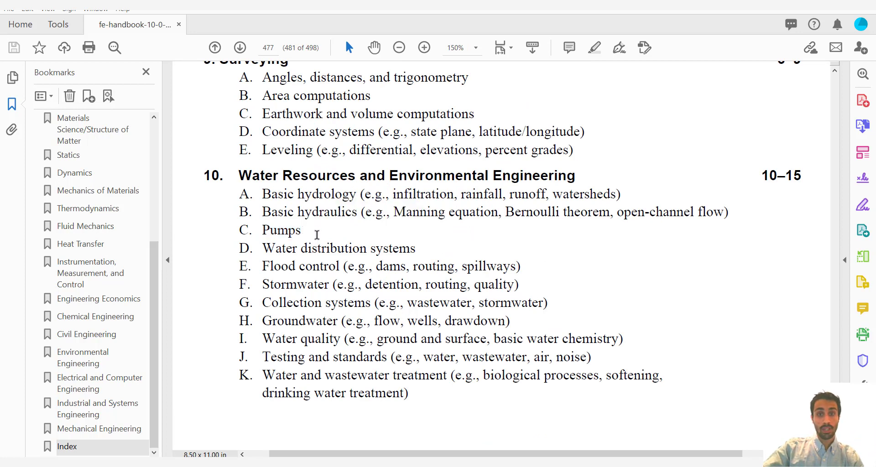
mouse_move(375, 266)
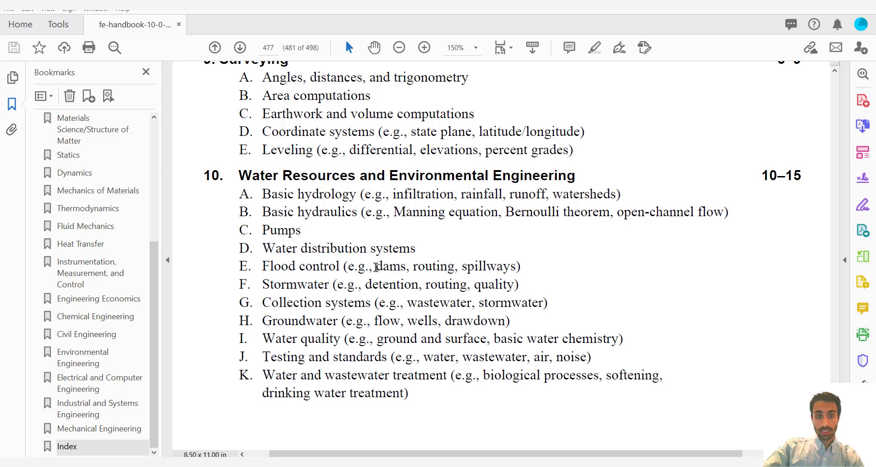
left_click(399, 47)
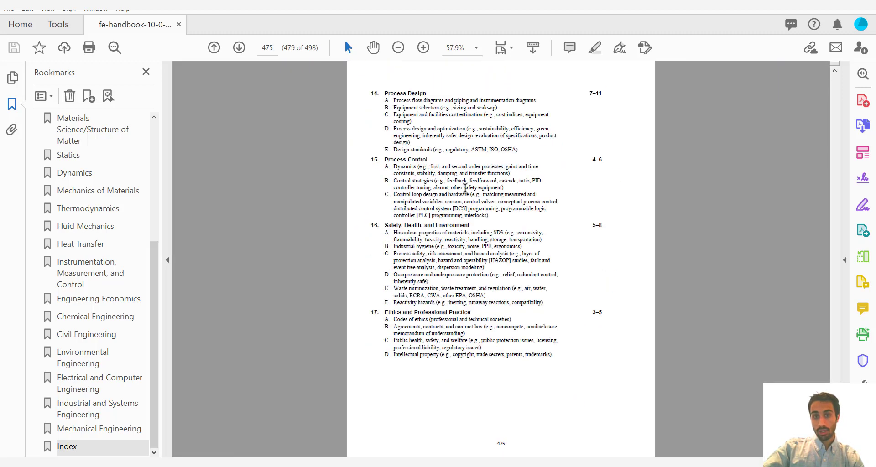
left_click(214, 46)
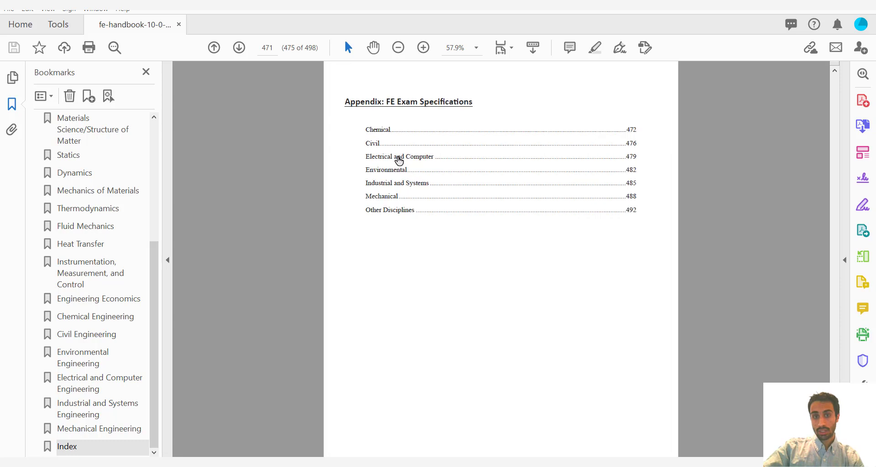
left_click(423, 46)
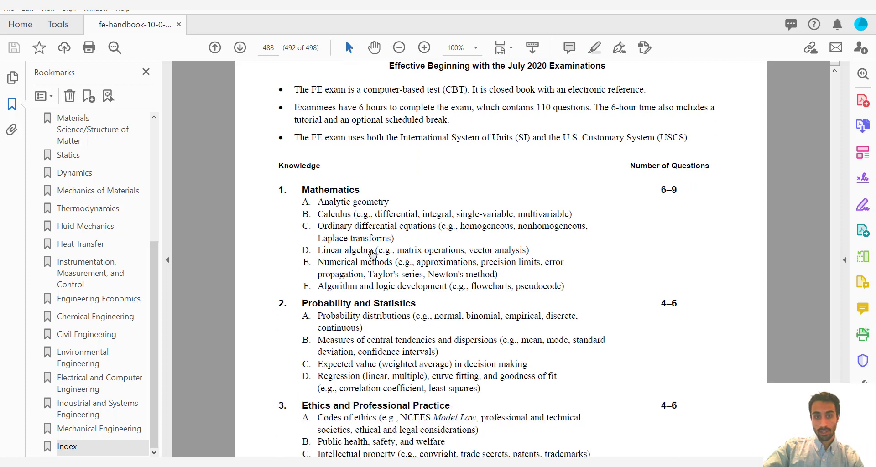
Step: Read the Mechanical specifications from page 488, highlighting the Newton's second law for particles topic, reaching page 490
double_click(352, 202)
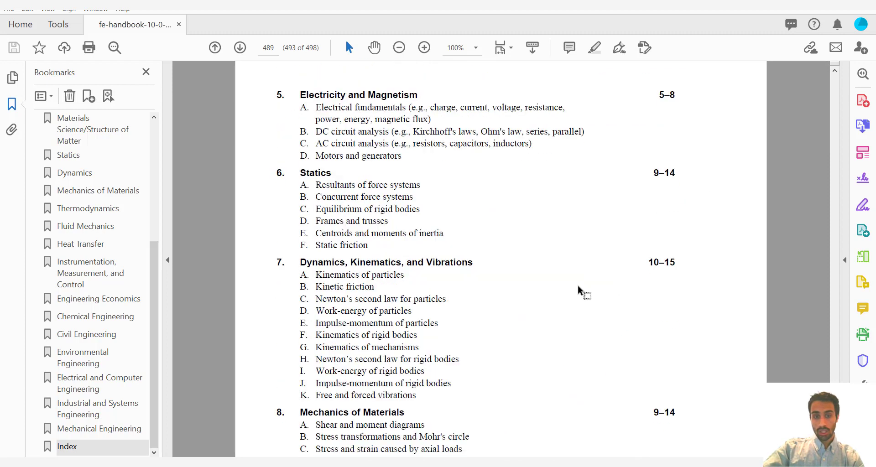
scroll("down", 3)
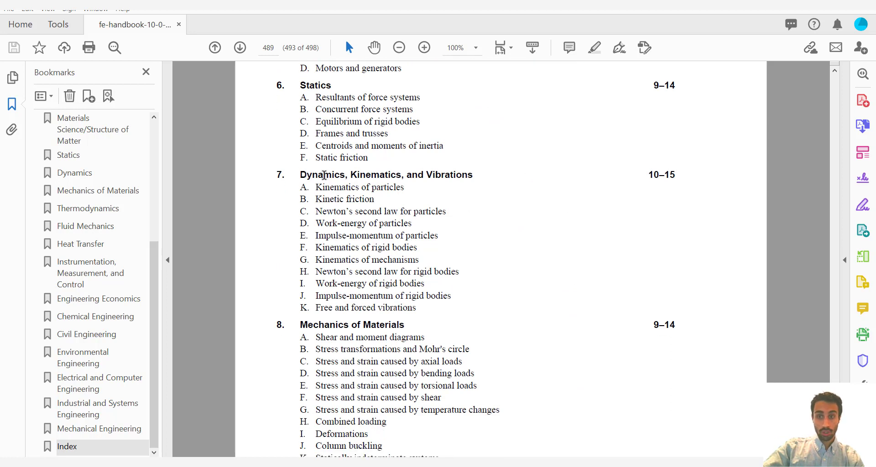
double_click(322, 174)
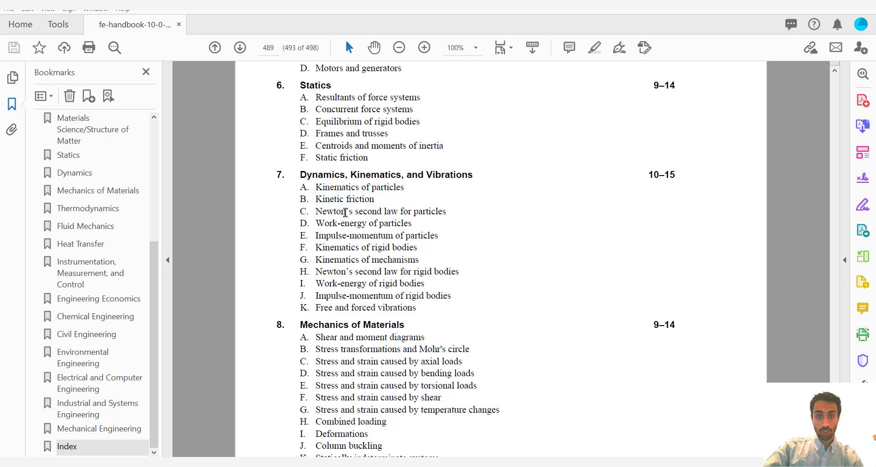
left_click_drag(316, 212, 447, 212)
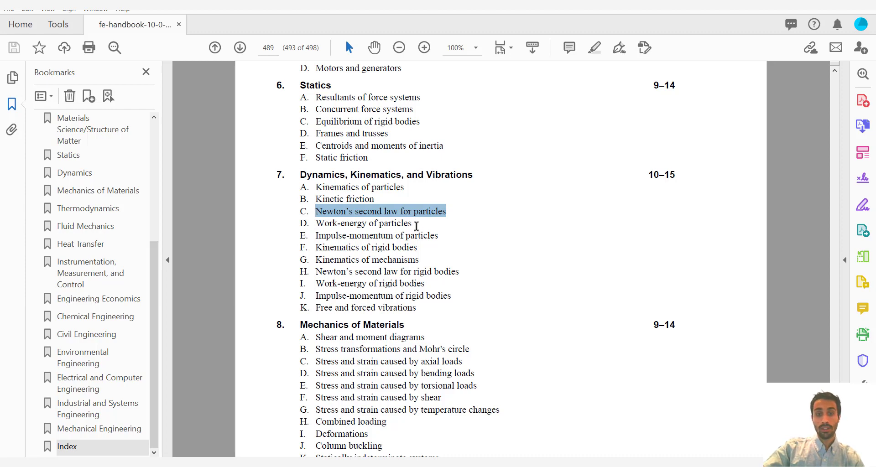
scroll("down", 3)
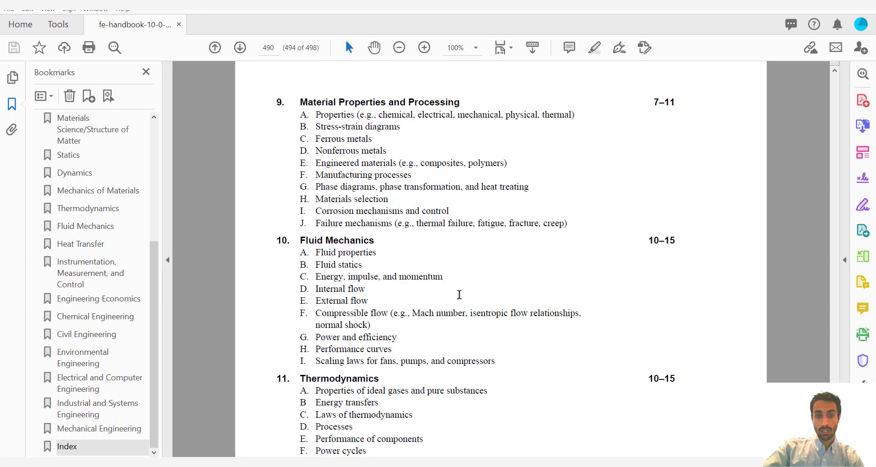
left_click(239, 47)
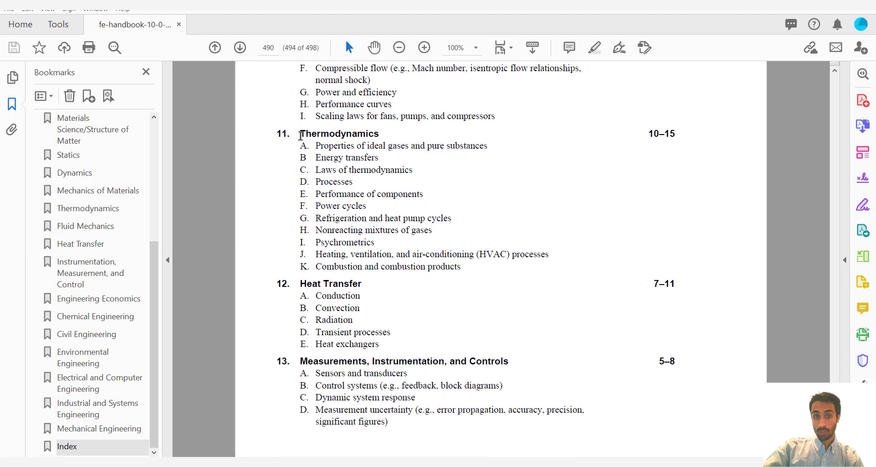
mouse_move(631, 161)
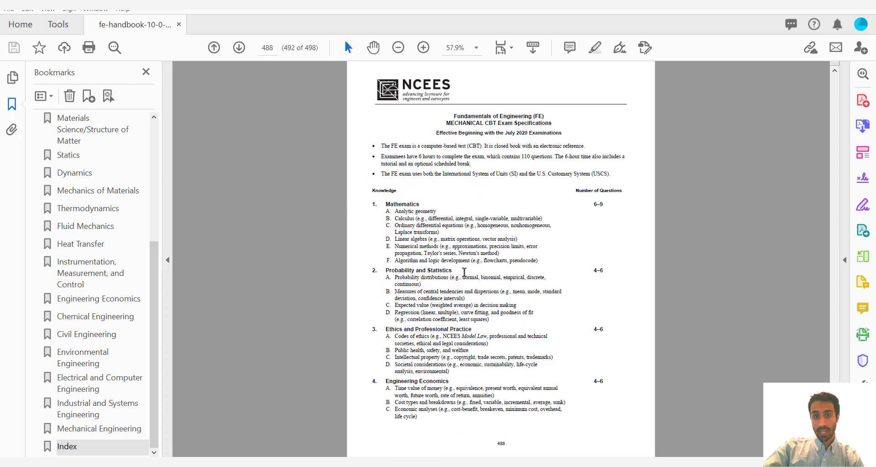
Step: View the Other Disciplines exam specifications at 100% zoom from the appendix contents
left_click(214, 47)
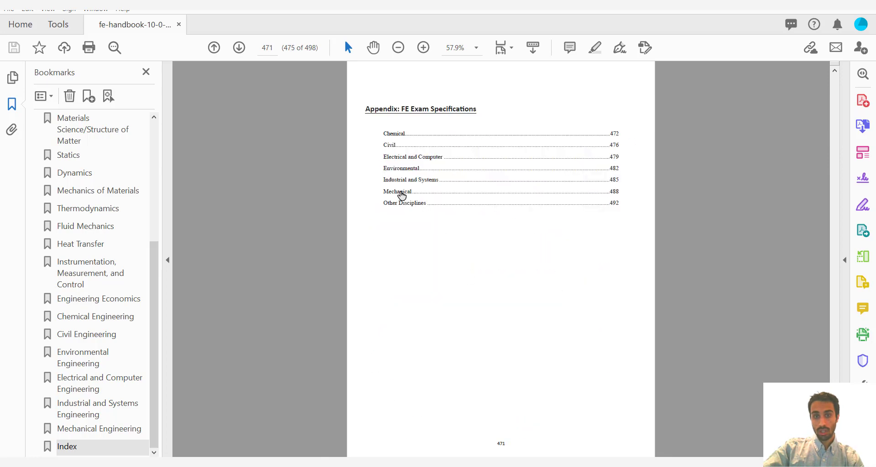
mouse_move(399, 205)
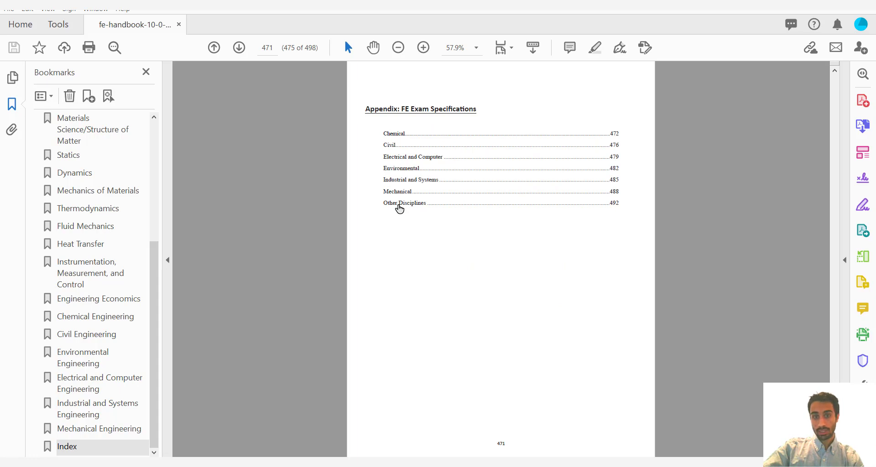
left_click(405, 202)
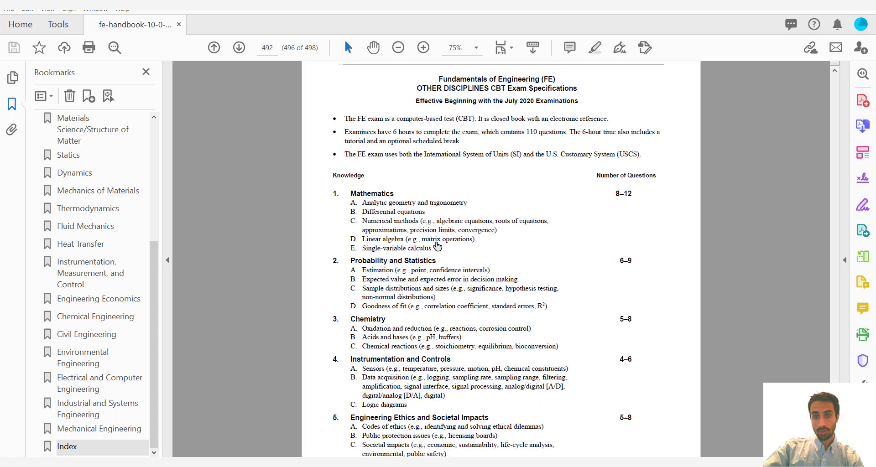
left_click(423, 46)
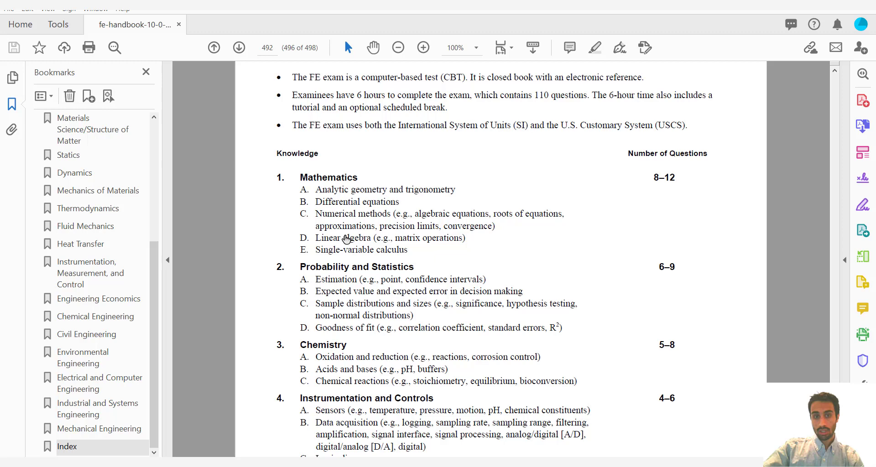
scroll("down", 3)
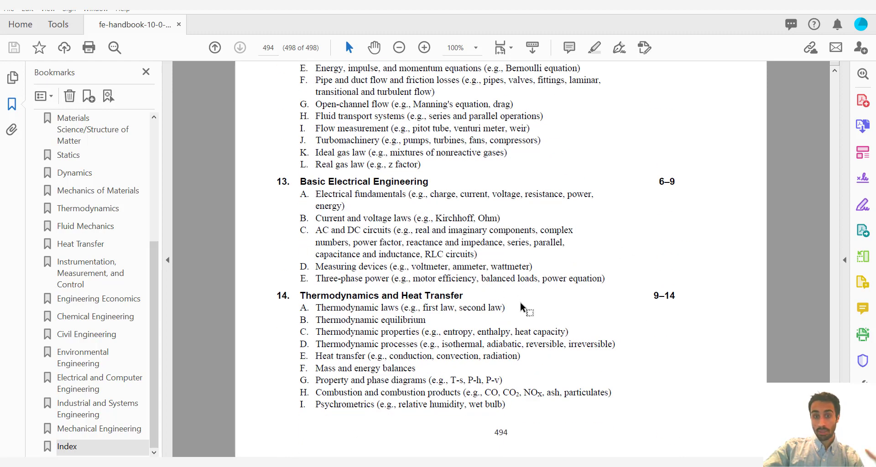
mouse_move(537, 311)
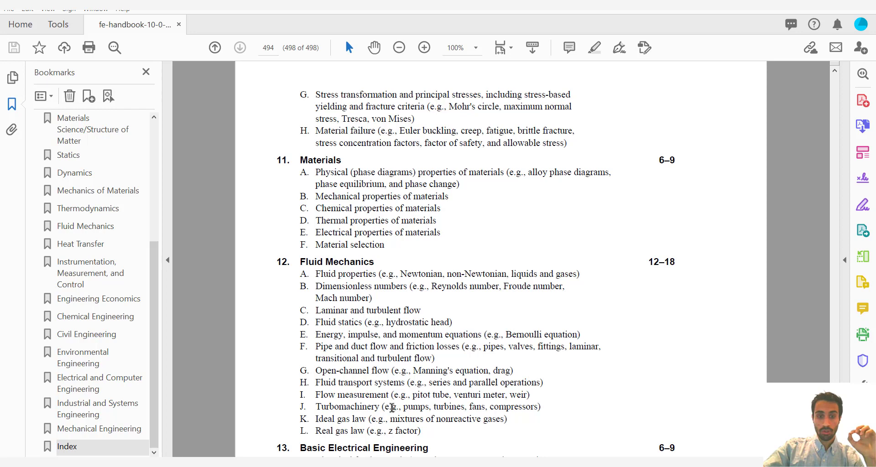
left_click_drag(316, 274, 453, 371)
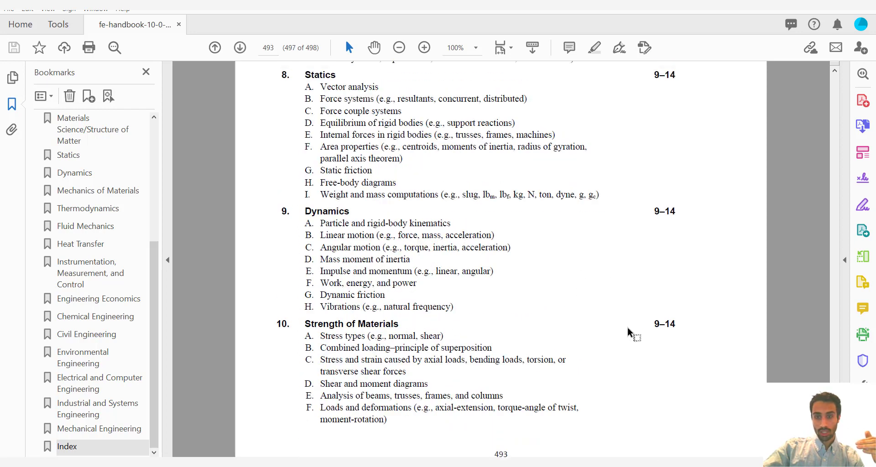
mouse_move(397, 383)
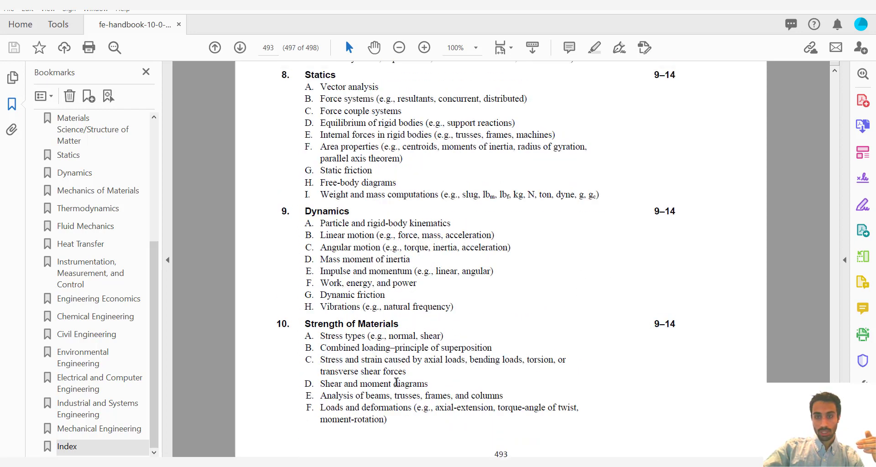
Step: Continue down to page 483, the Environmental exam specifications, in whole-page view
scroll("down", 3)
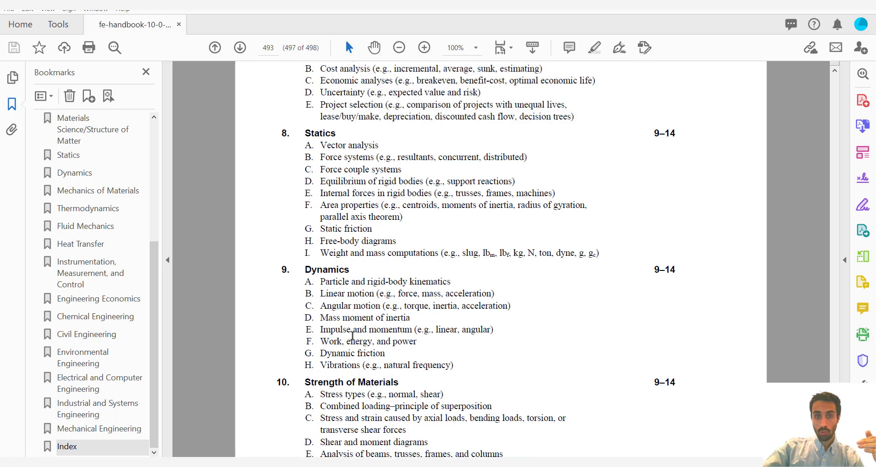
scroll("down", 3)
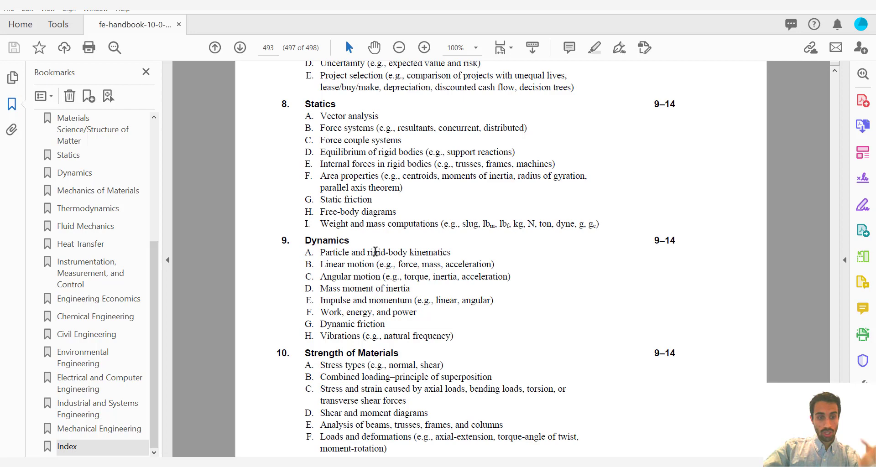
left_click(399, 47)
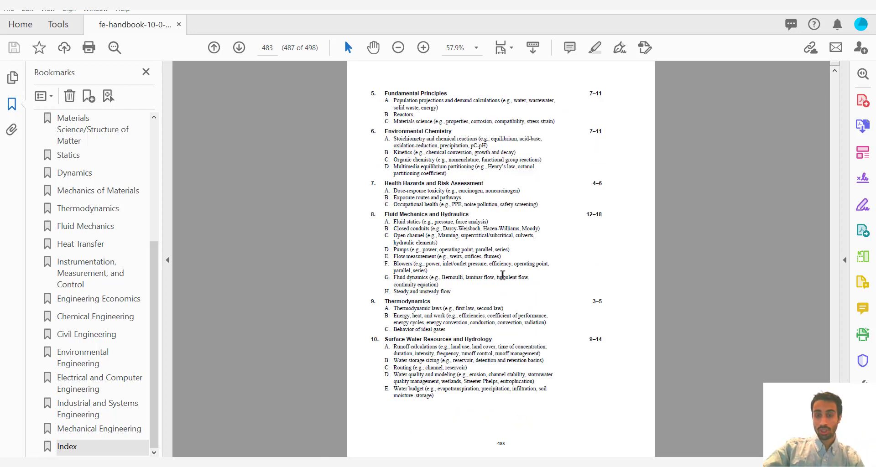
mouse_move(342, 330)
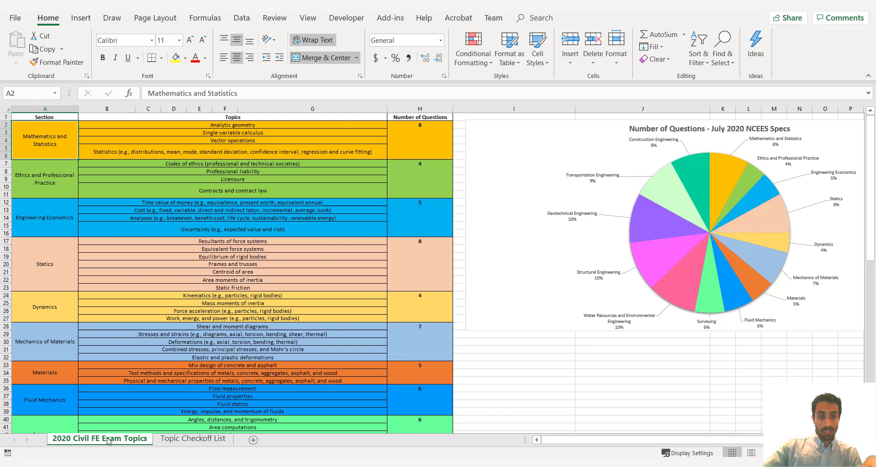
mouse_move(134, 419)
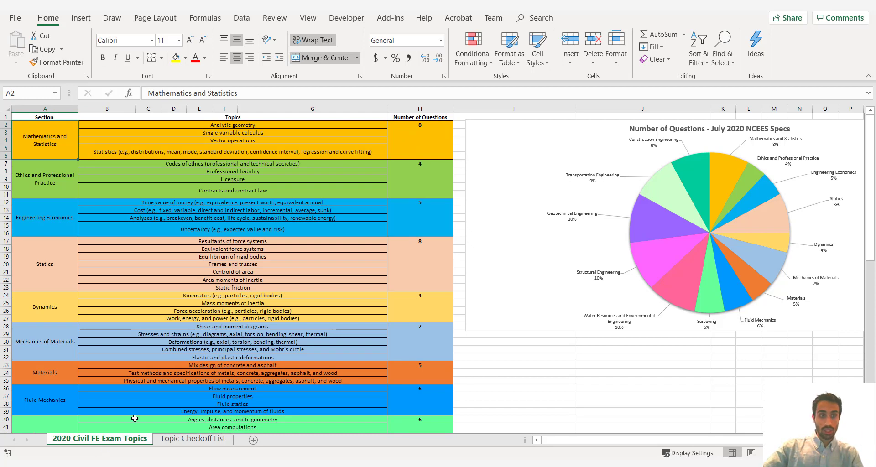
mouse_move(216, 141)
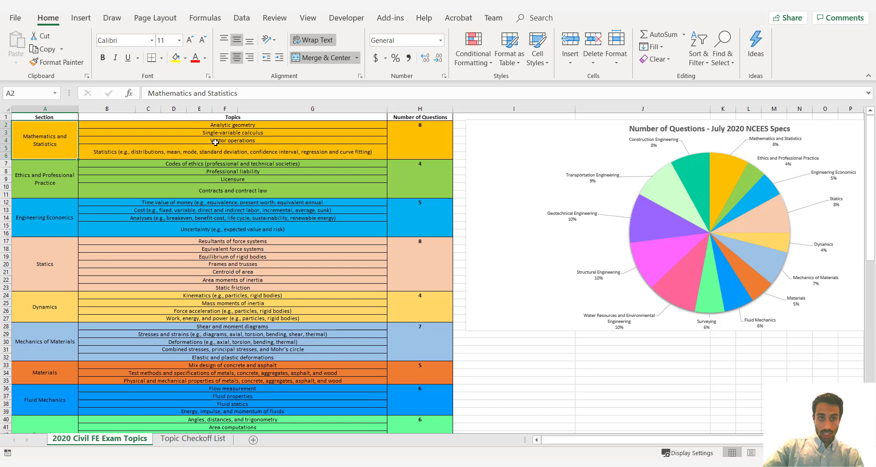
Step: Point at the Single-variable calculus topic and a neighbouring cell in the Civil topics table
left_click(232, 132)
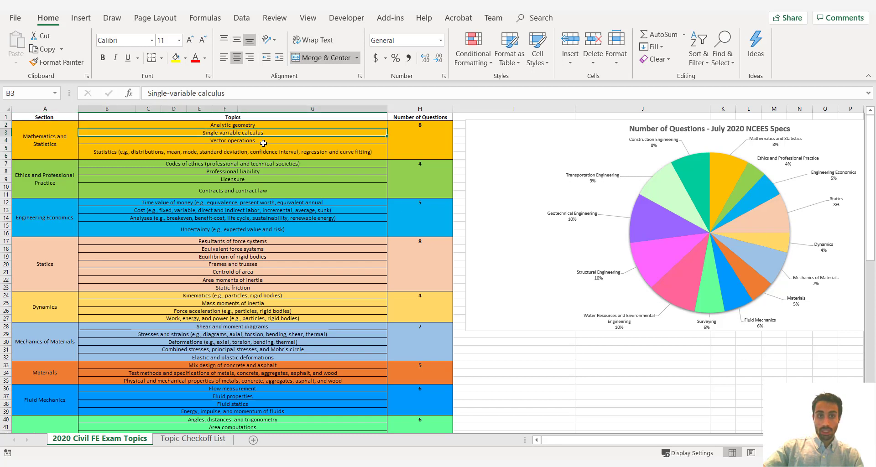
left_click(420, 126)
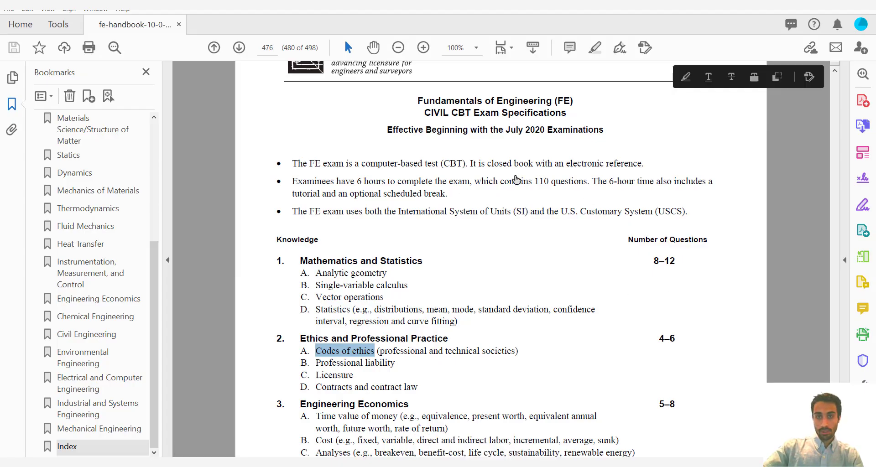
mouse_move(673, 267)
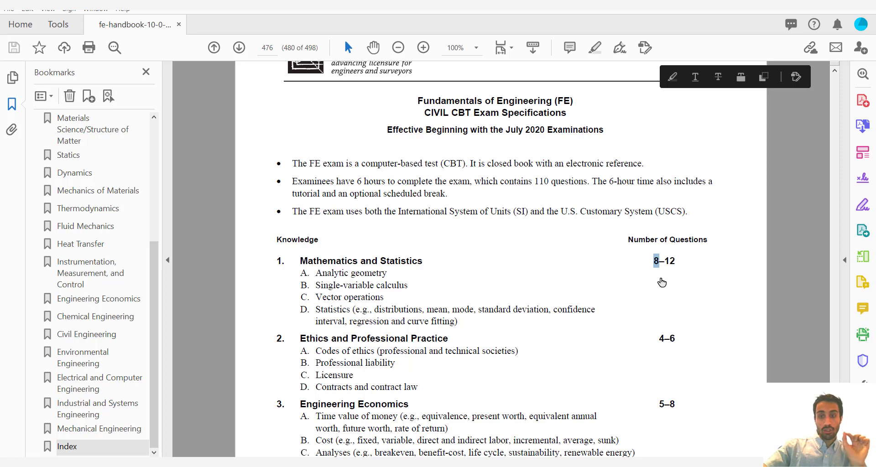
mouse_move(659, 284)
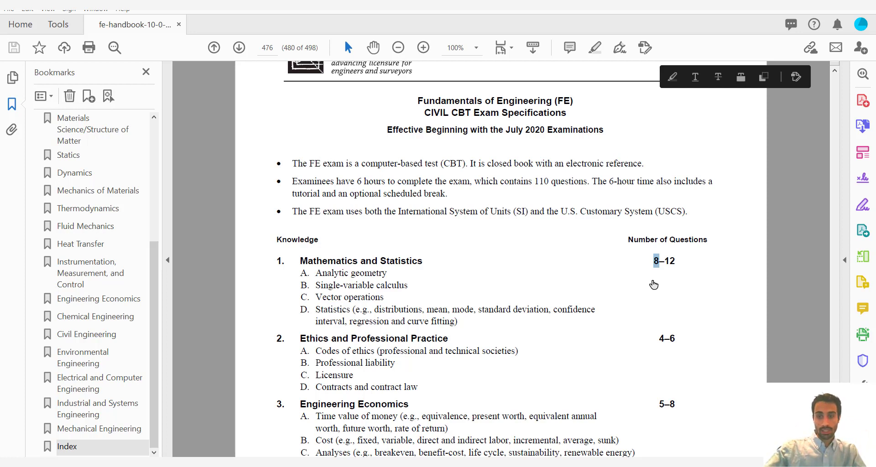
mouse_move(573, 275)
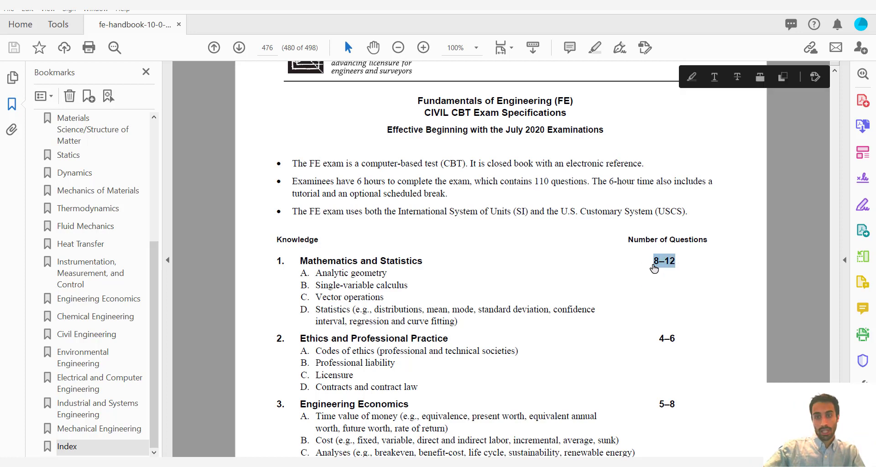
Step: Scroll through the Civil CBT exam specification question ranges such as 8–12 and 4–6
scroll("down", 3)
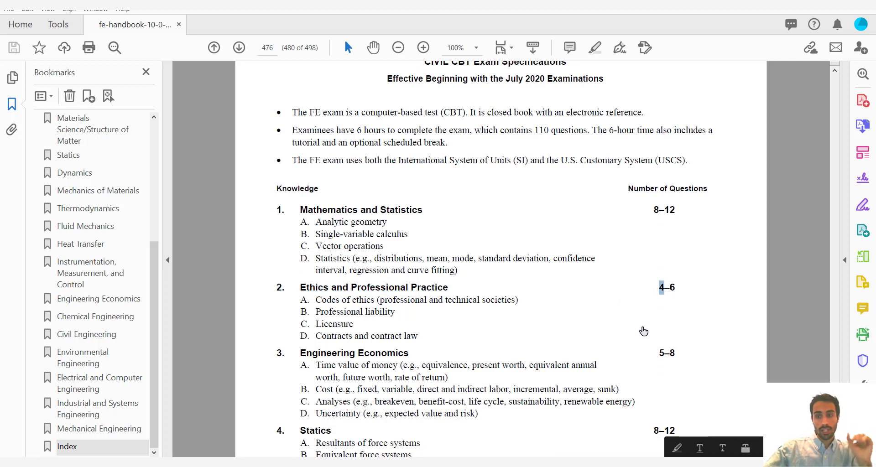
scroll("down", 3)
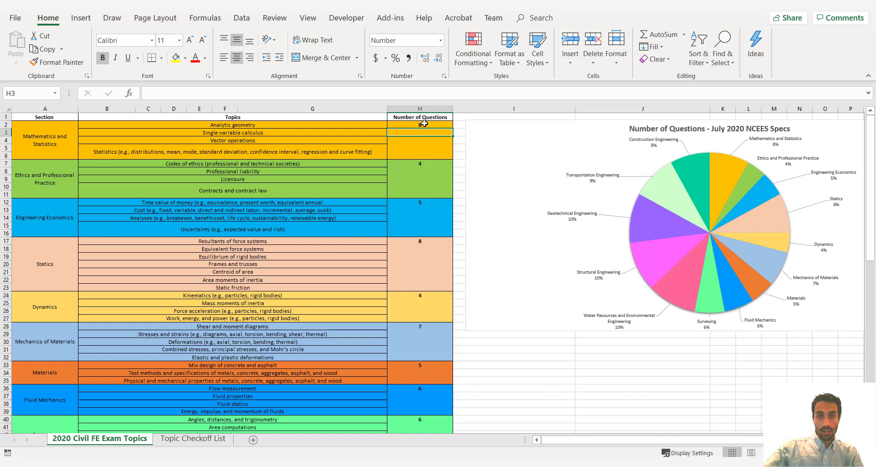
Step: Select the Civil FE Number of Questions pie chart showing shares like Water Resources 10%
scroll("down", 3)
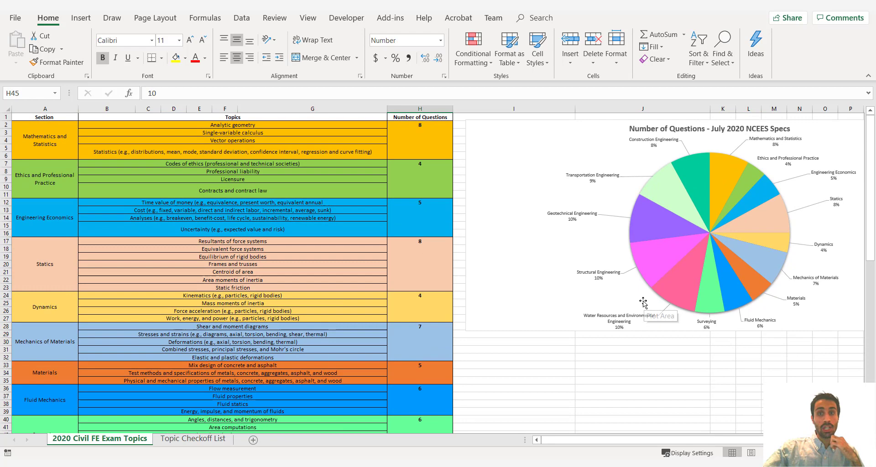
left_click(642, 302)
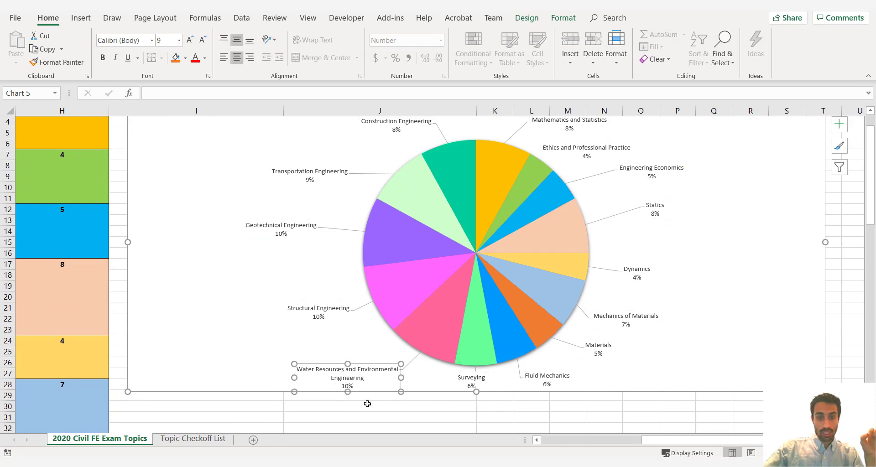
left_click(380, 406)
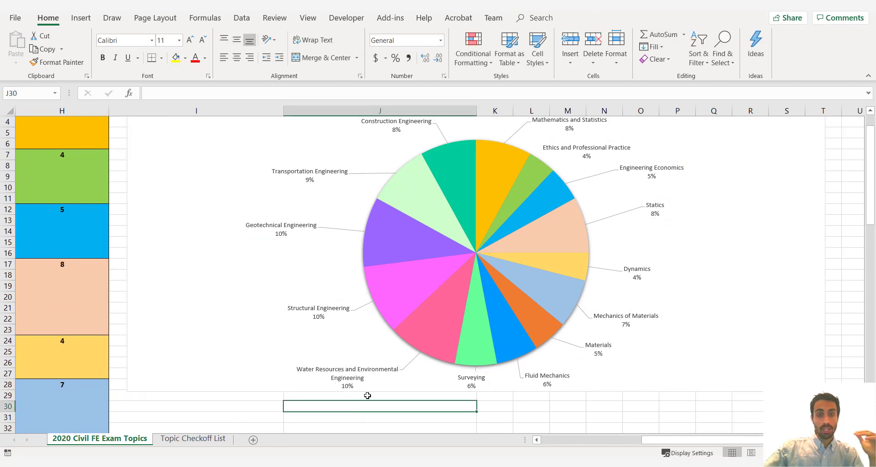
mouse_move(312, 312)
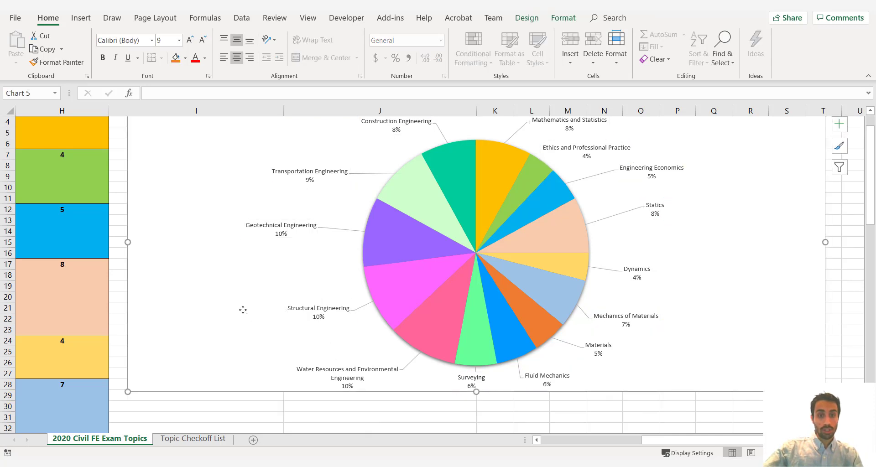
left_click(318, 312)
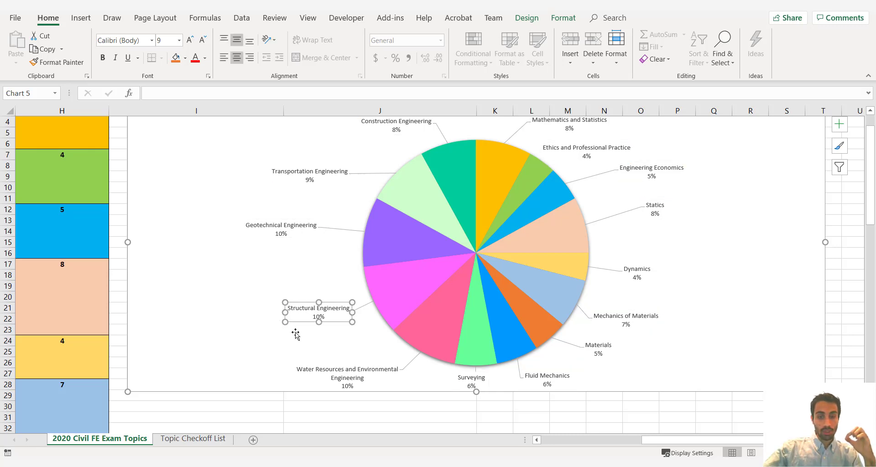
mouse_move(302, 345)
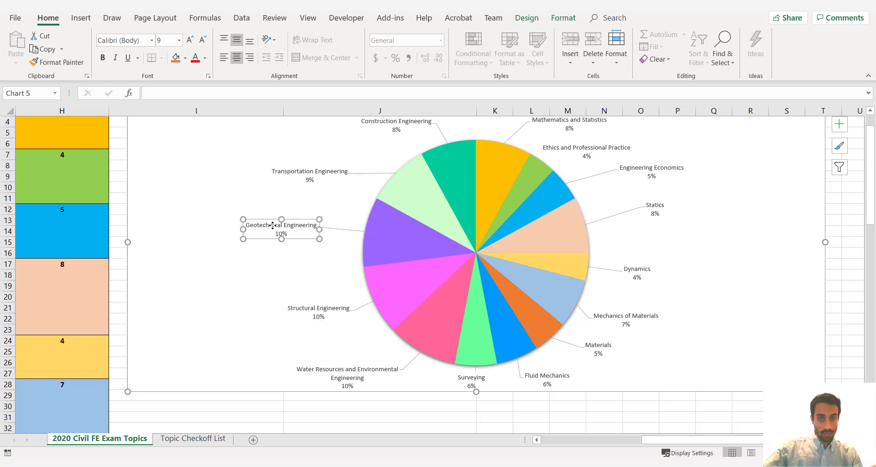
mouse_move(591, 149)
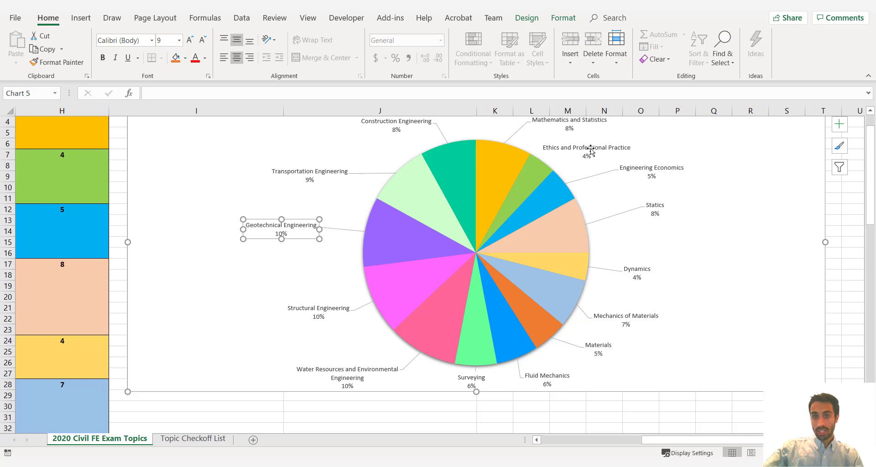
left_click(587, 151)
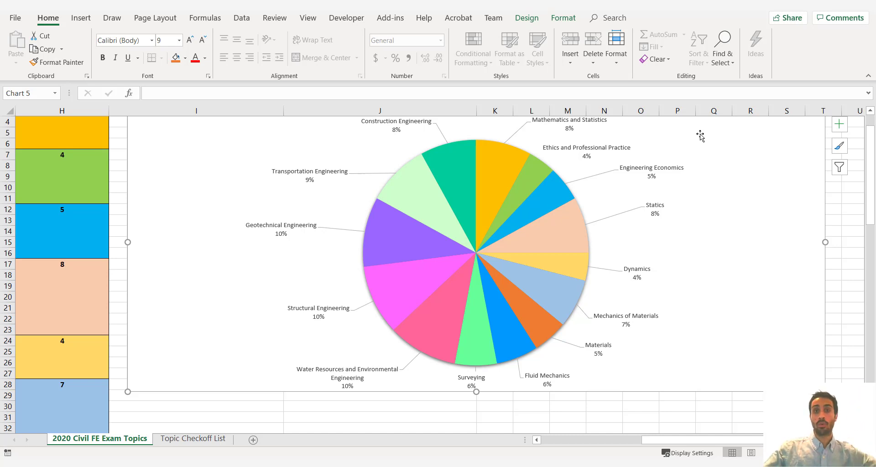
left_click(587, 147)
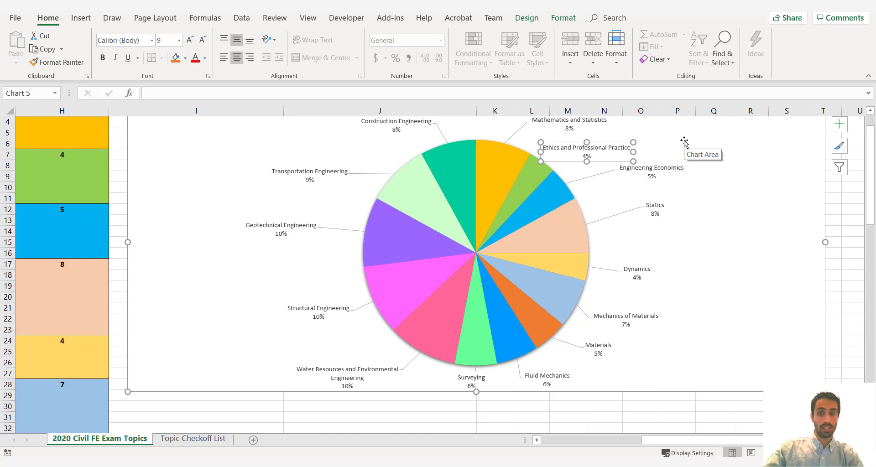
mouse_move(642, 141)
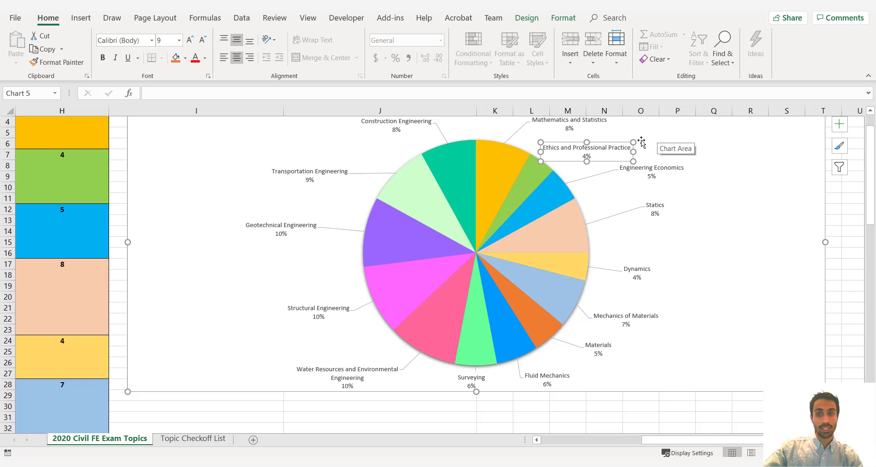
mouse_move(710, 150)
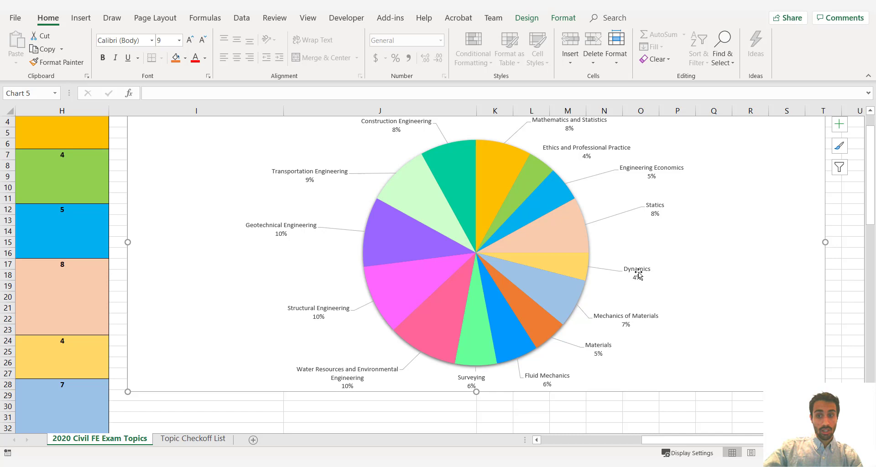
left_click(636, 272)
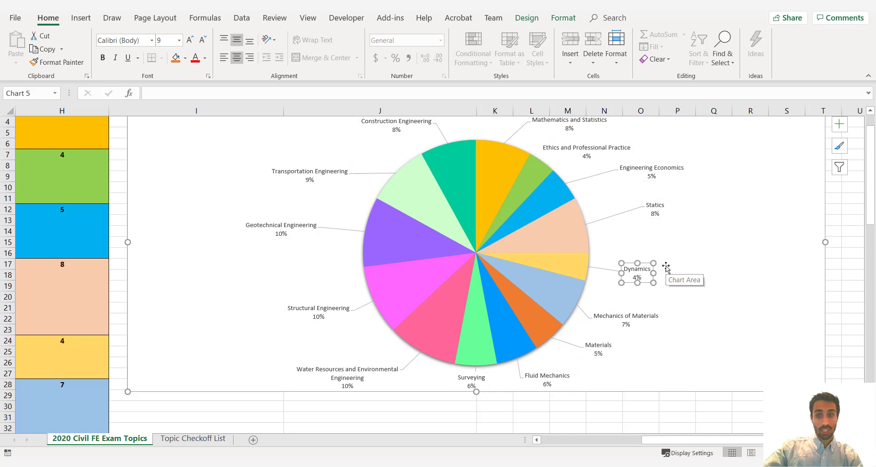
mouse_move(682, 269)
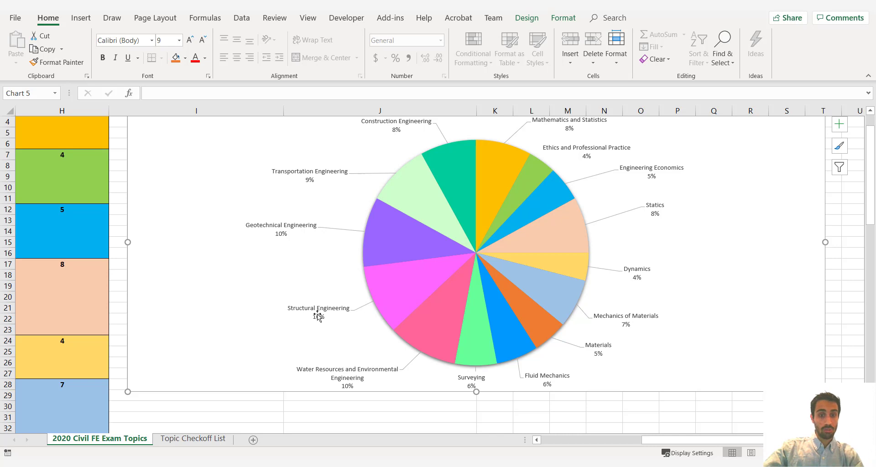
left_click(638, 274)
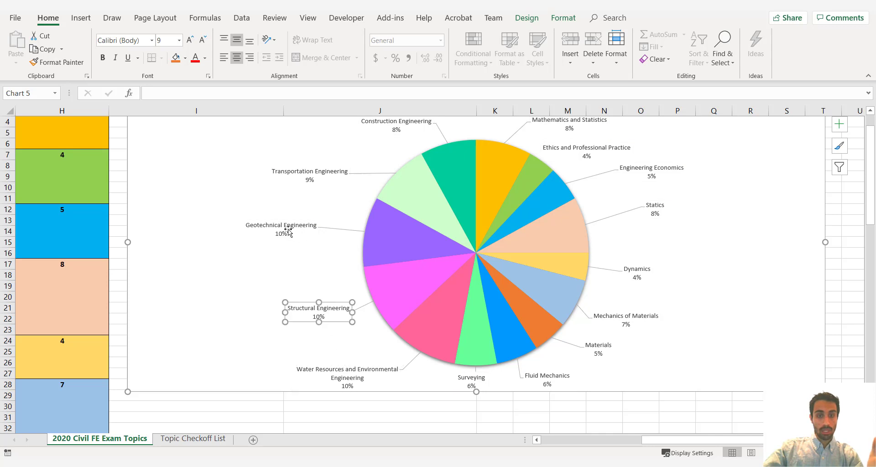
left_click(396, 126)
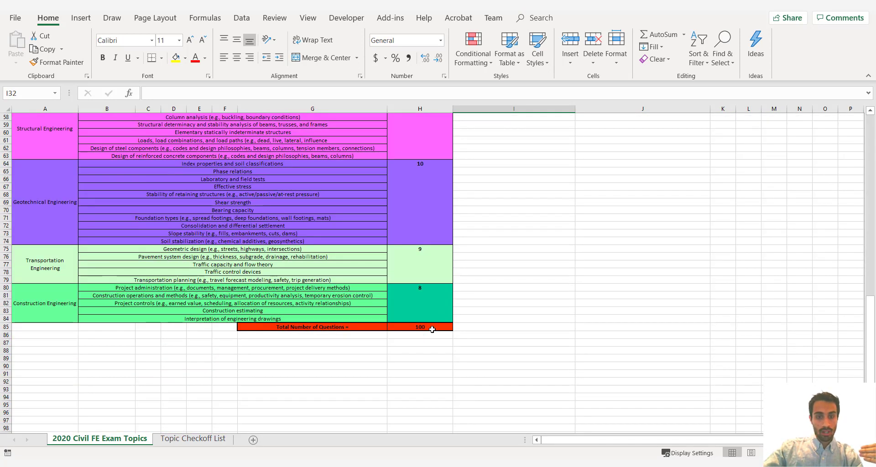
Step: Switch from the Civil topics sheet to the Topic Checkoff List sheet
left_click(420, 343)
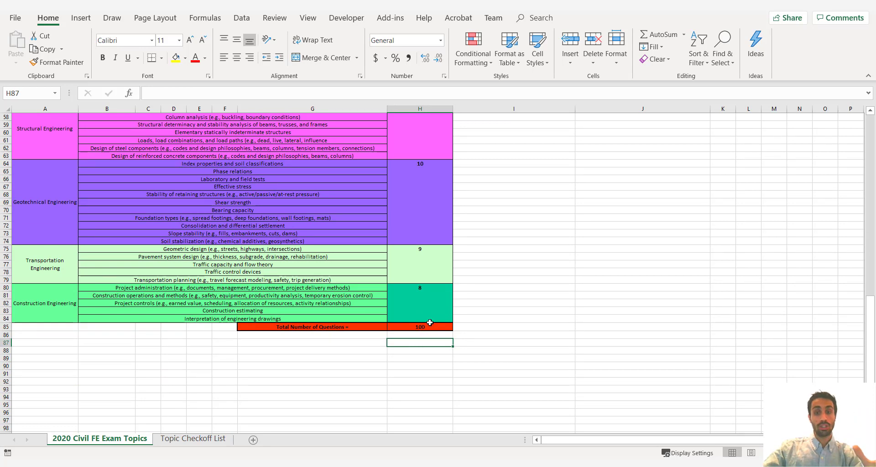
mouse_move(351, 297)
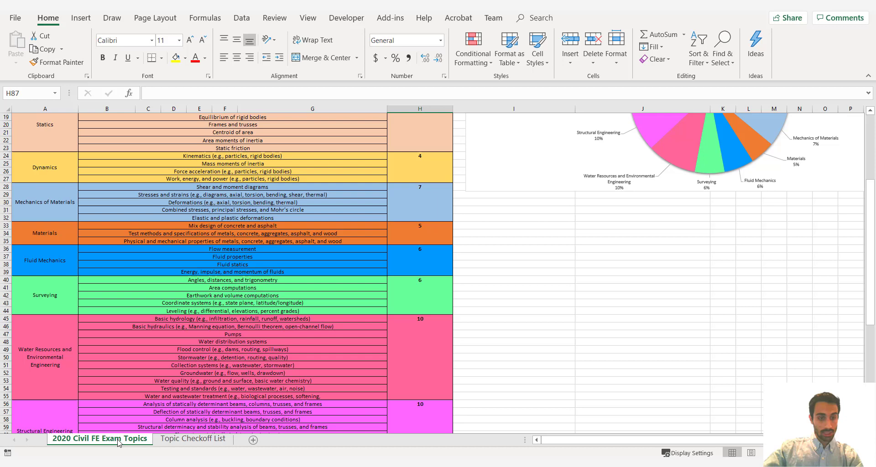
left_click(192, 439)
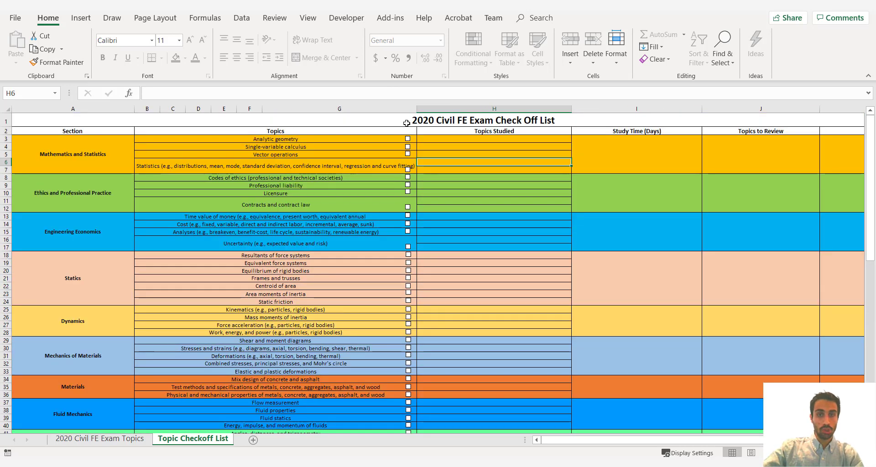
Step: Tick Analytic geometry, Single-variable calculus, Vector operations, Statistics and Codes of ethics, then move down to Pumps
left_click(72, 154)
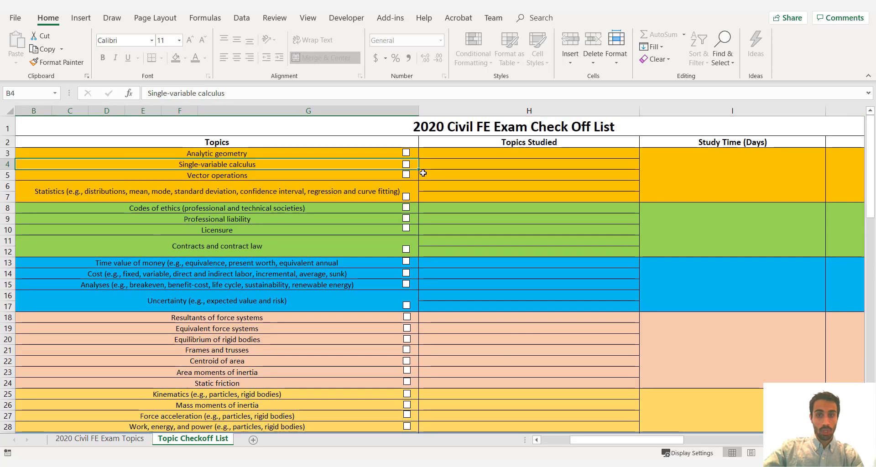
left_click(406, 153)
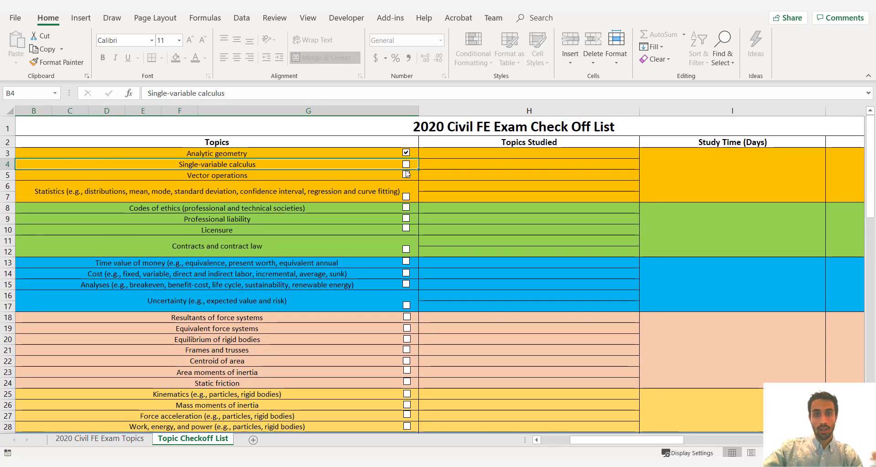
left_click(406, 207)
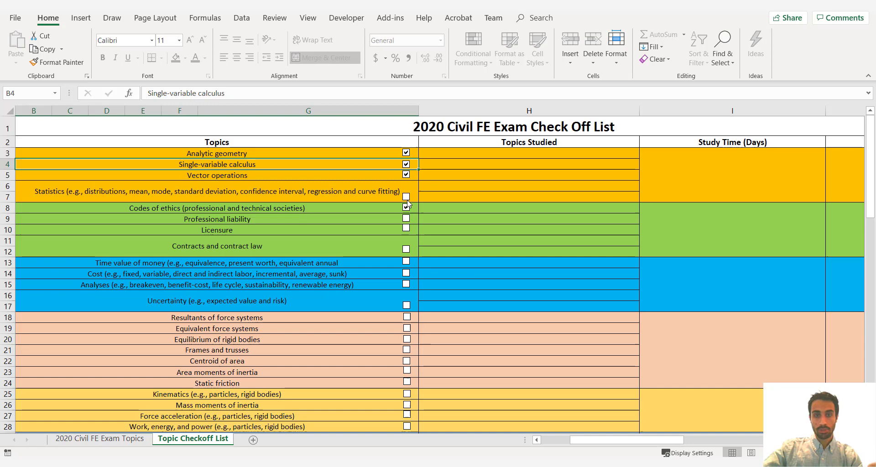
left_click(407, 196)
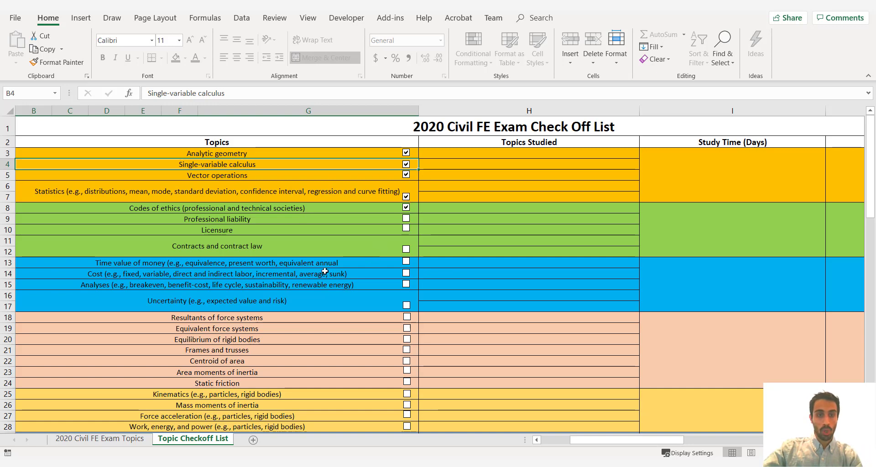
scroll("down", 3)
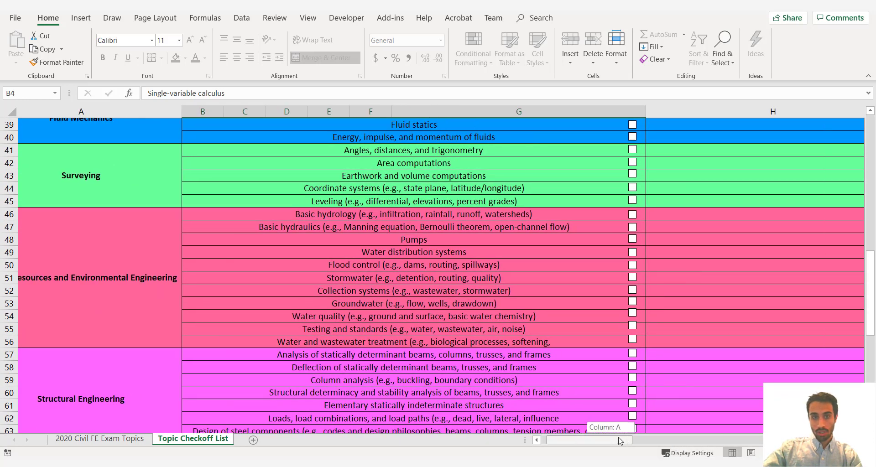
scroll("right", 3)
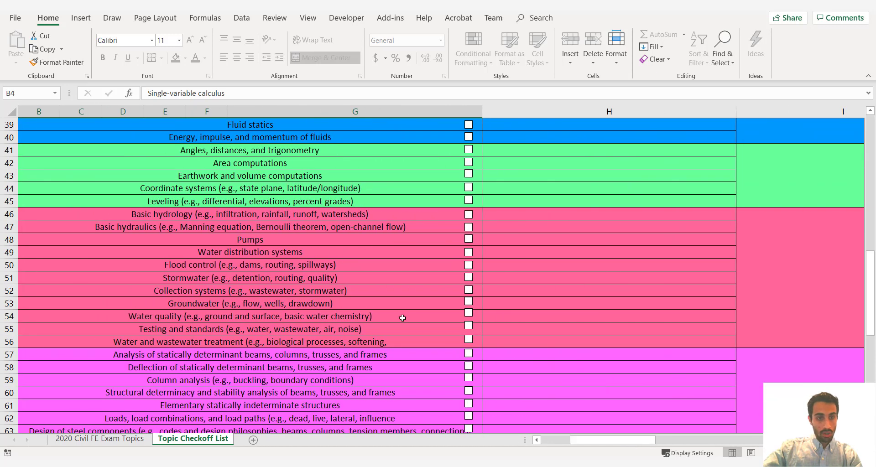
scroll("down", 3)
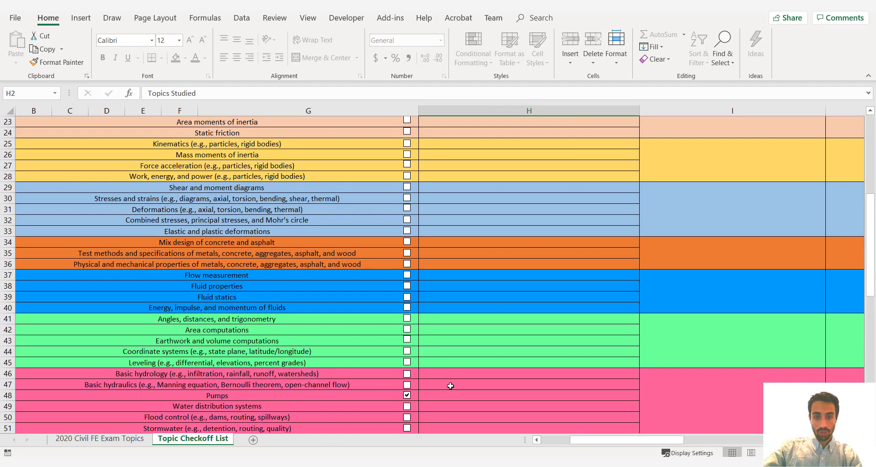
Step: Note "Pump power, pumps bernoulli," under Topics Studied beside Pumps
left_click(529, 396)
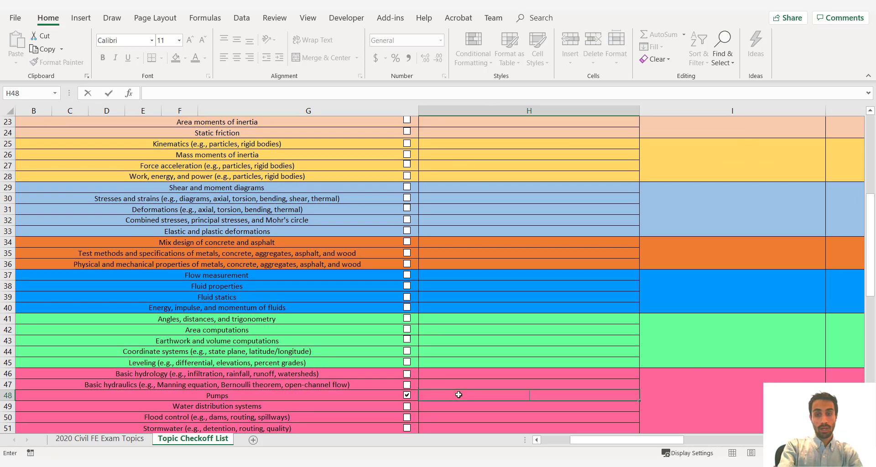
type("Pump power, pumps")
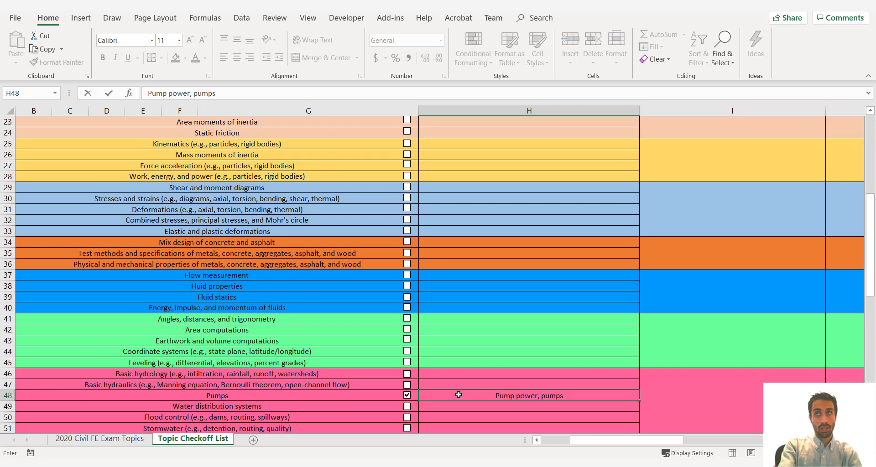
type("bern")
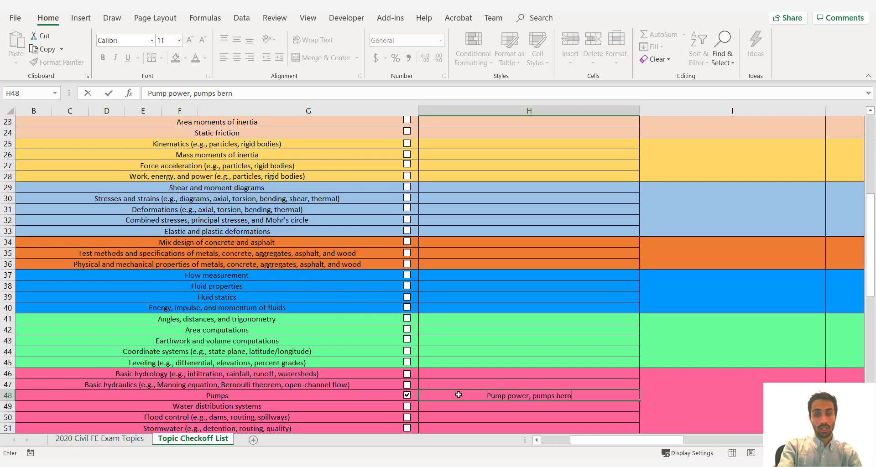
type("ol")
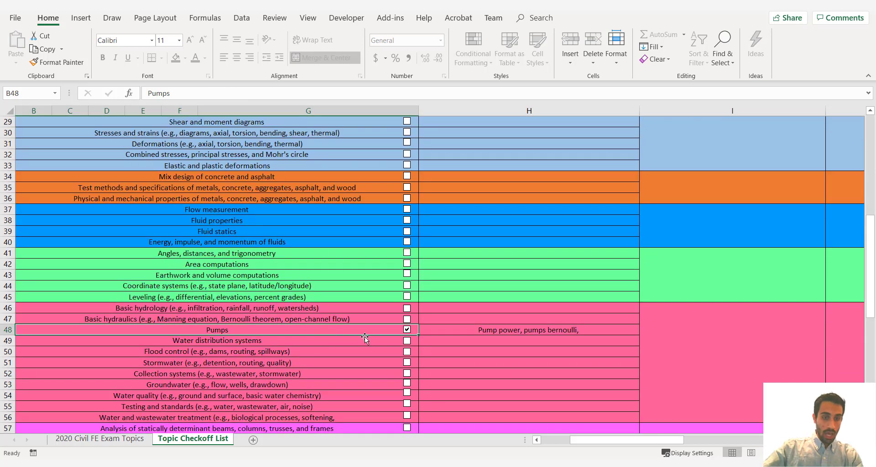
Step: Tick Water distribution systems as studied and continue down the checkoff list
left_click(407, 340)
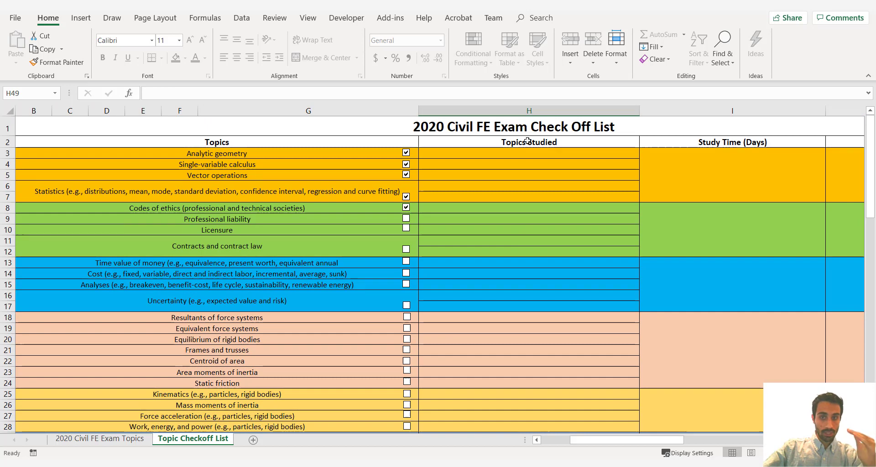
scroll("down", 3)
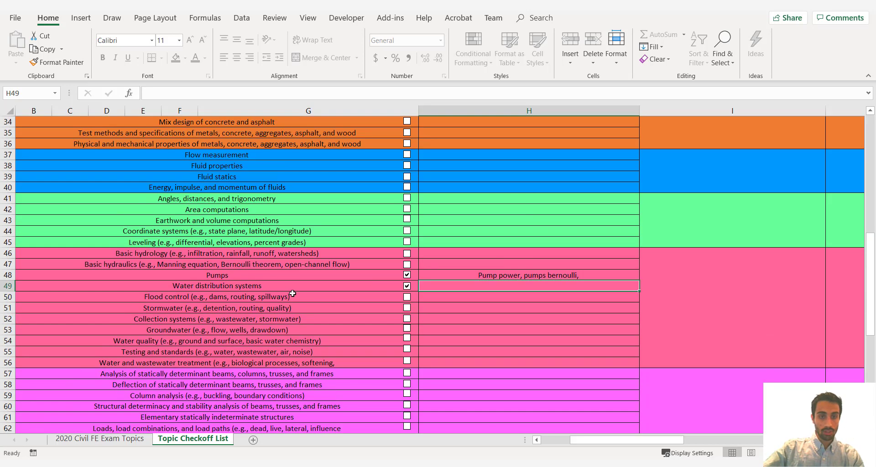
mouse_move(451, 285)
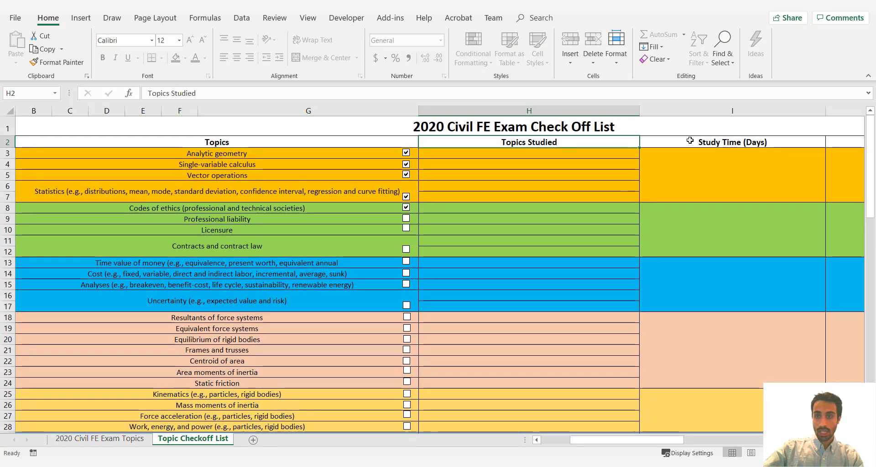
scroll("down", 3)
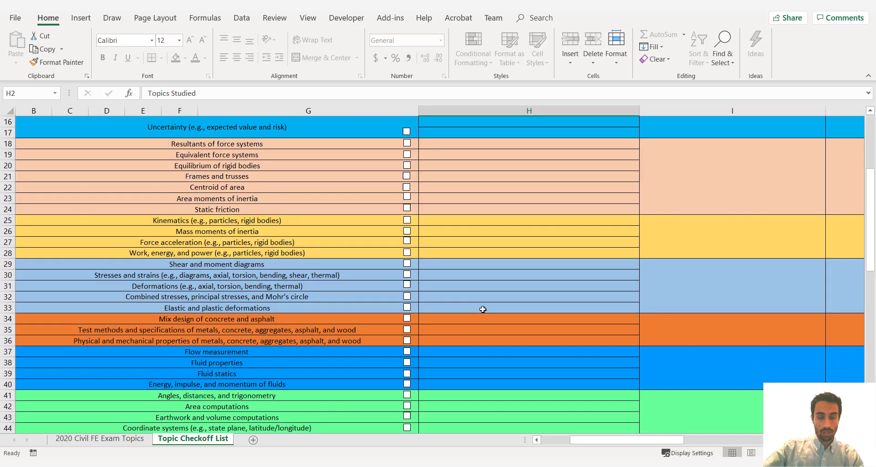
scroll("down", 3)
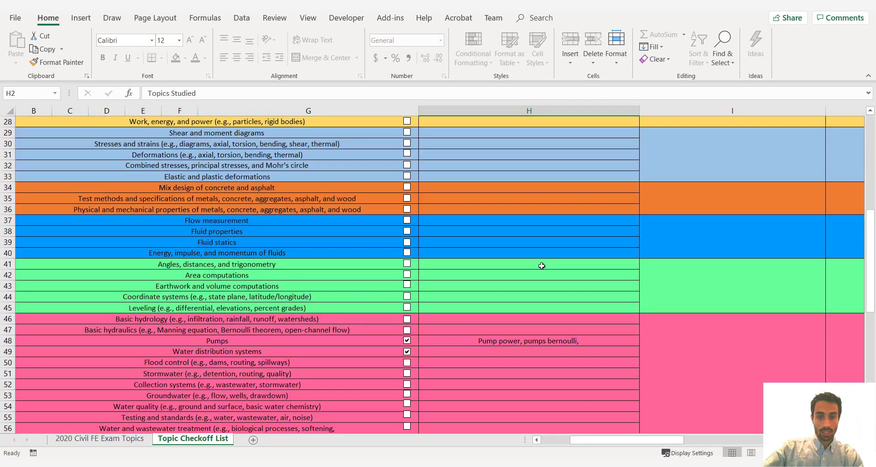
scroll("down", 3)
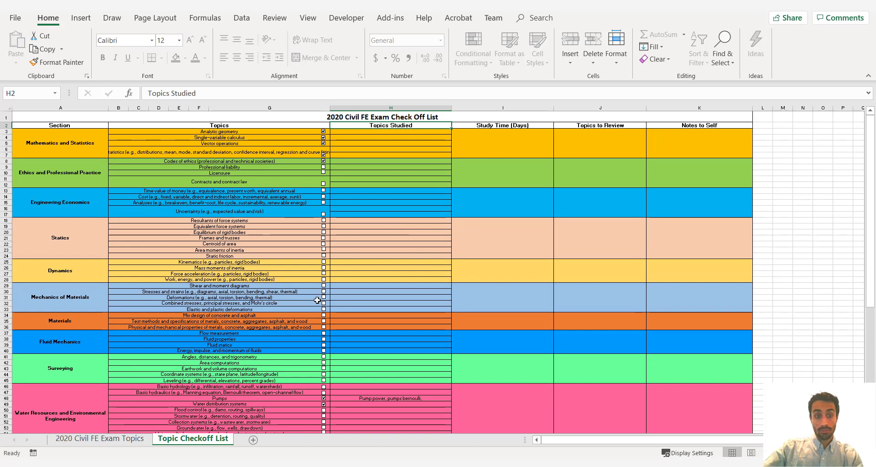
mouse_move(307, 301)
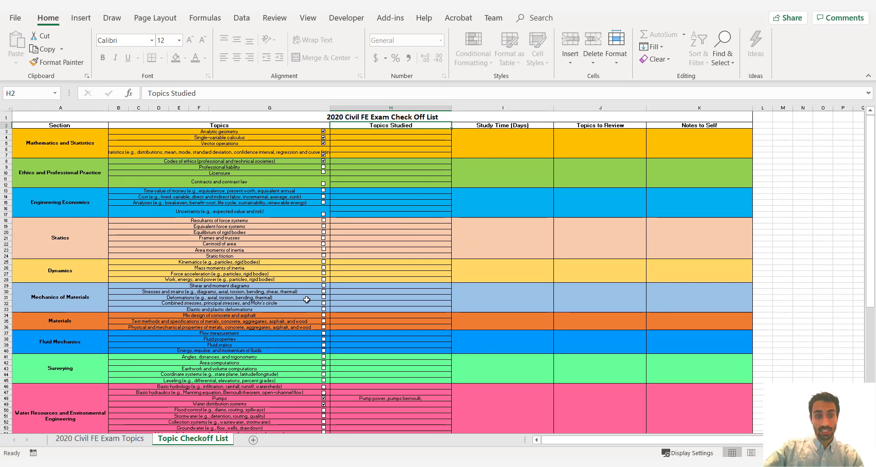
Step: Review the study time cells from Ethics through Statics and Engineering Economics
scroll("down", 3)
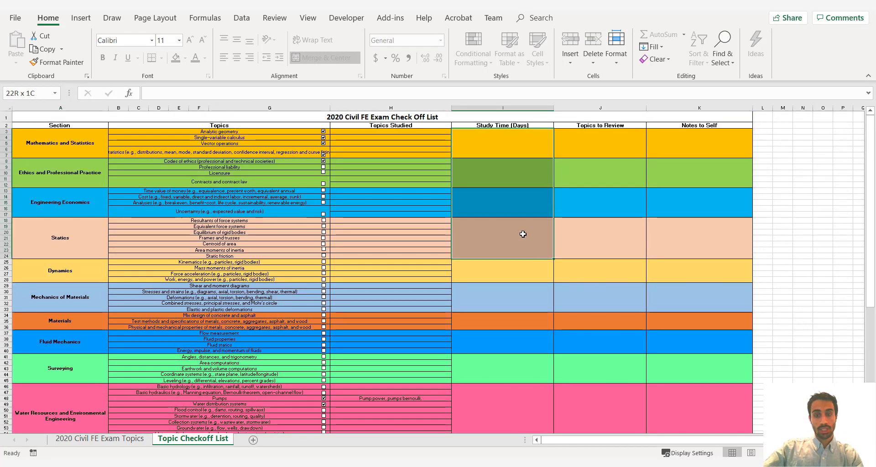
left_click(513, 170)
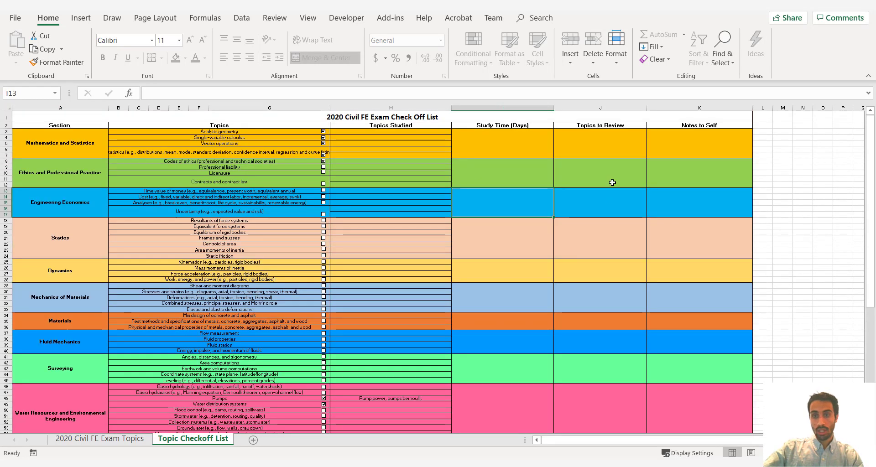
left_click(621, 148)
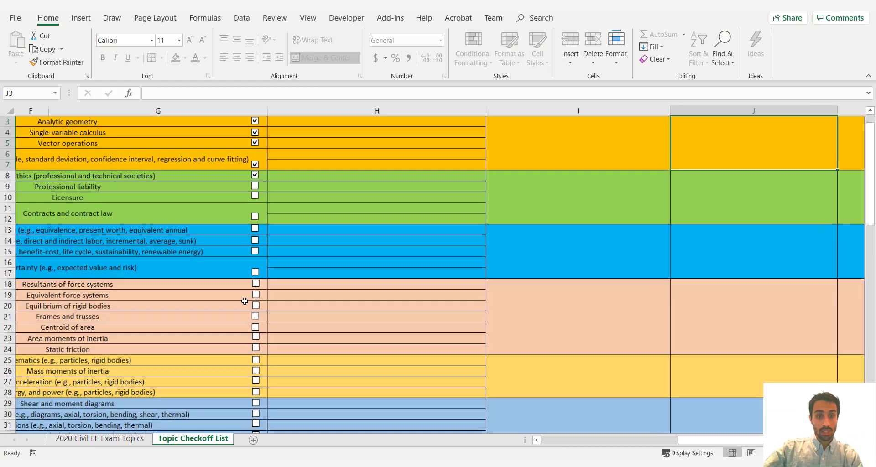
scroll("down", 3)
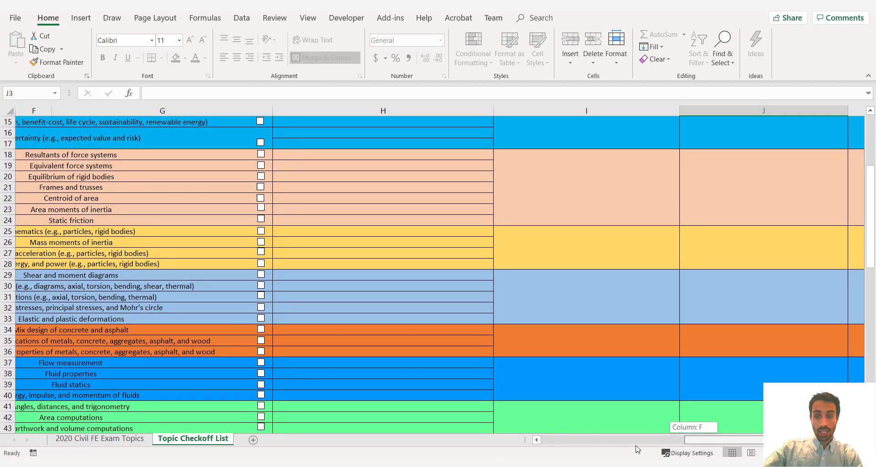
scroll("left", 3)
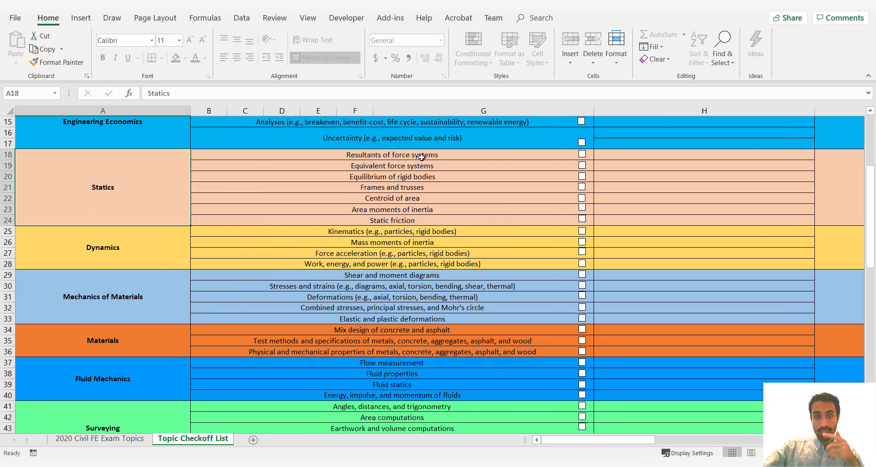
Step: Tick Static friction under Statics as studied and look at the Statics notes-to-self area
left_click(391, 187)
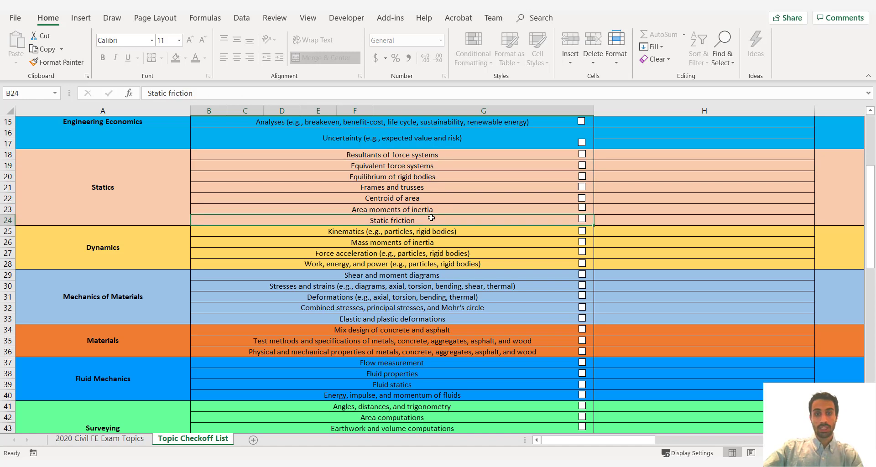
left_click(582, 218)
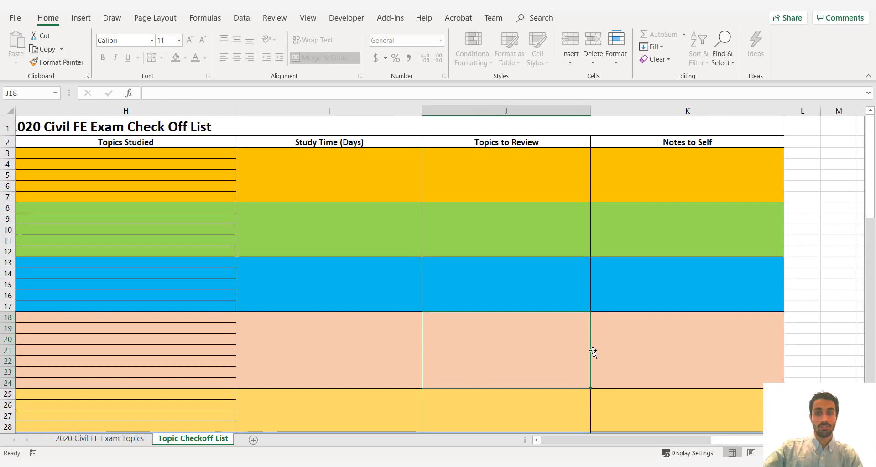
mouse_move(641, 341)
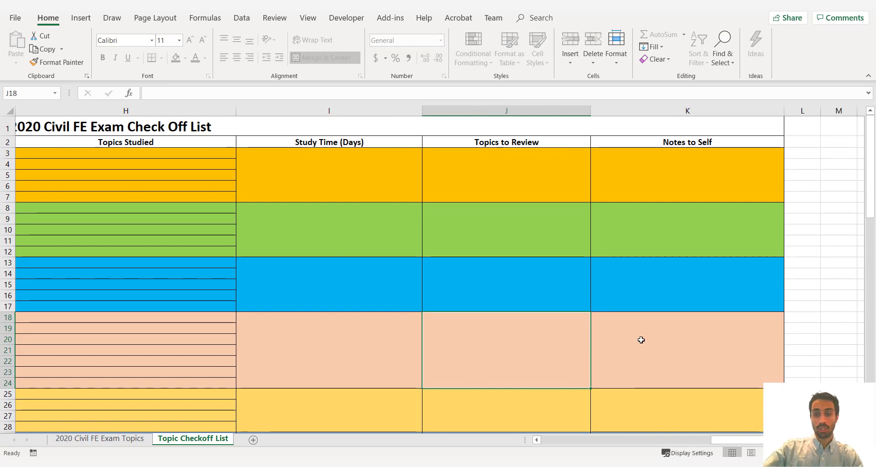
mouse_move(649, 343)
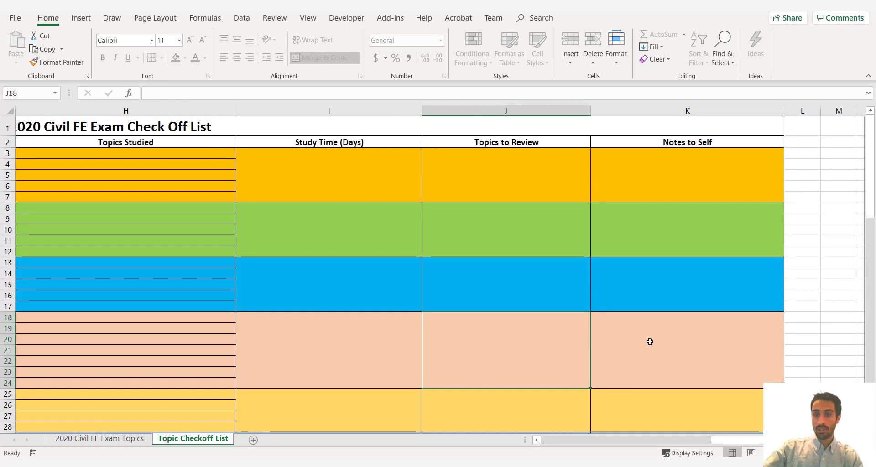
left_click(699, 144)
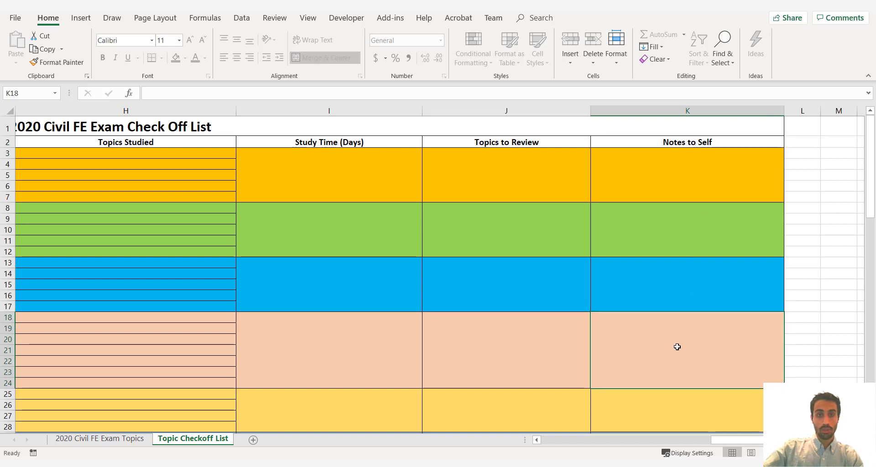
scroll("left", 3)
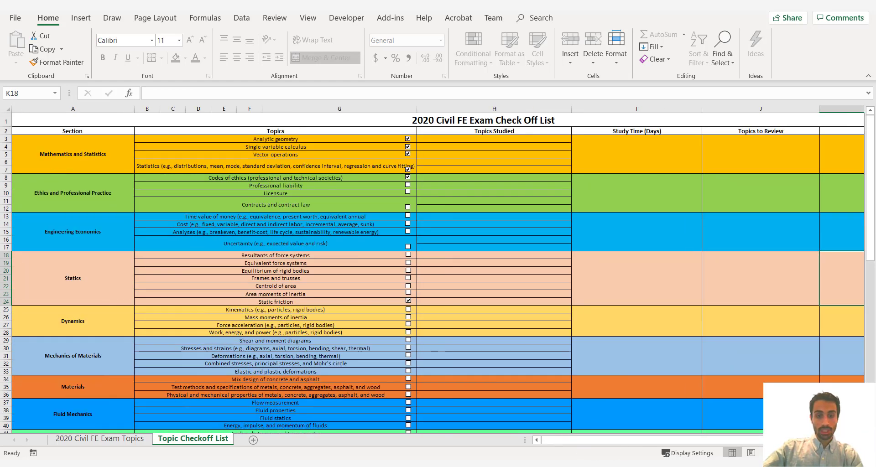
Step: Switch to the 2020 Mech FE Exam Topics workbook and select the pie chart's Fluid Mechanics label
left_click(101, 438)
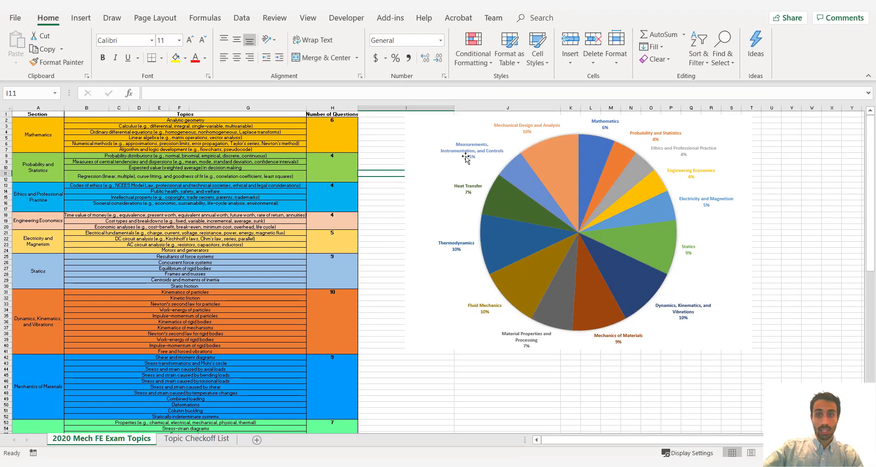
left_click(650, 359)
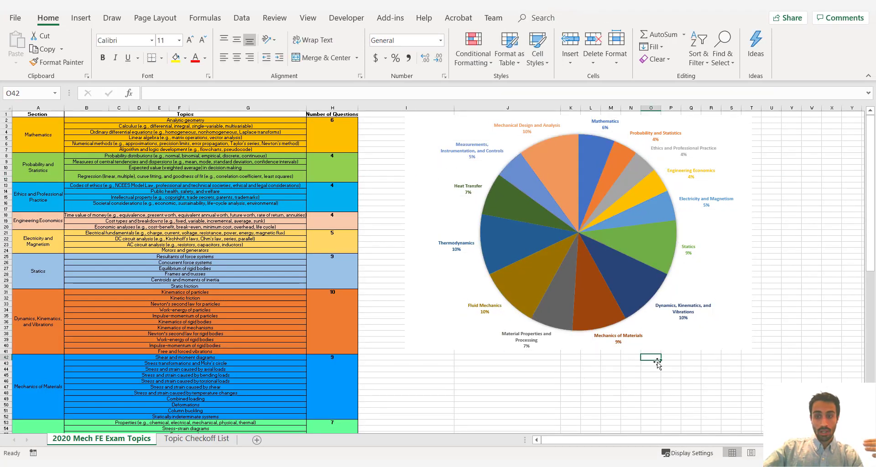
mouse_move(505, 272)
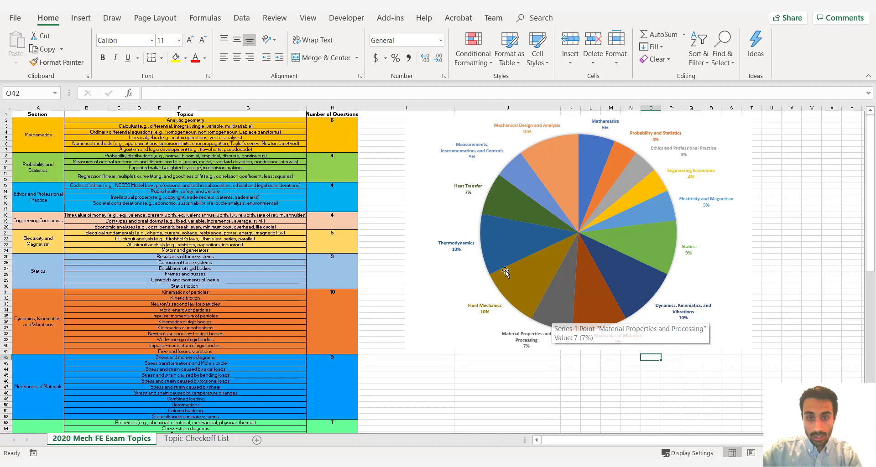
left_click(506, 273)
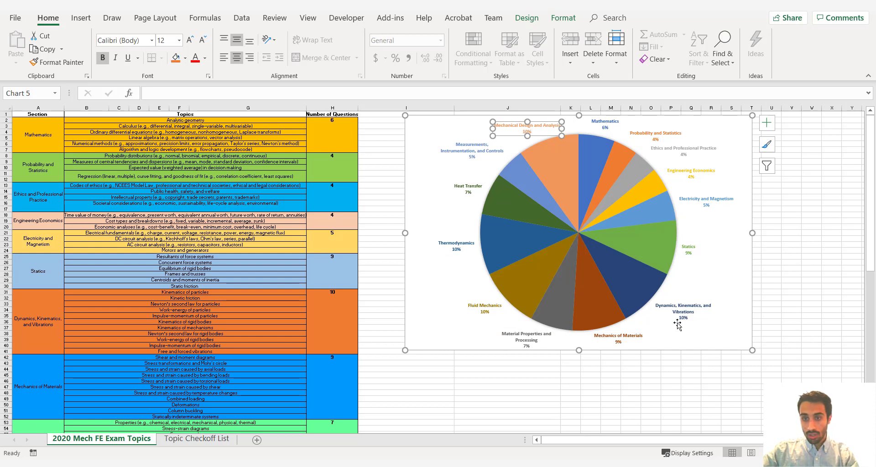
left_click(682, 318)
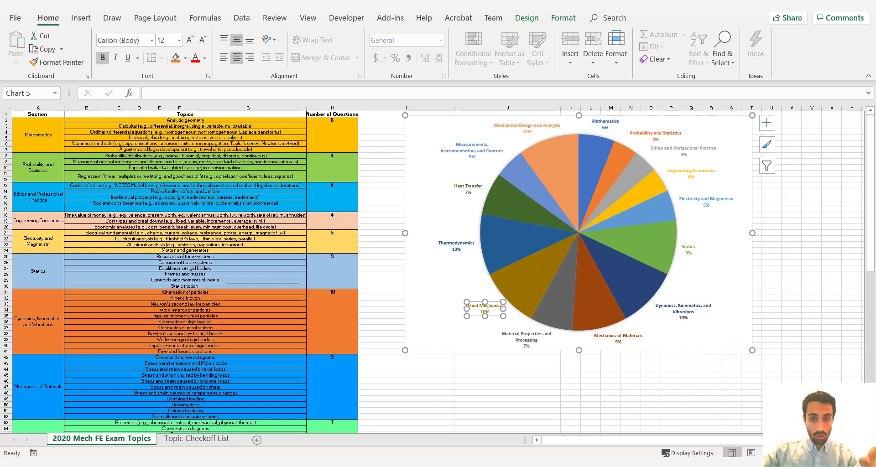
mouse_move(456, 249)
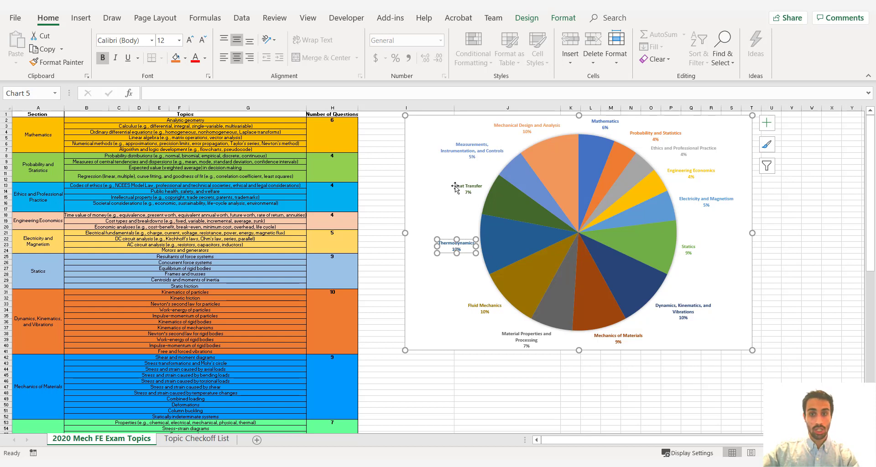
mouse_move(693, 316)
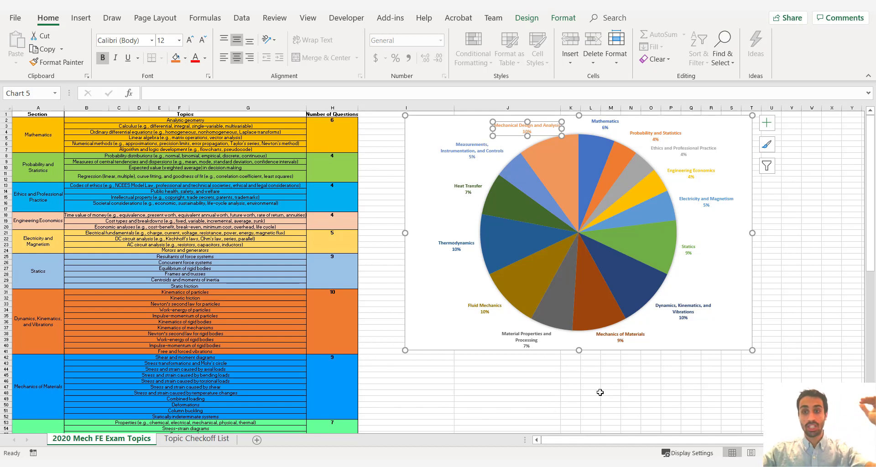
mouse_move(619, 404)
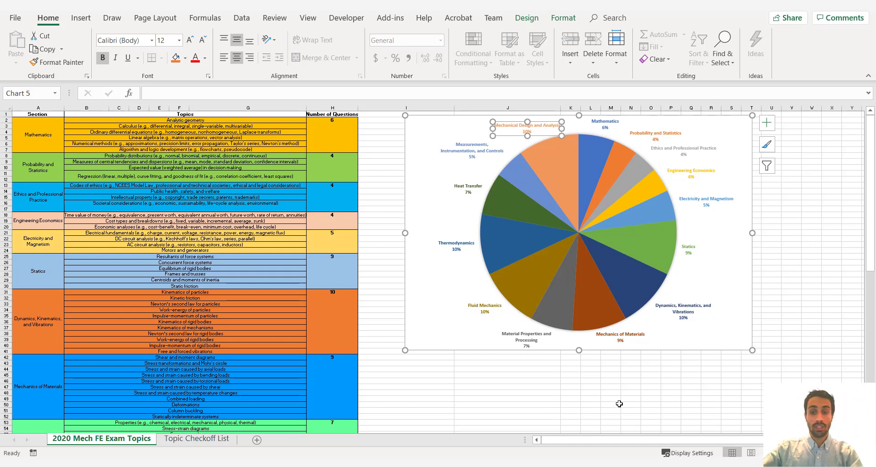
Step: Reselect the pie chart and the Mathematics question count in the mechanical topics table
left_click(591, 393)
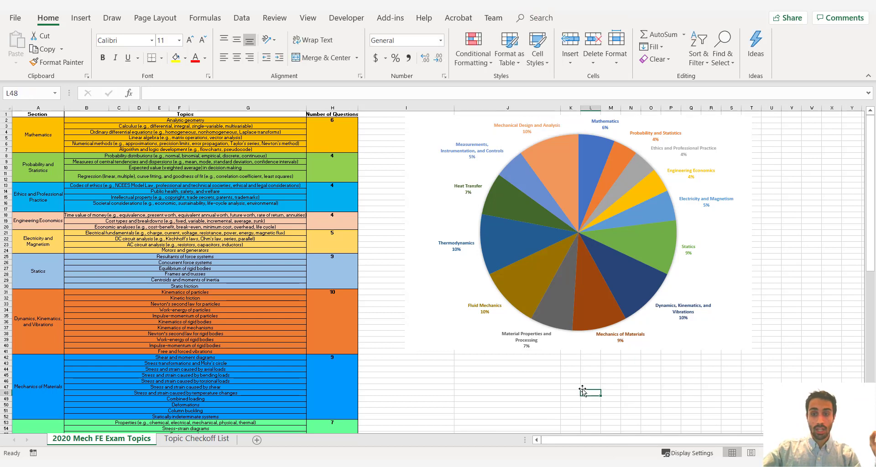
mouse_move(568, 382)
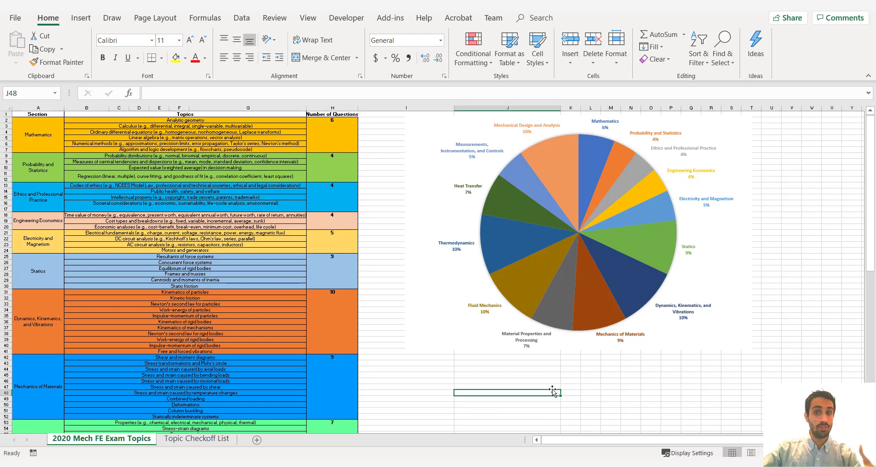
mouse_move(530, 138)
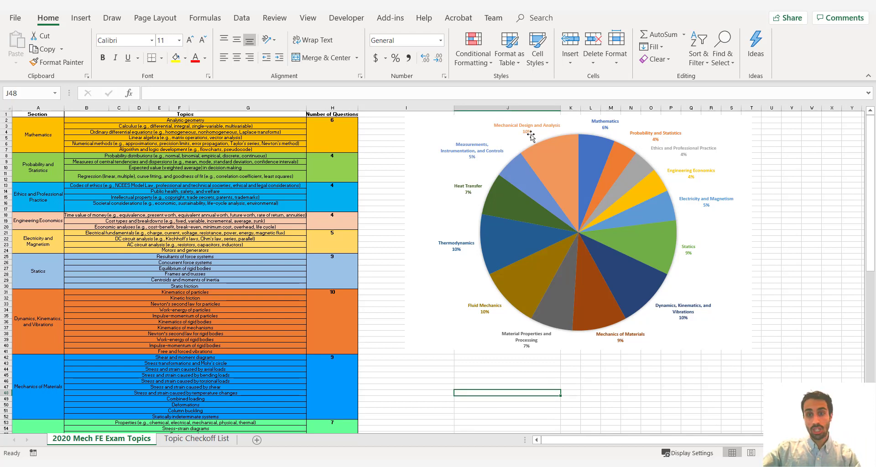
left_click(527, 127)
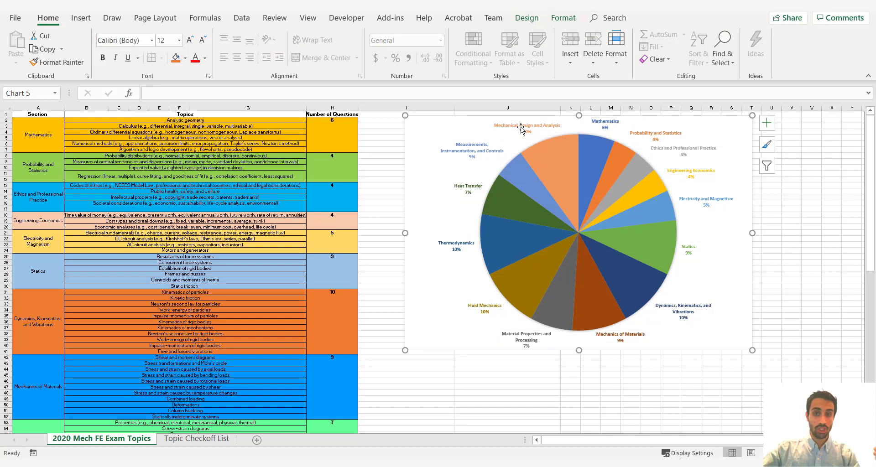
mouse_move(521, 120)
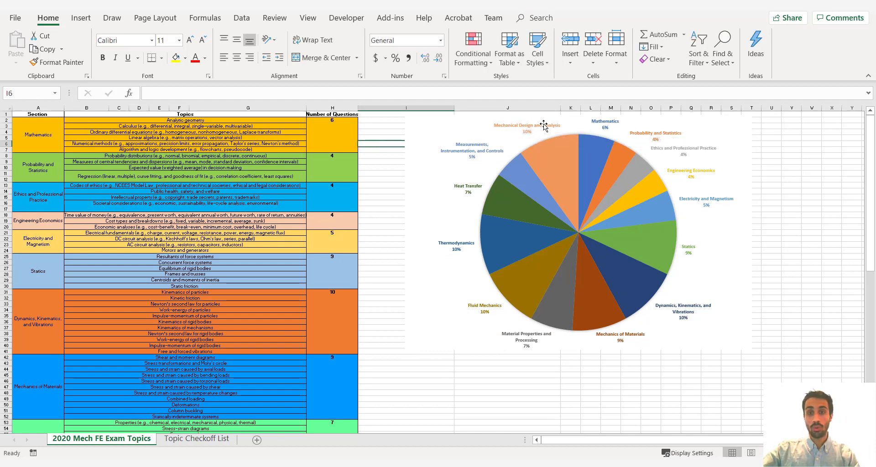
mouse_move(535, 128)
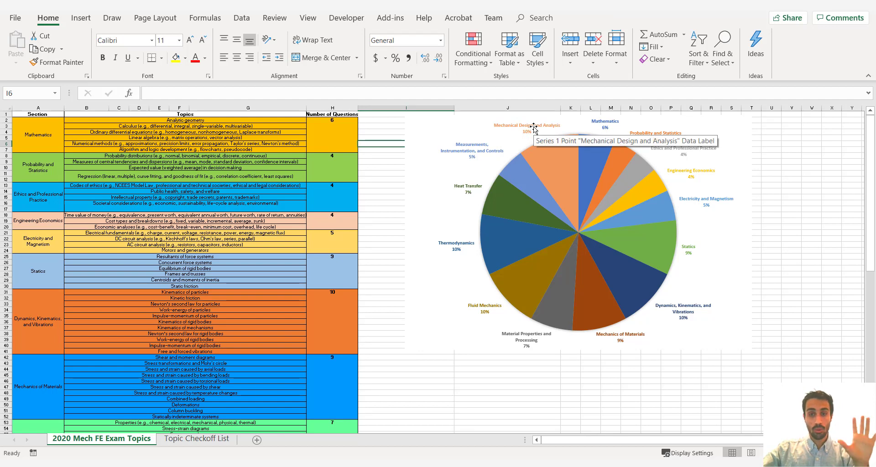
left_click(526, 129)
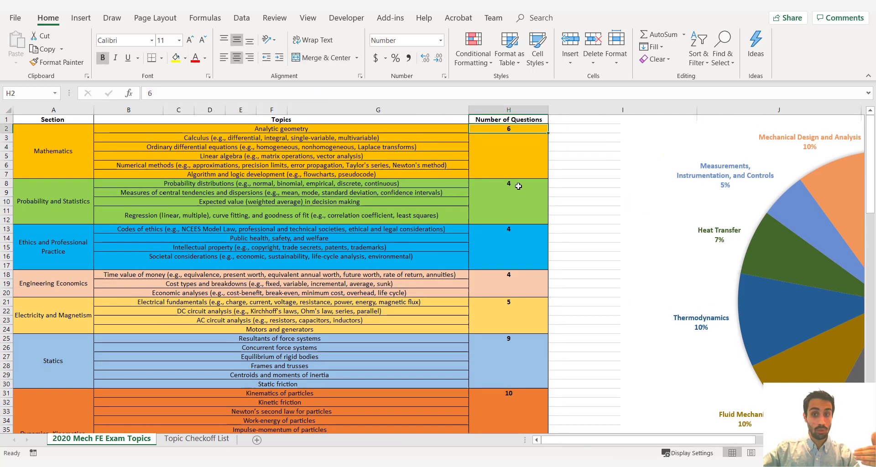
Step: Switch to the mechanical workbook's Topic Checkoff List sheet with Public health, safety, and welfare ticked
scroll("down", 3)
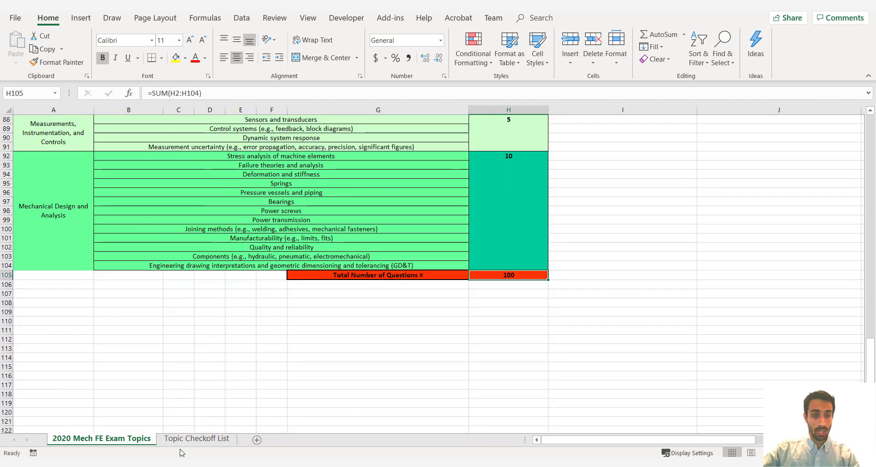
left_click(196, 439)
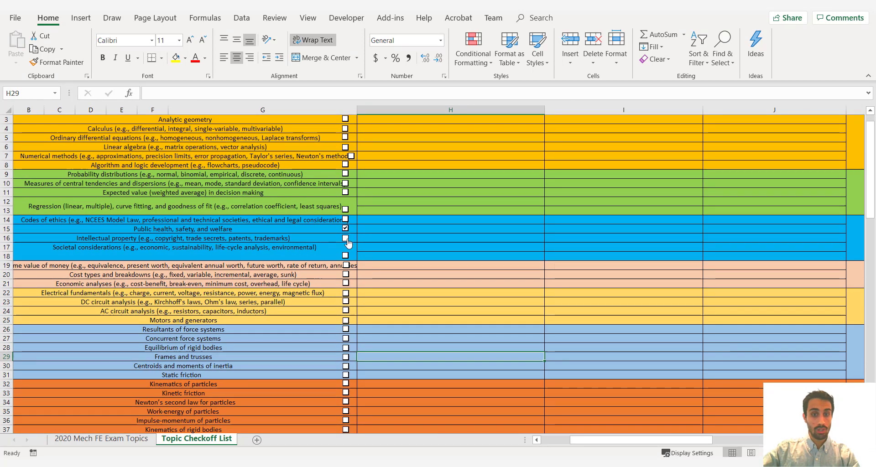
left_click(345, 228)
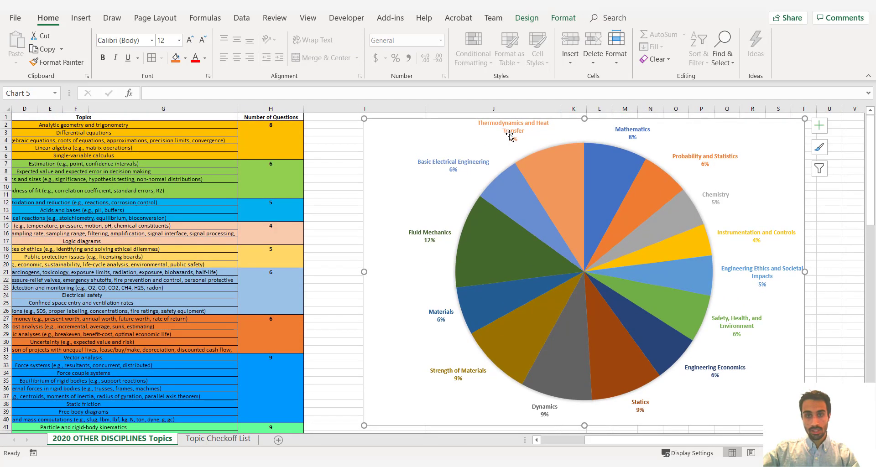
Step: Review the Strength of Materials pie label and question counts, then show the other disciplines Topic Checkoff List
left_click(513, 129)
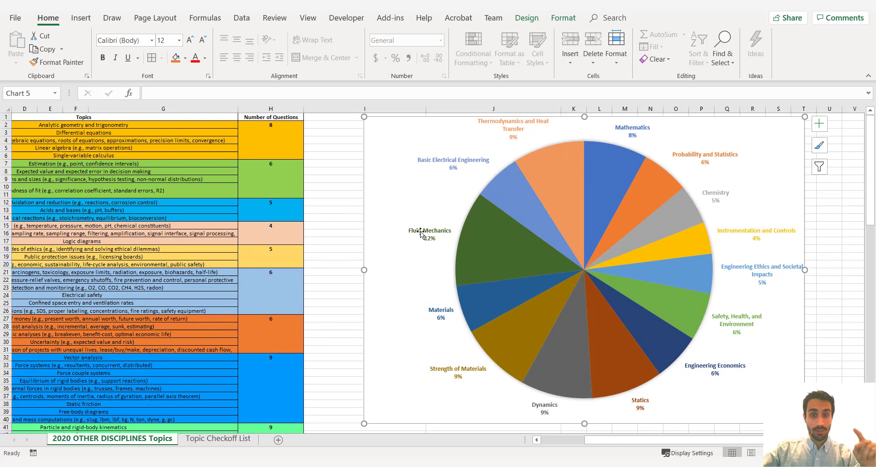
mouse_move(412, 206)
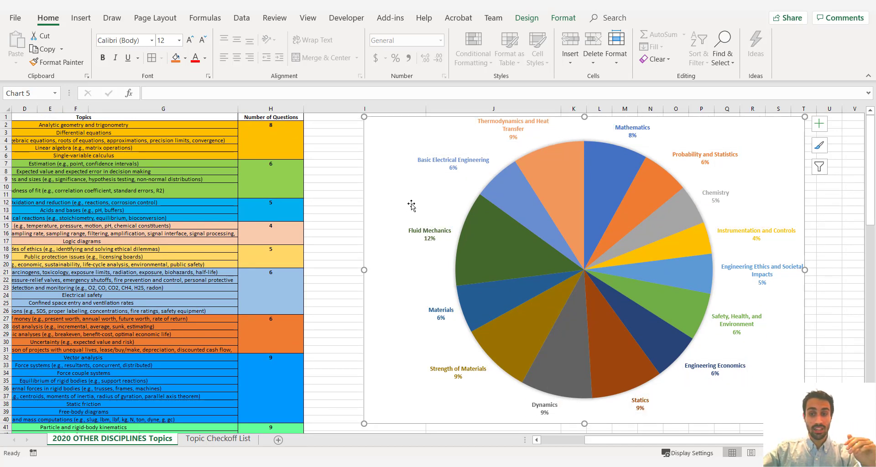
left_click(429, 234)
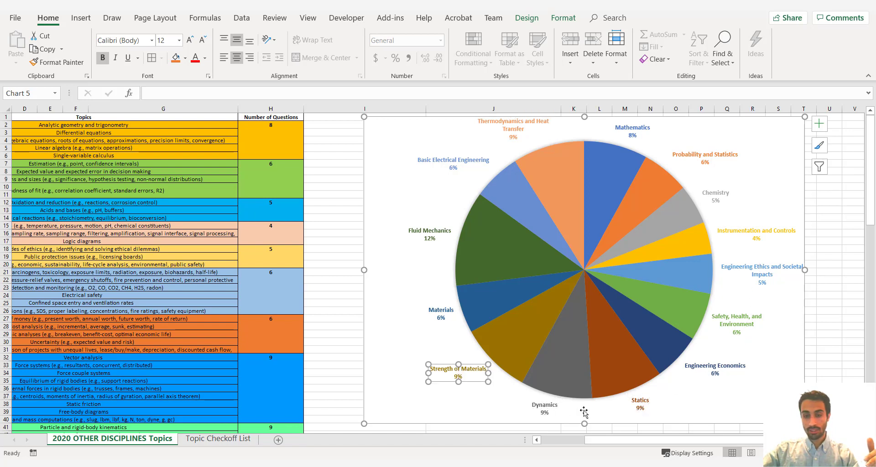
mouse_move(446, 359)
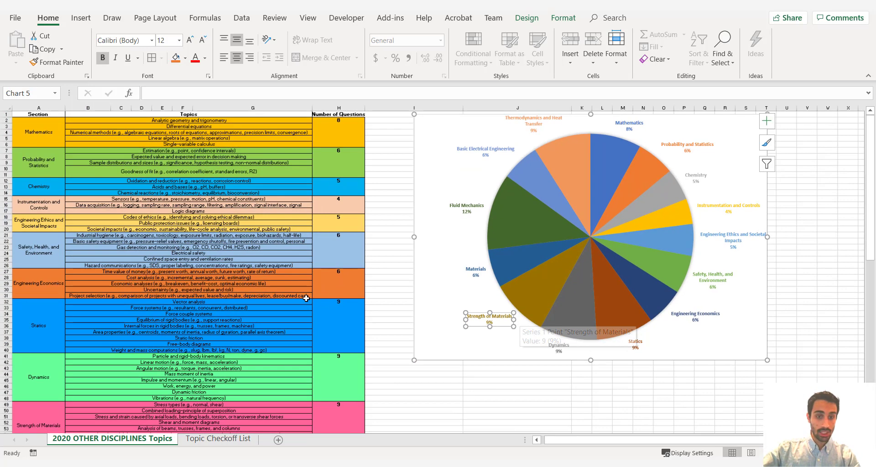
left_click(331, 138)
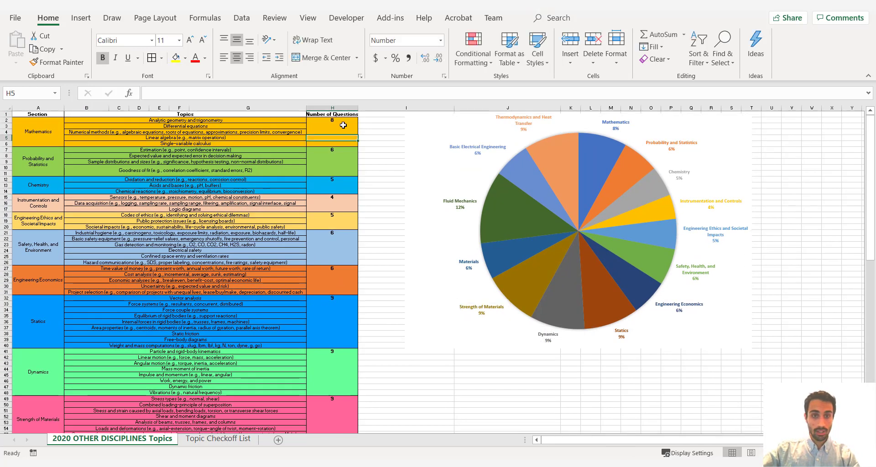
left_click(219, 439)
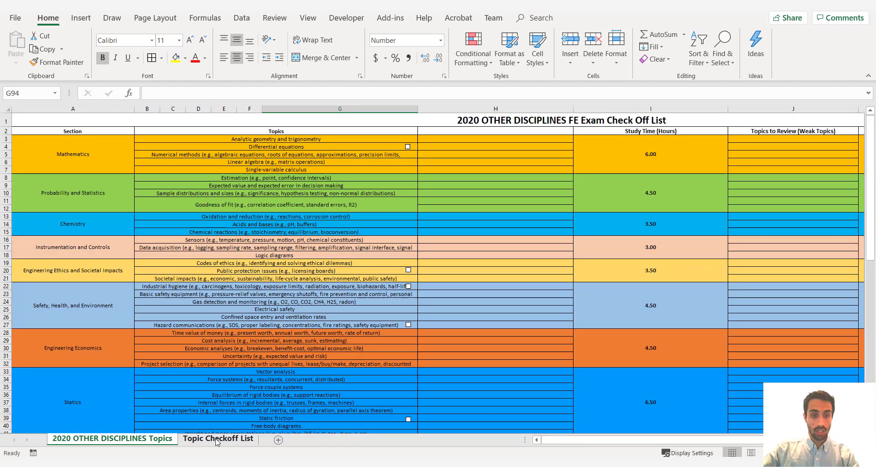
Step: Scroll down the Other Disciplines checkoff list to review per-section study hours like 6.00 and 4.50
left_click(218, 438)
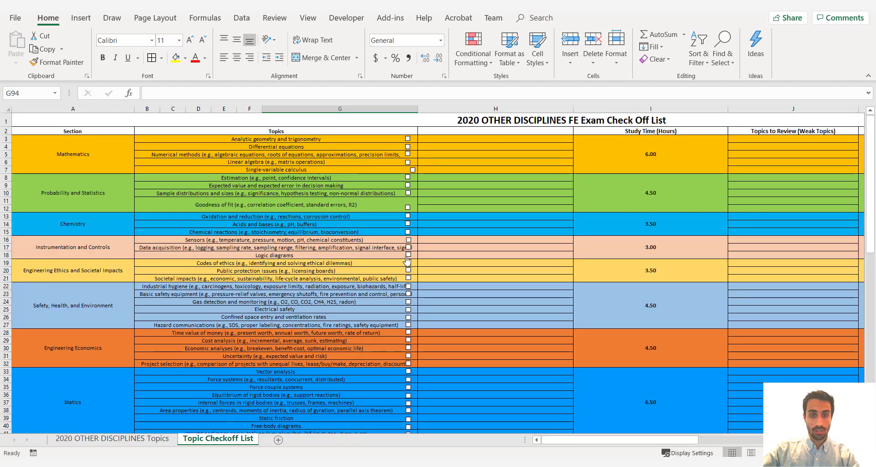
scroll("down", 3)
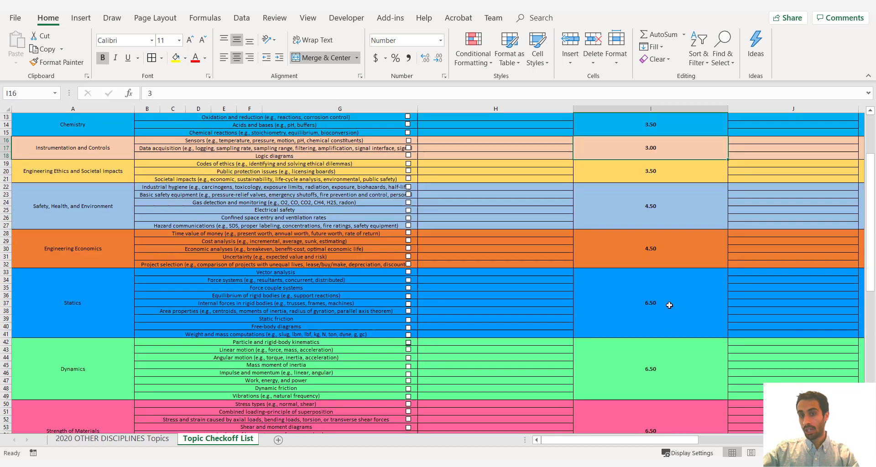
scroll("down", 3)
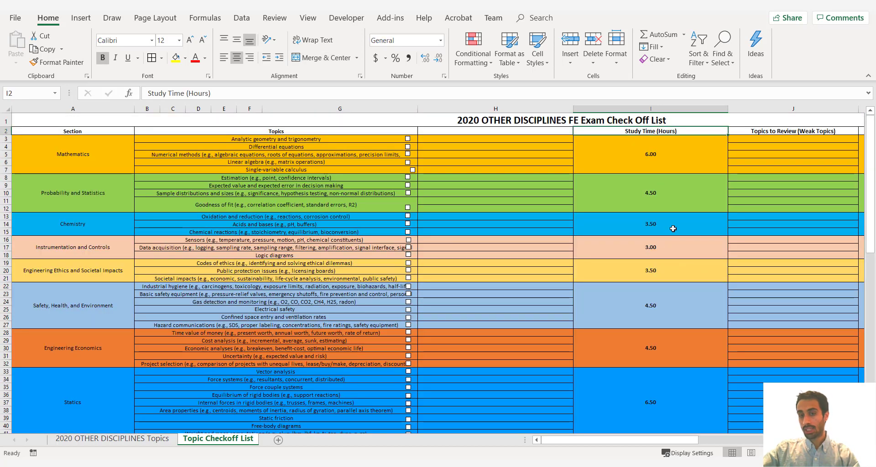
scroll("down", 3)
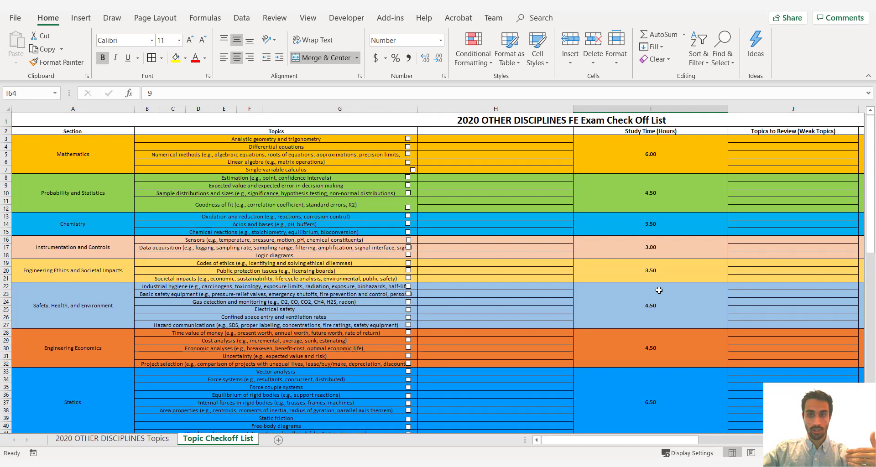
mouse_move(295, 310)
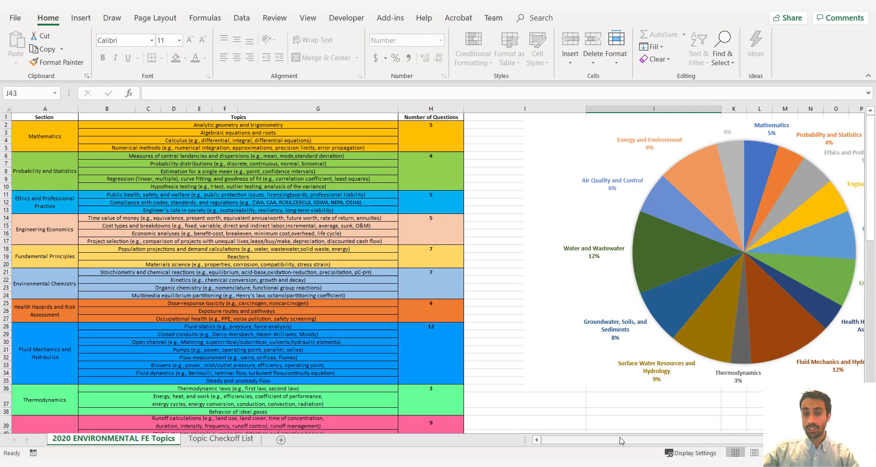
Step: Review the Environmental pie chart and 100-question total, then show its Topic Checkoff List sheet
scroll("right", 3)
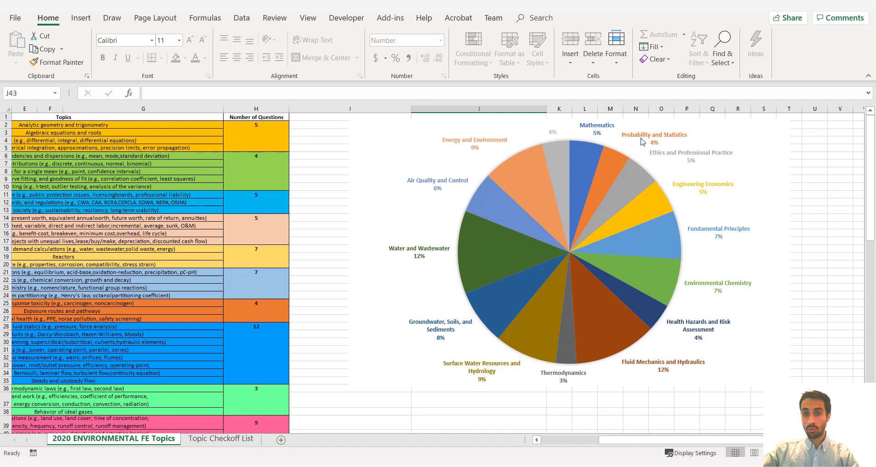
mouse_move(709, 306)
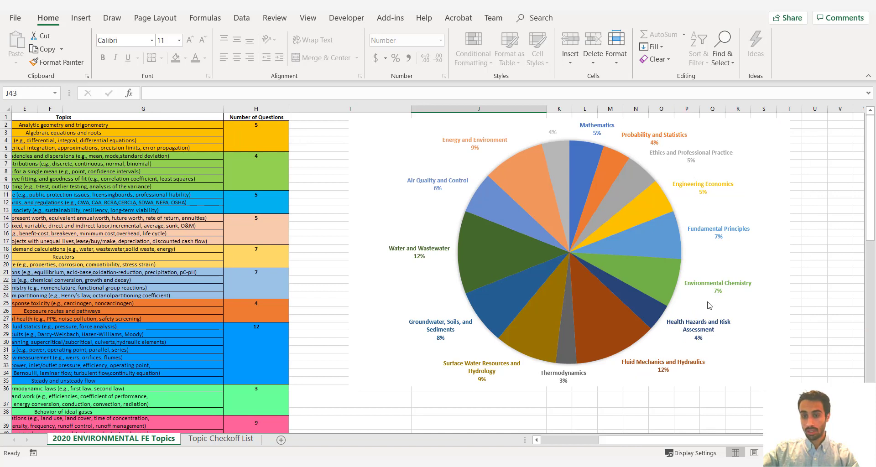
mouse_move(659, 373)
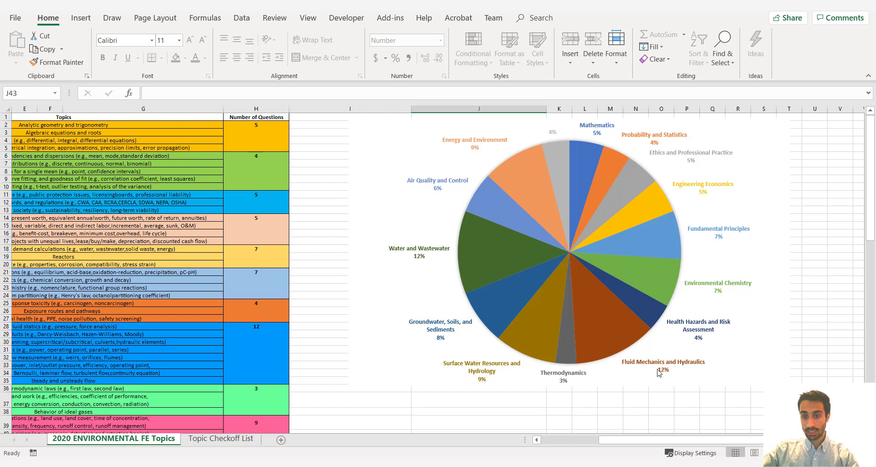
mouse_move(674, 371)
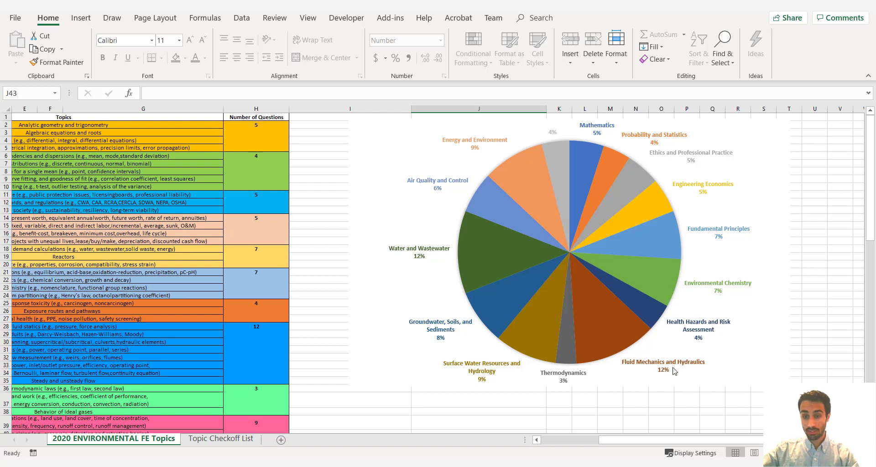
mouse_move(530, 384)
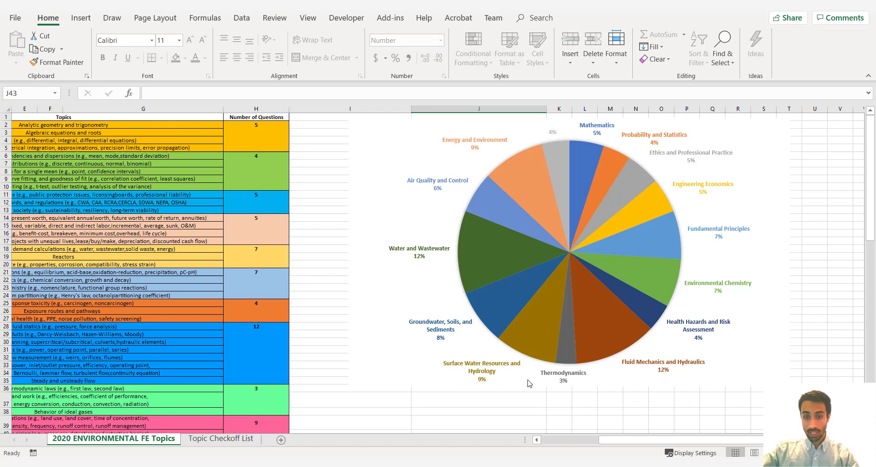
mouse_move(487, 373)
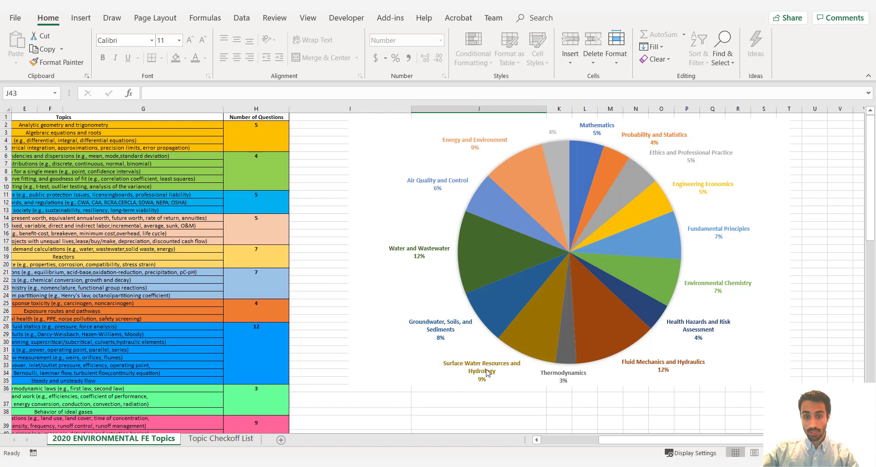
mouse_move(437, 349)
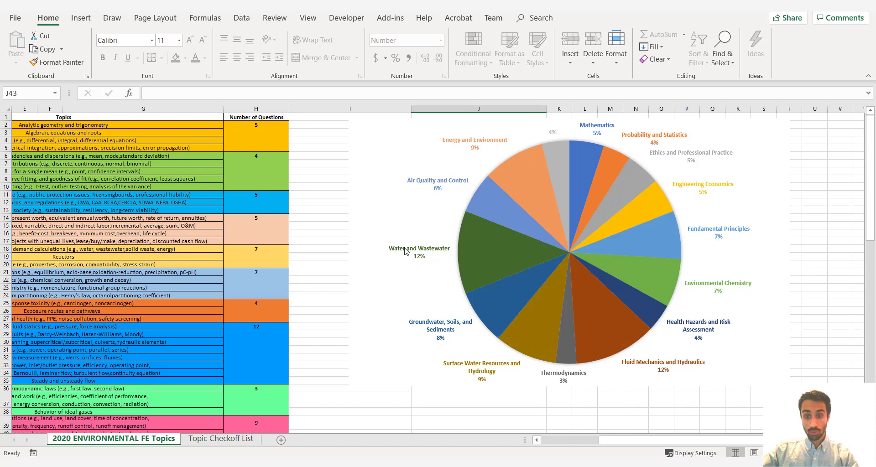
mouse_move(413, 262)
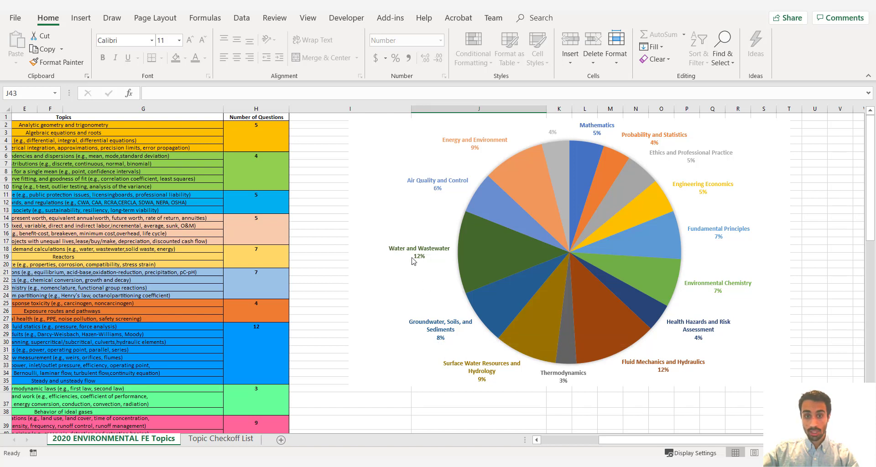
mouse_move(442, 192)
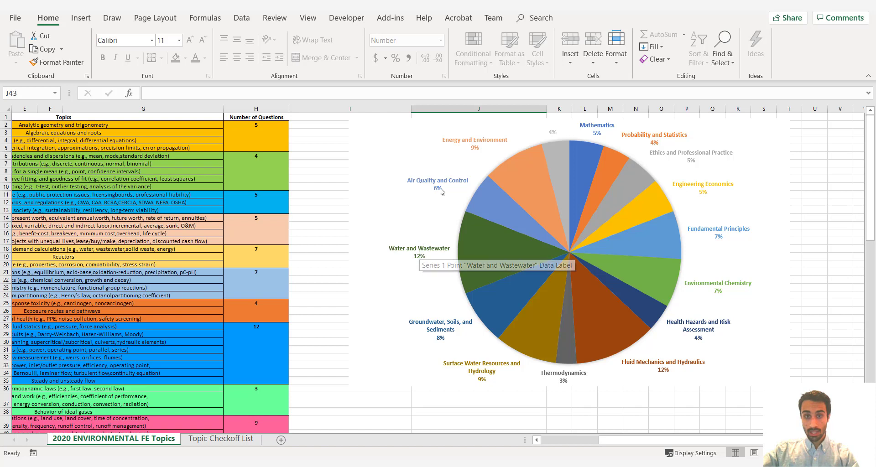
mouse_move(716, 218)
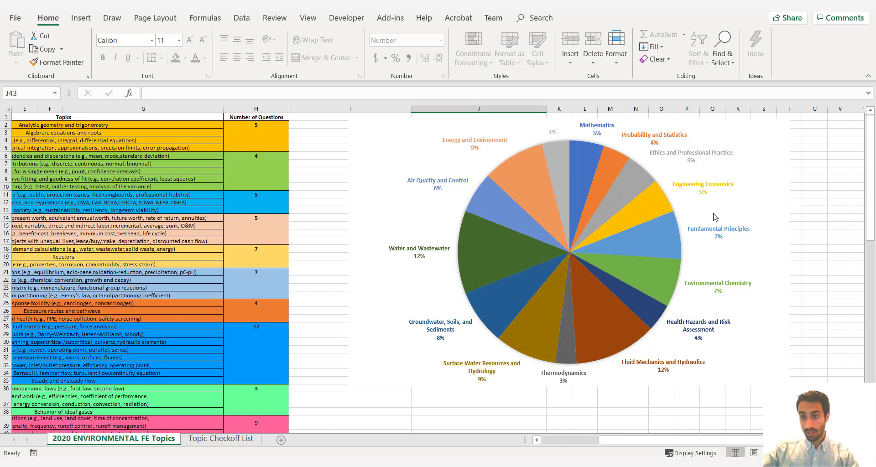
mouse_move(714, 296)
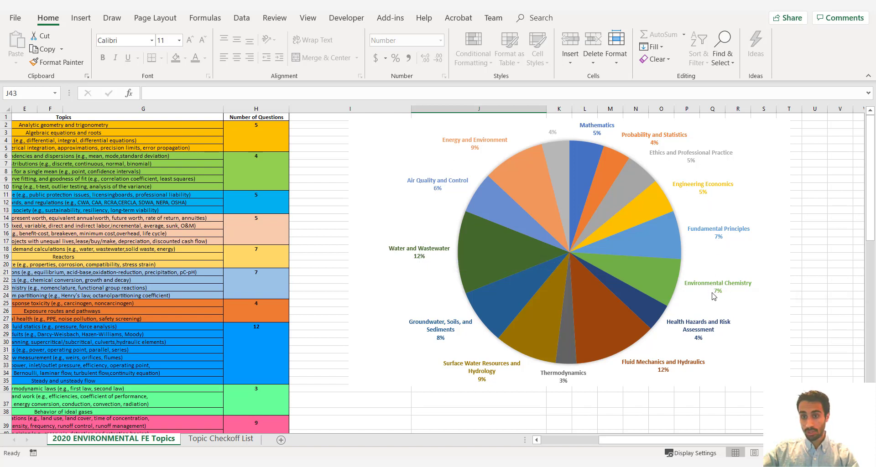
mouse_move(731, 238)
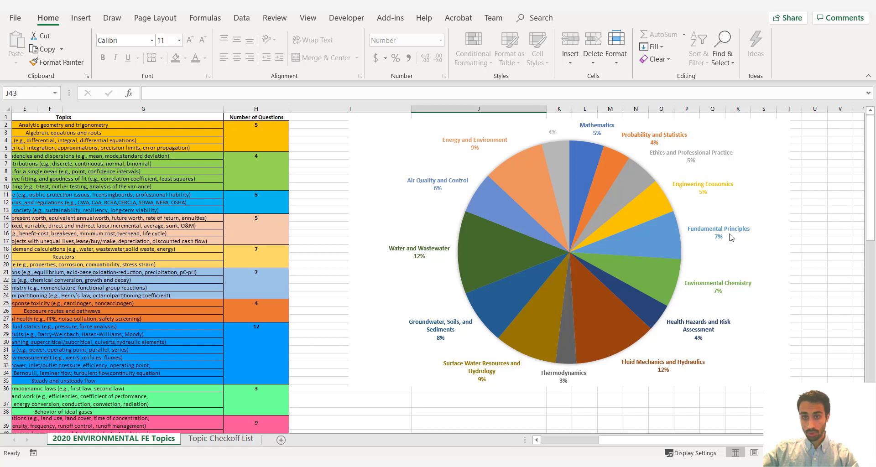
mouse_move(556, 139)
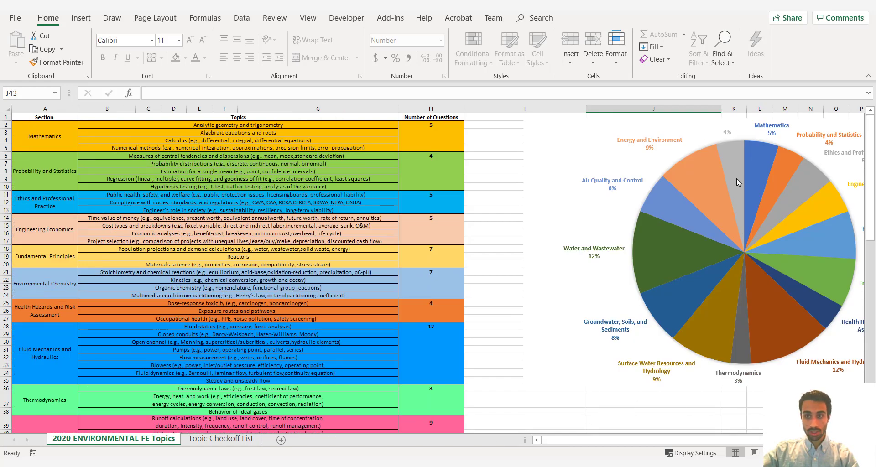
scroll("down", 3)
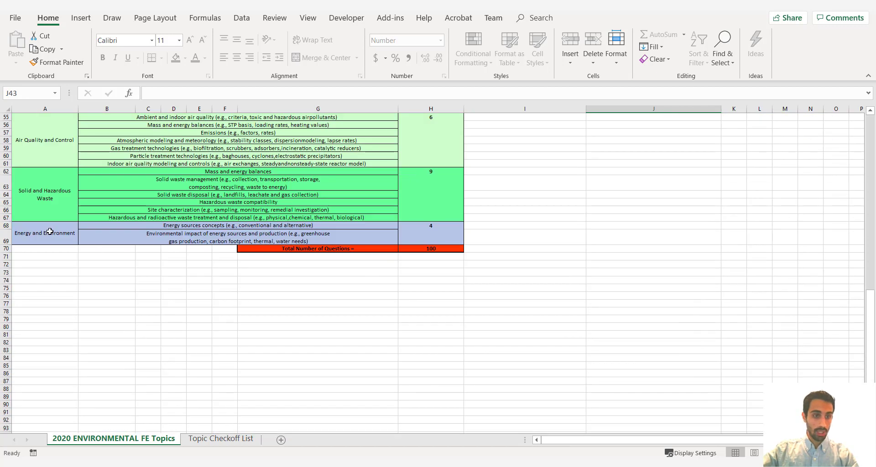
left_click(43, 232)
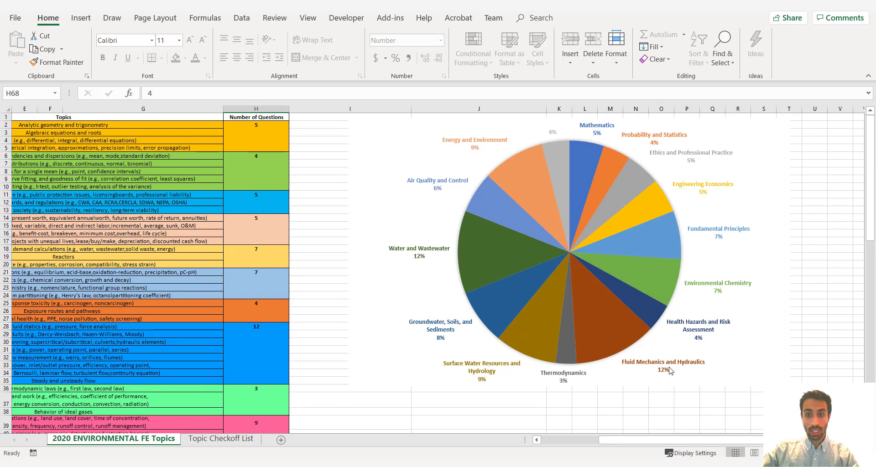
mouse_move(445, 320)
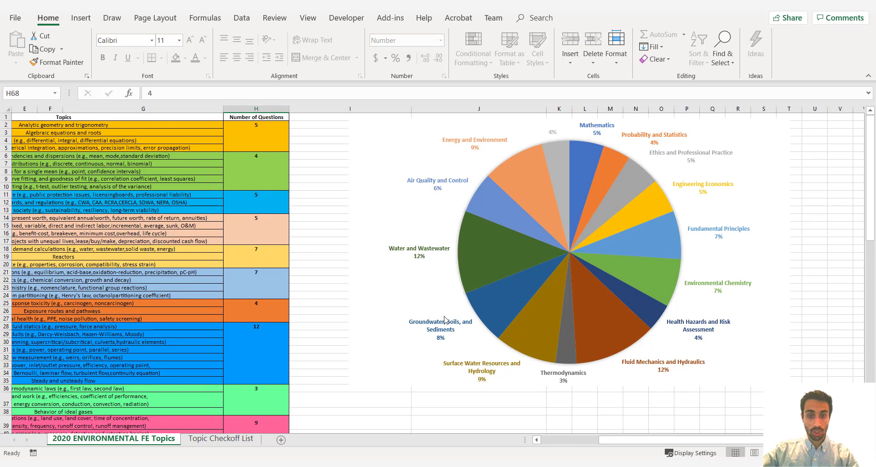
left_click(221, 439)
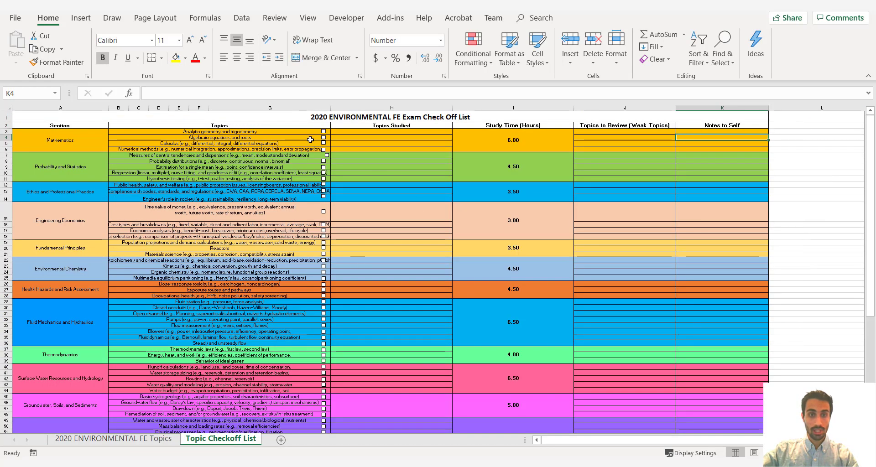
left_click(323, 138)
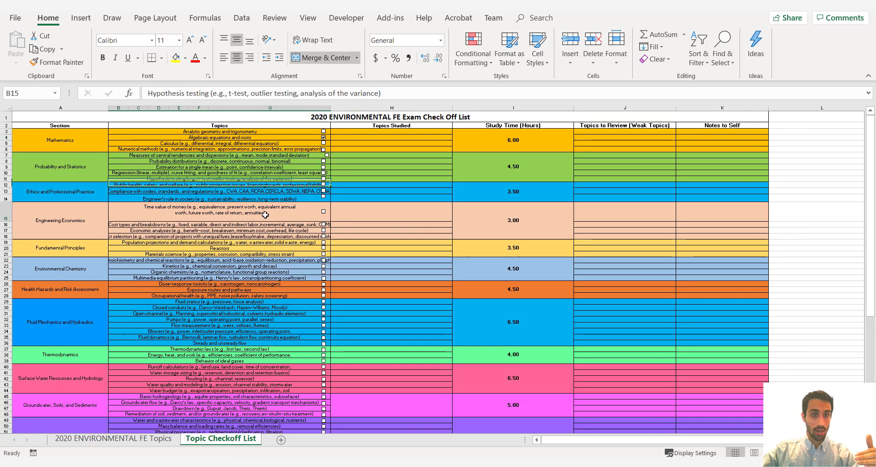
left_click(61, 220)
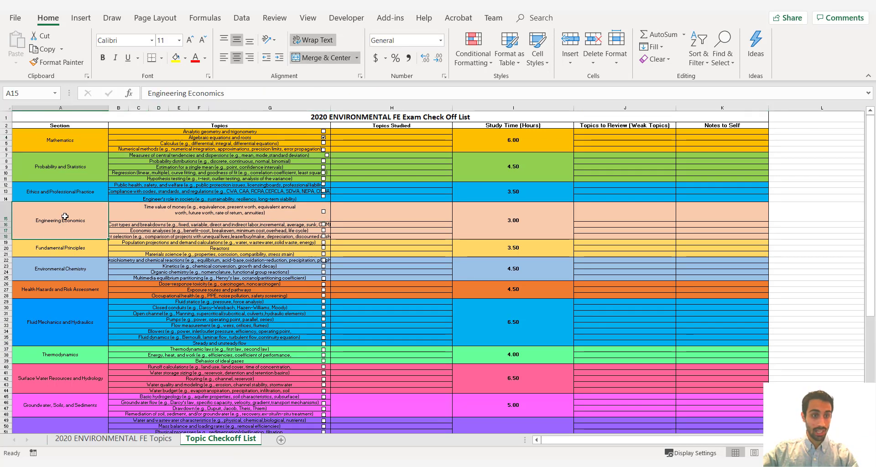
scroll("down", 3)
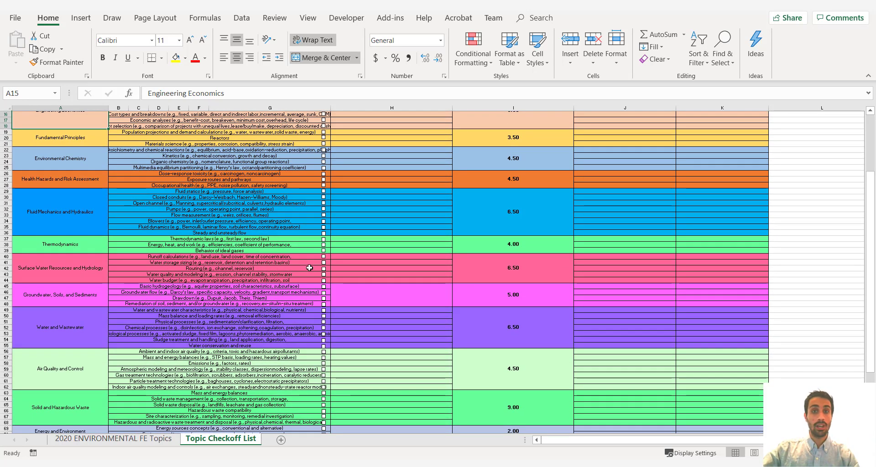
mouse_move(343, 252)
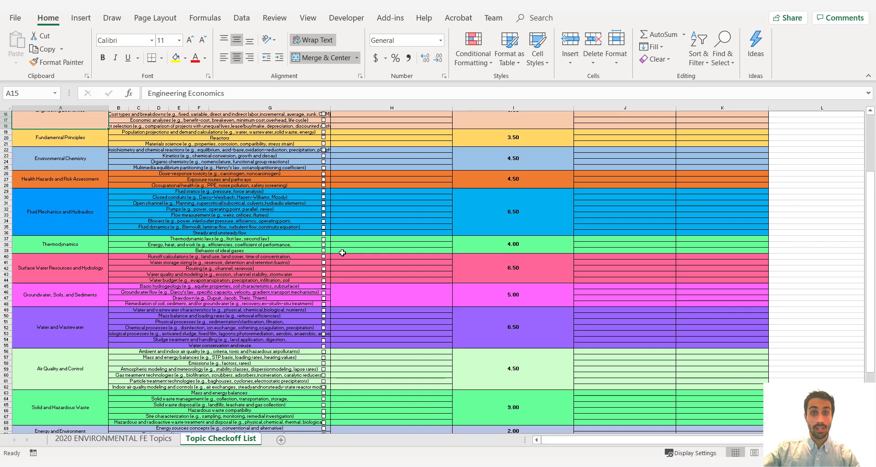
mouse_move(362, 237)
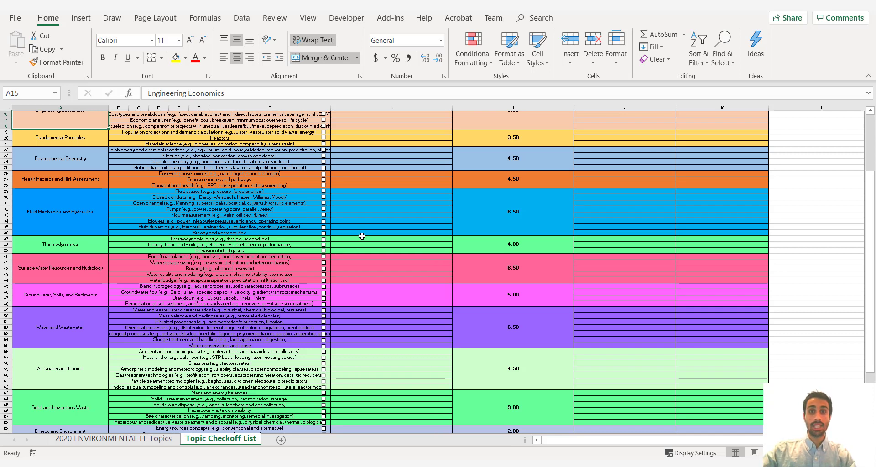